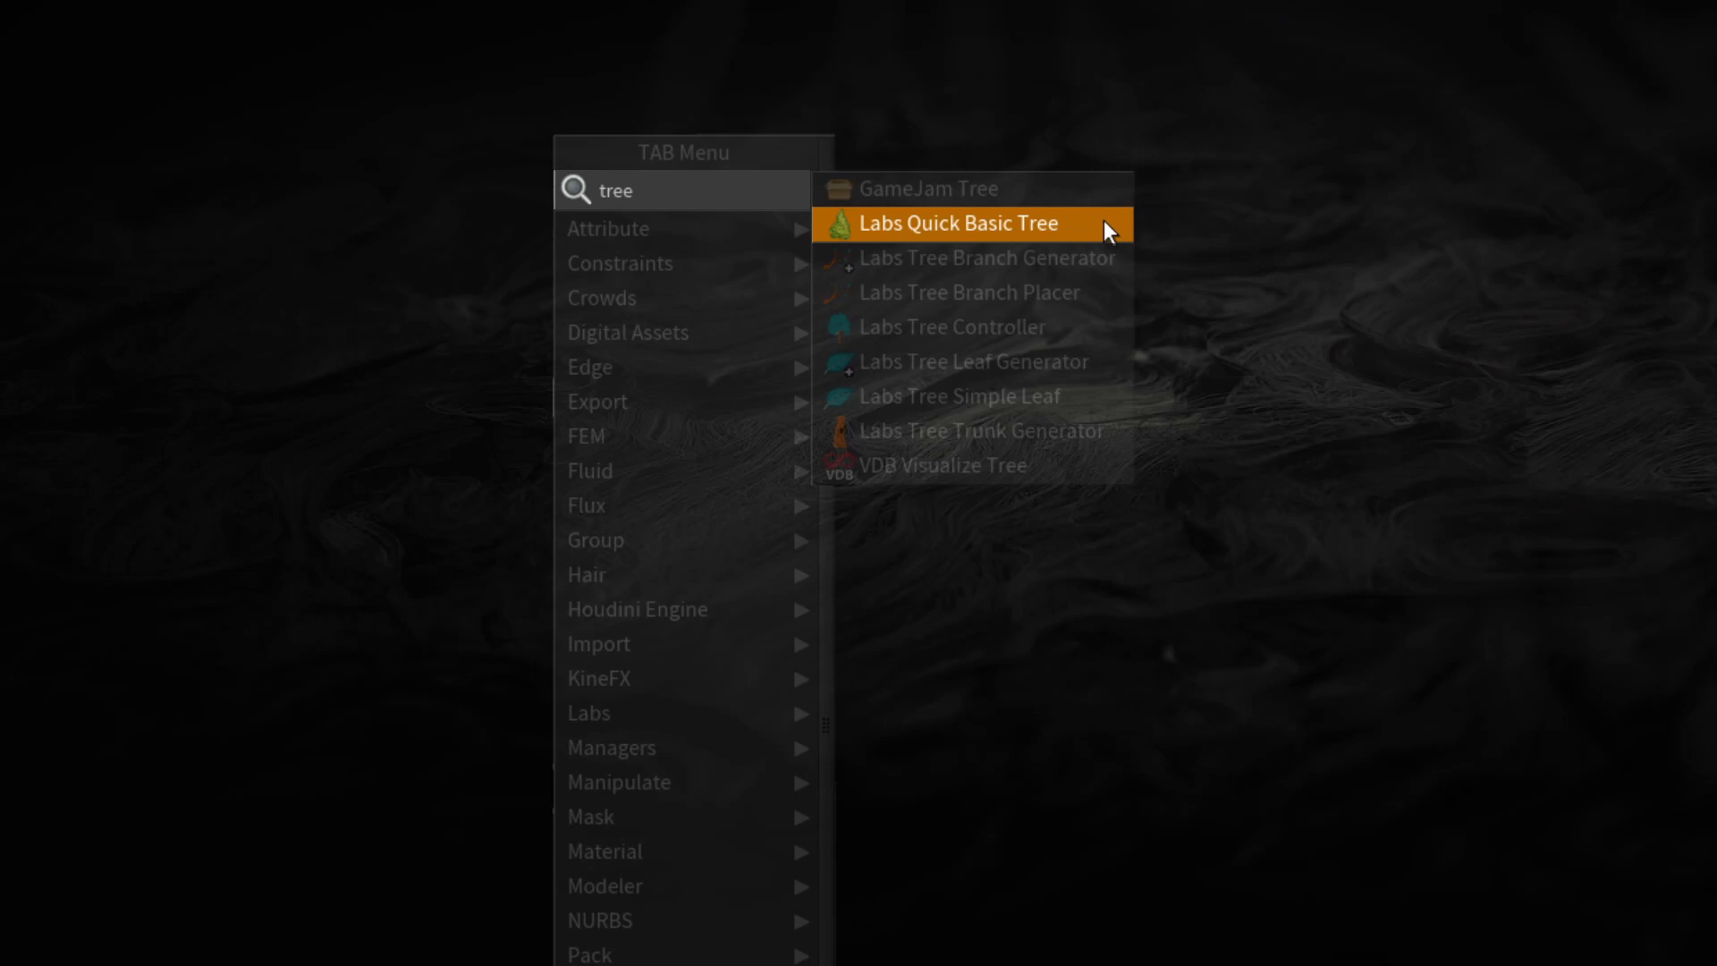
Dismiss the Tab menu, leaving an empty /obj network in the new scene.
left_click(955, 222)
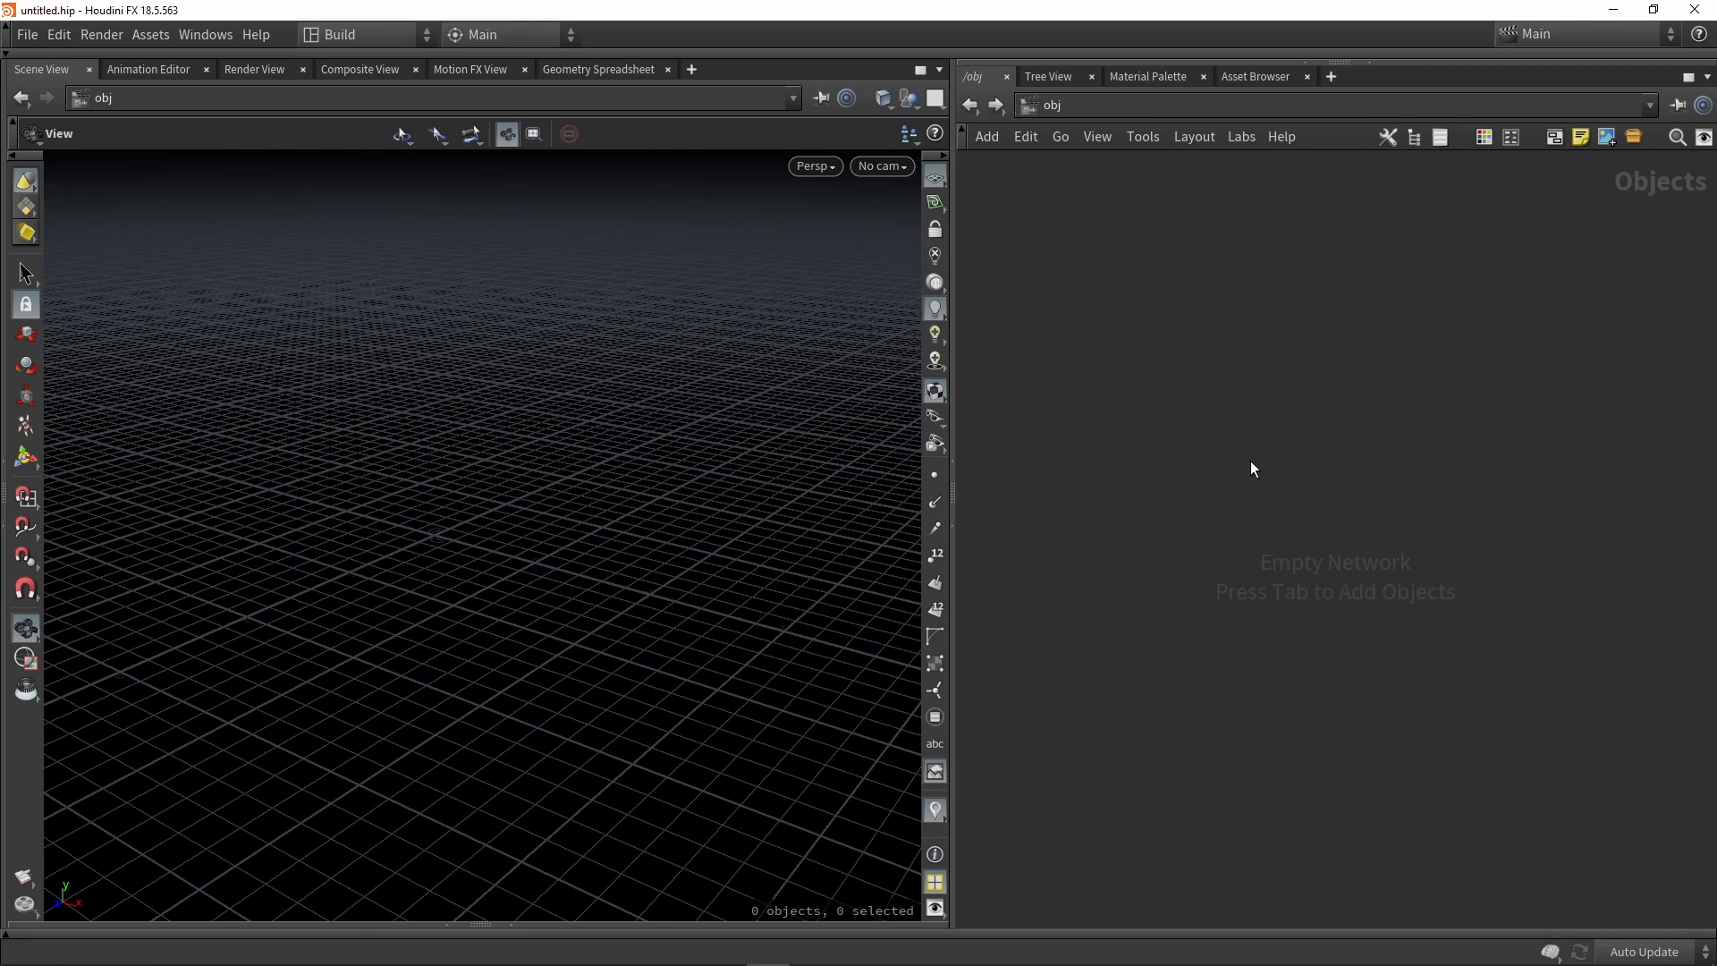
mouse_move(1009, 539)
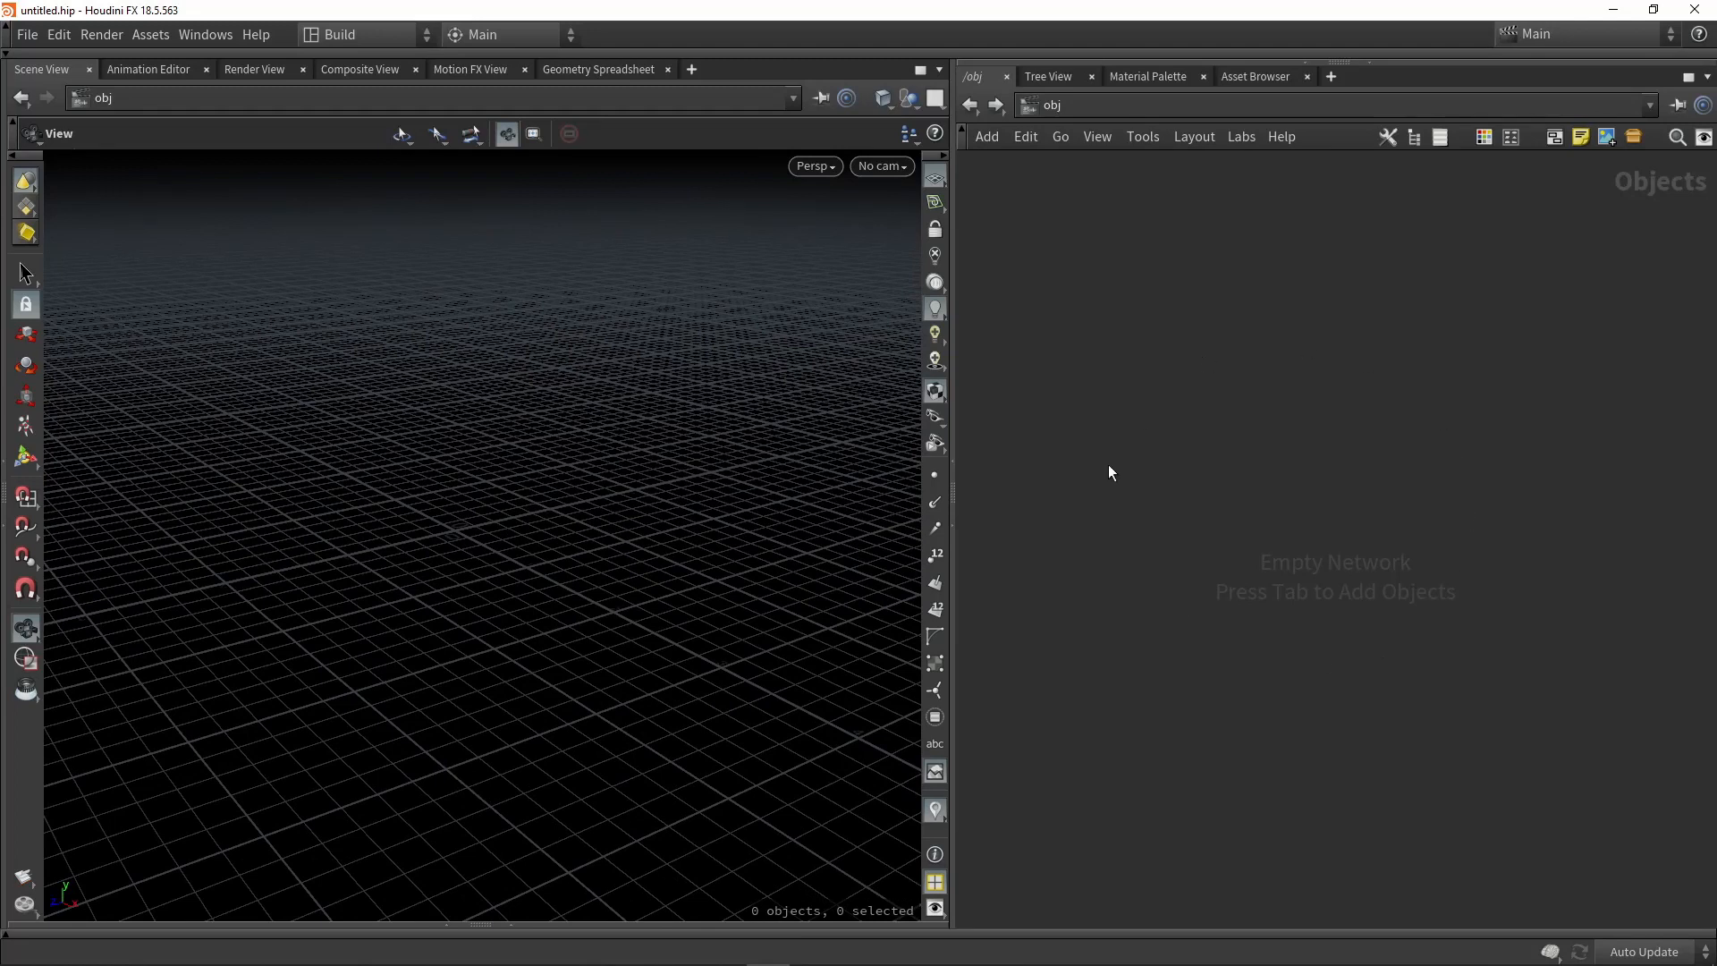
mouse_move(1236, 603)
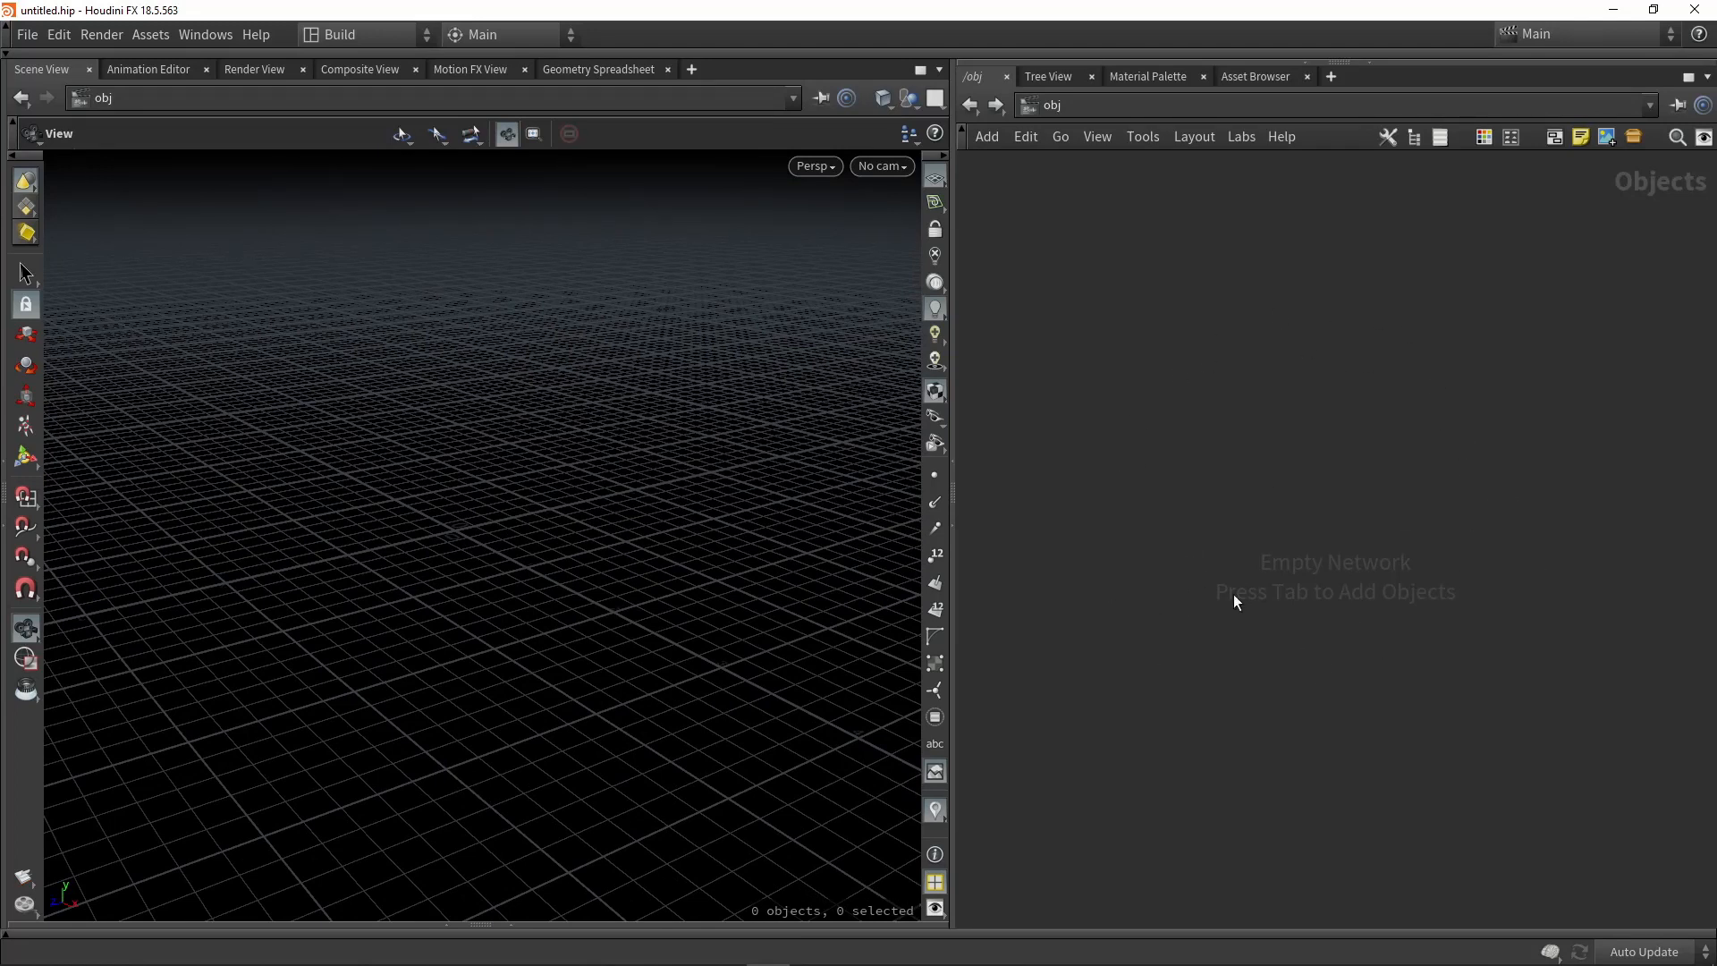
mouse_move(1288, 472)
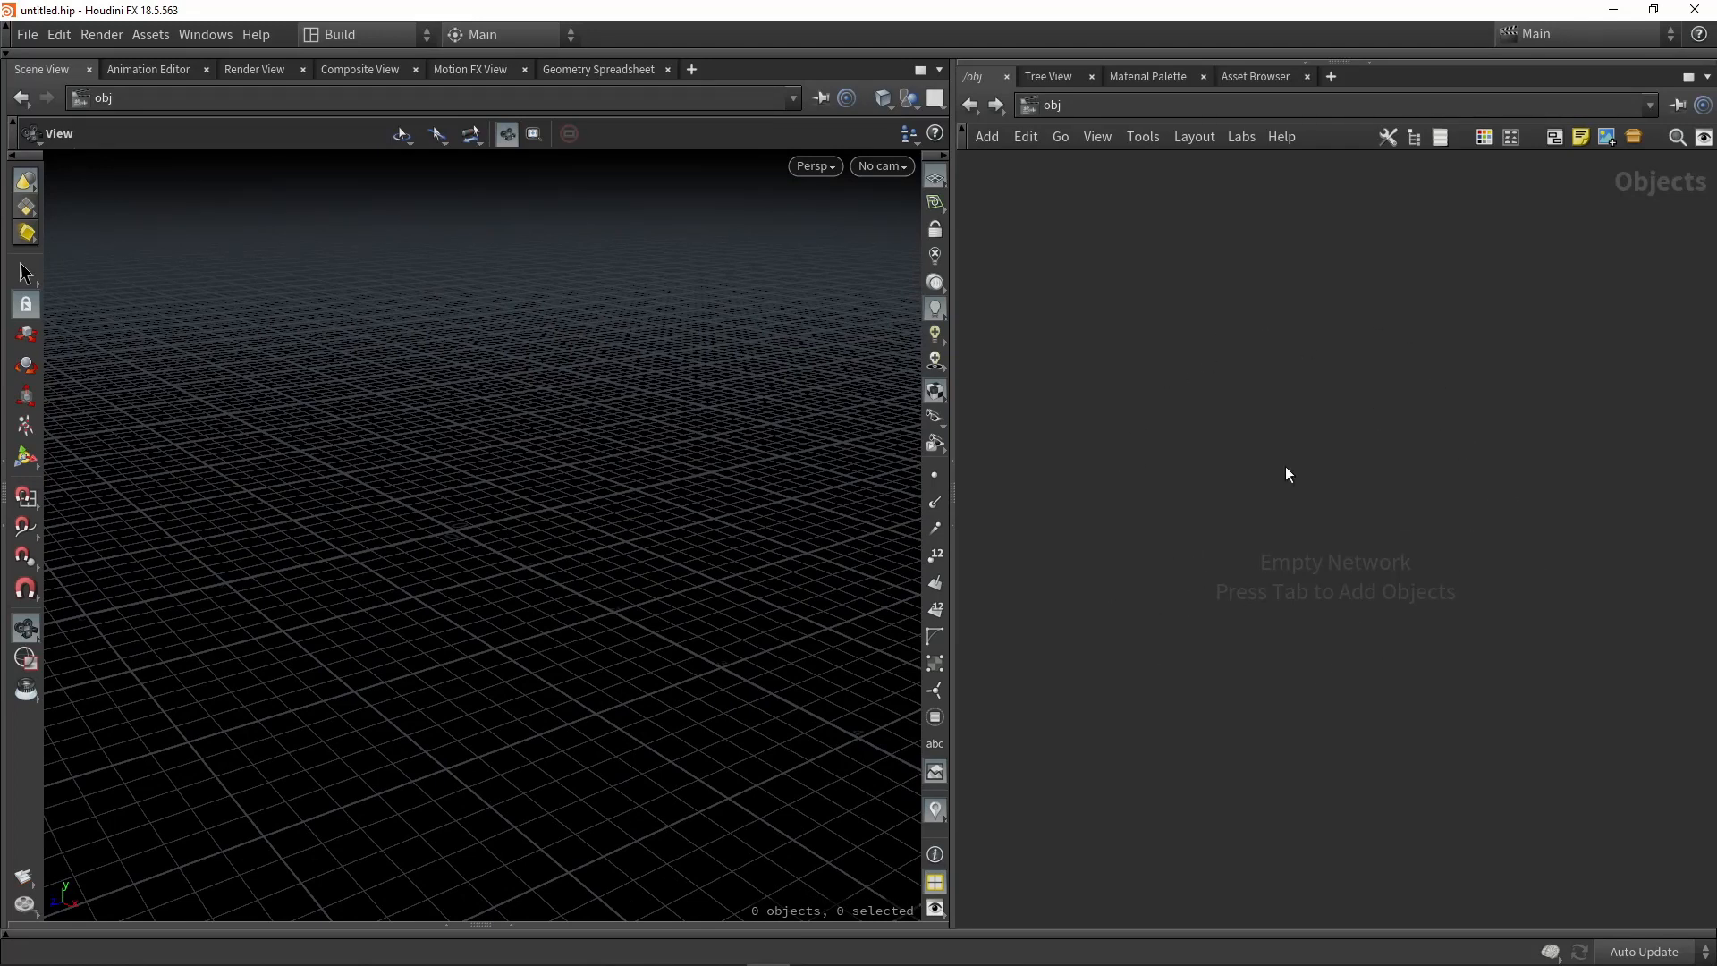
Add a Torus object via Tab search 'to' and dive into torus1's geometry network.
key("Tab")
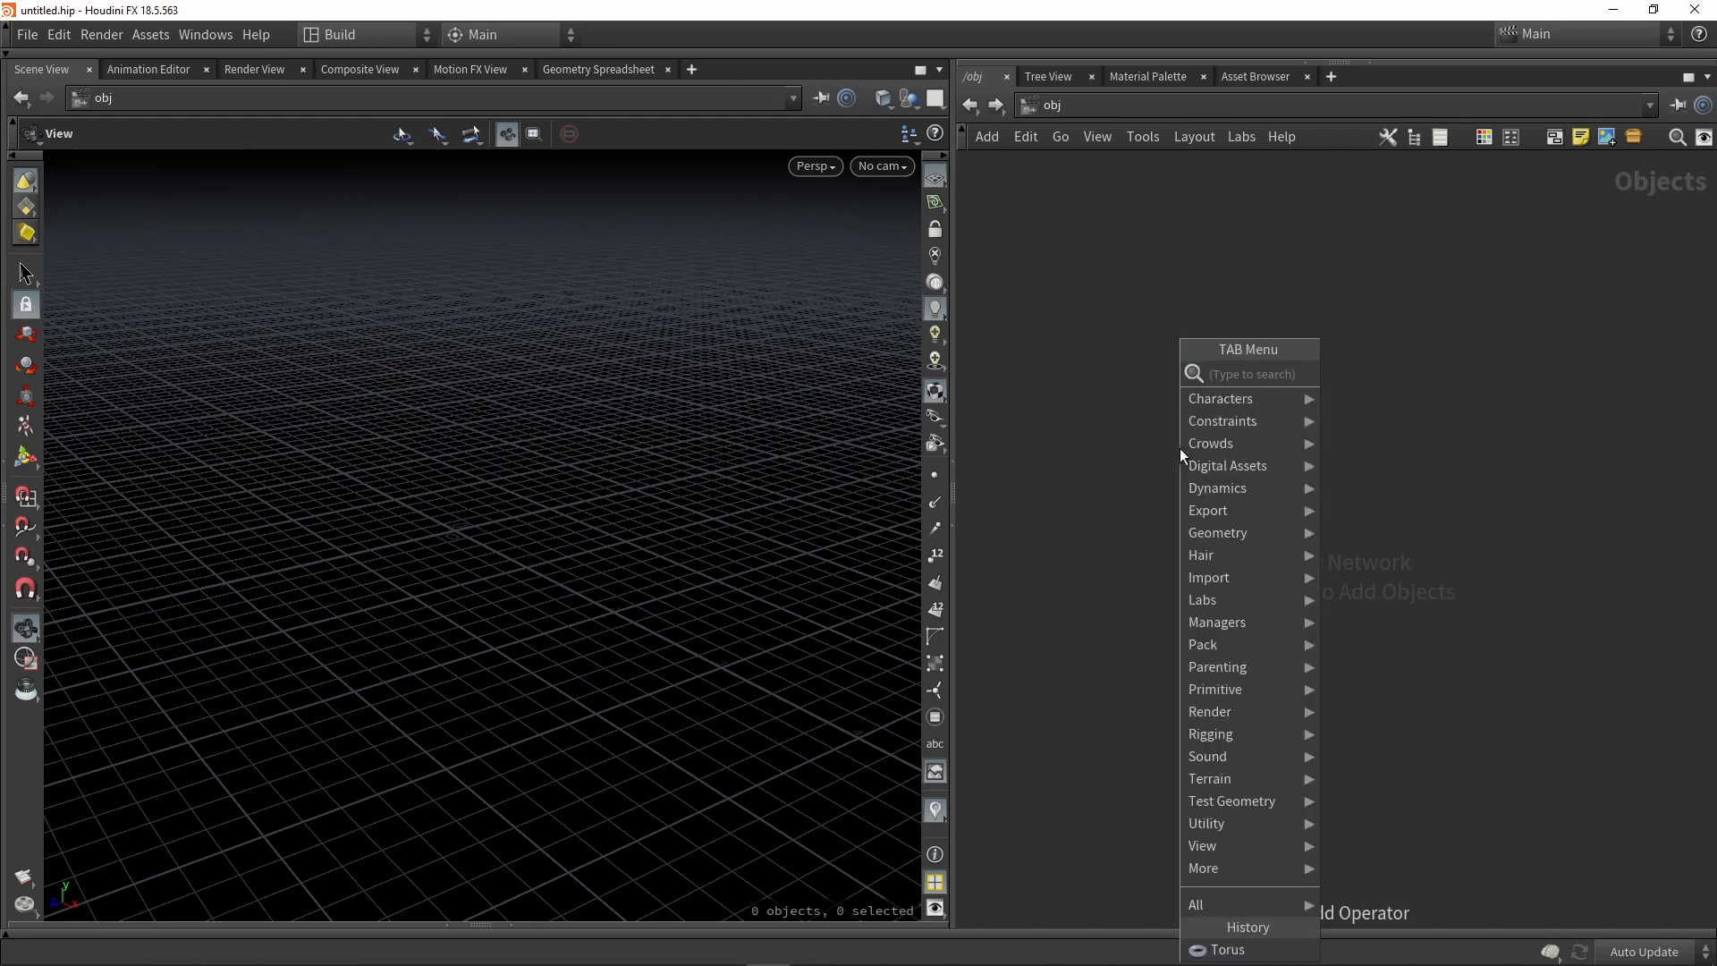
type("to")
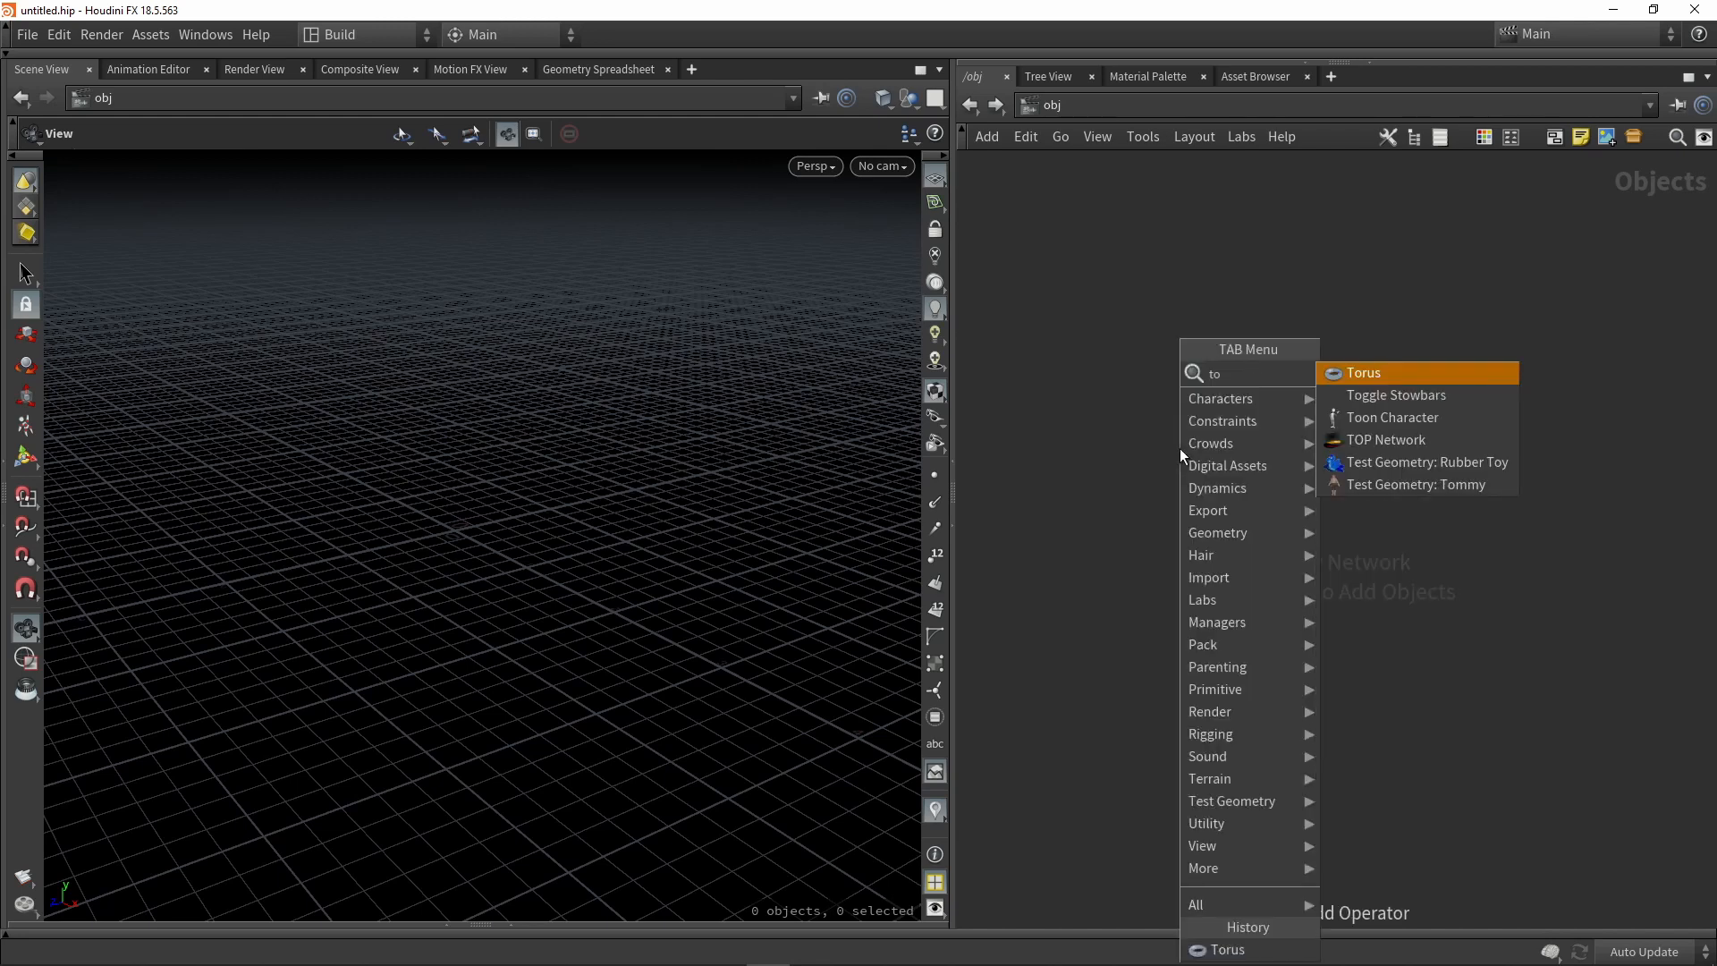
left_click(1363, 372)
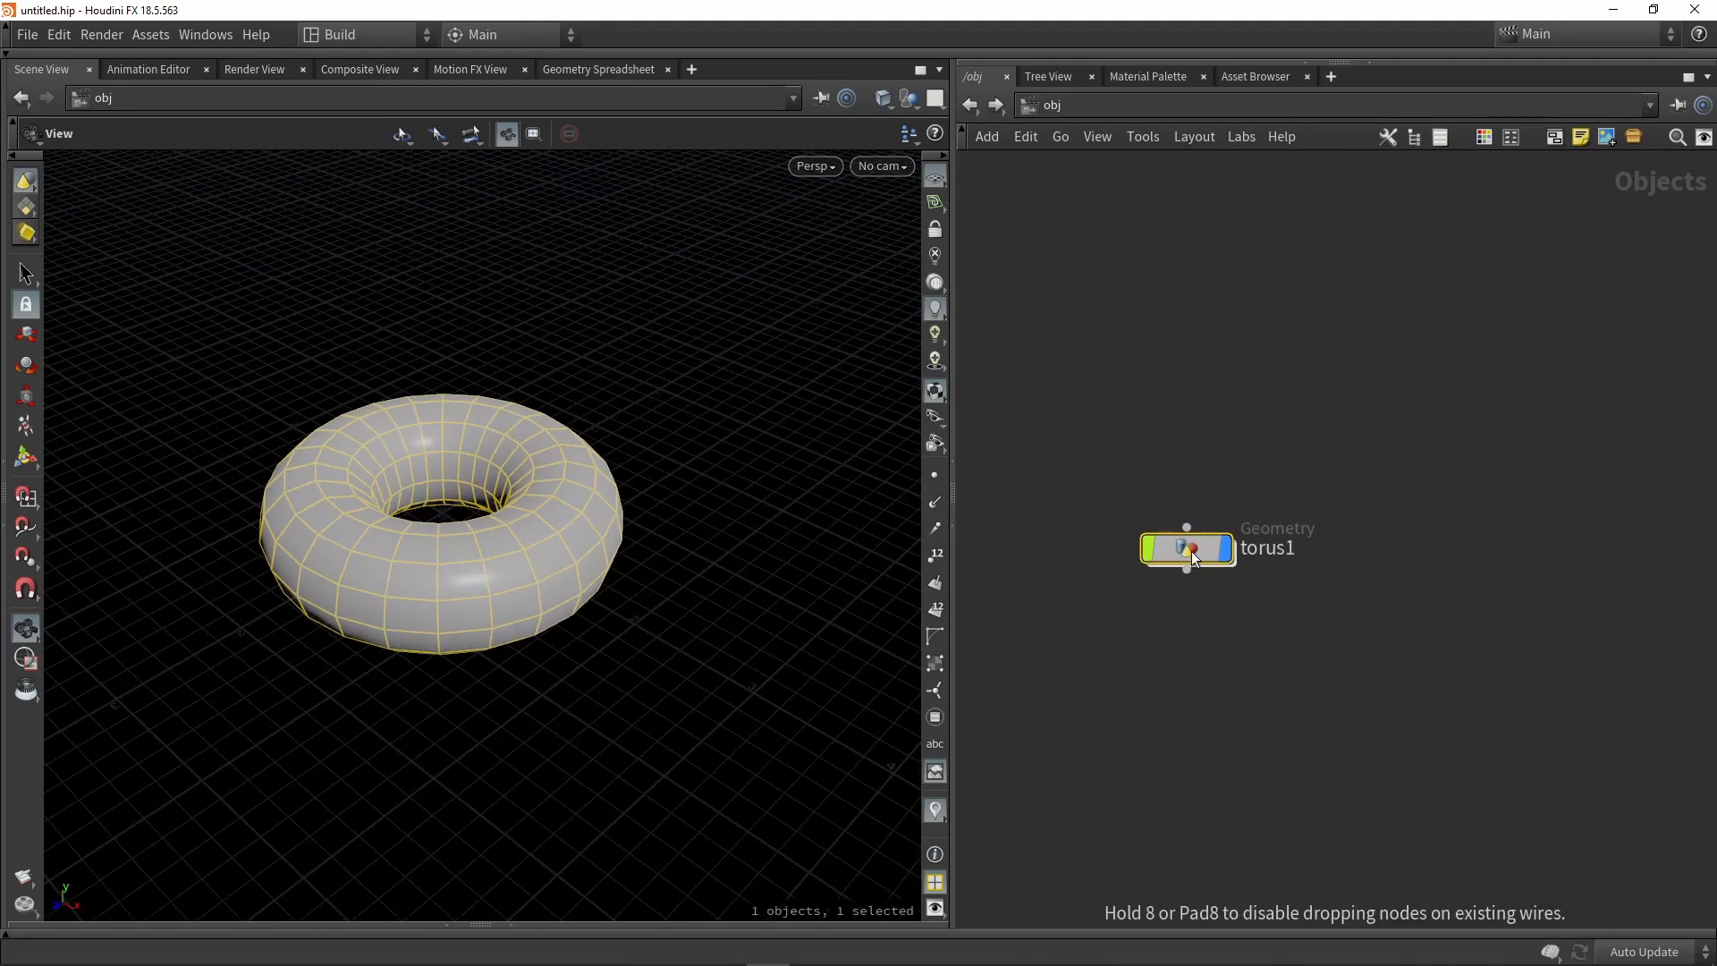
double_click(1186, 547)
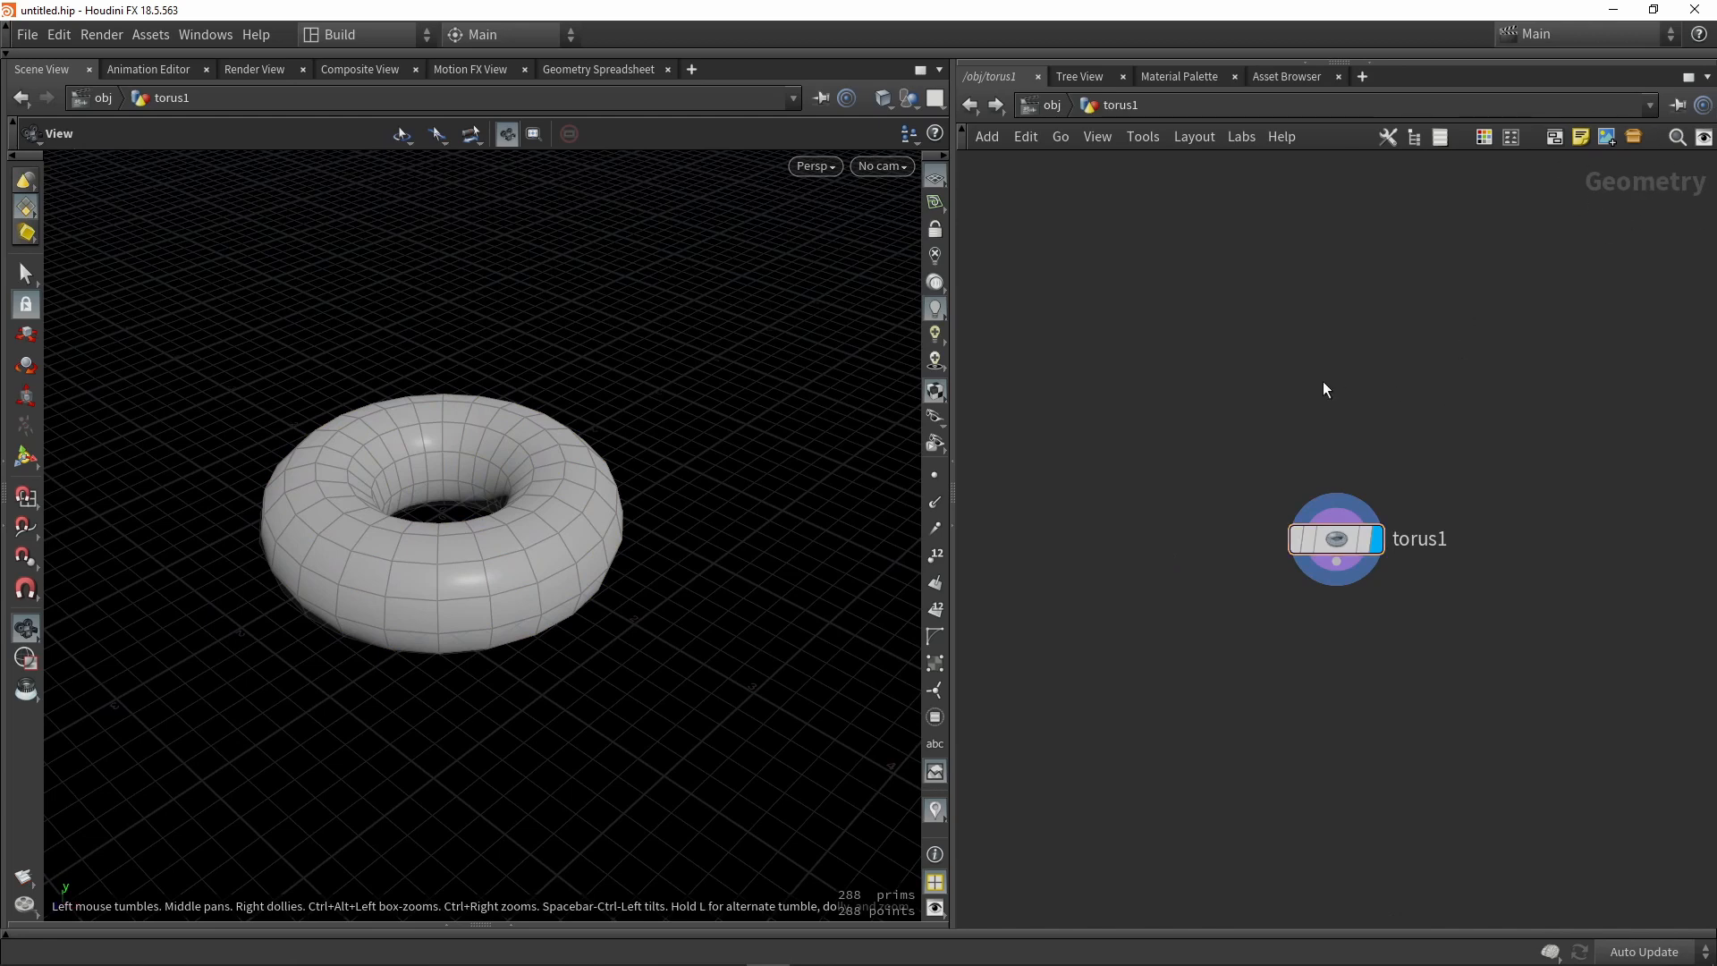
Select half of the torus points and move them along X, creating an edit1 node.
left_click(1335, 538)
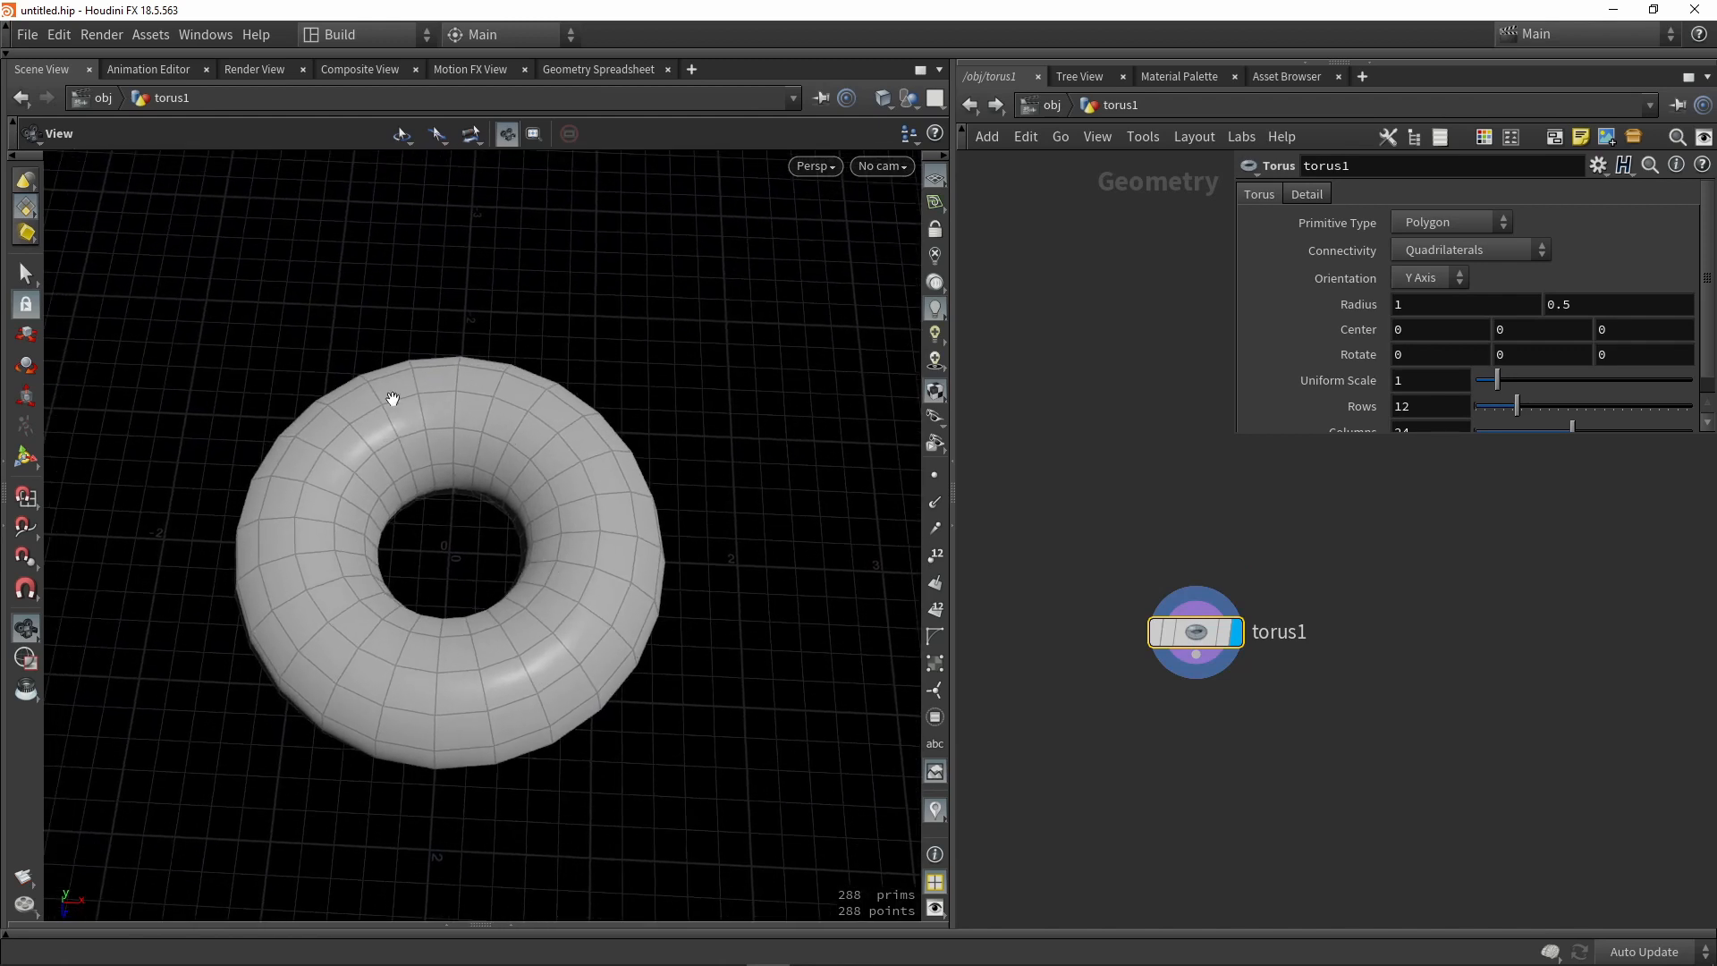
mouse_move(27, 458)
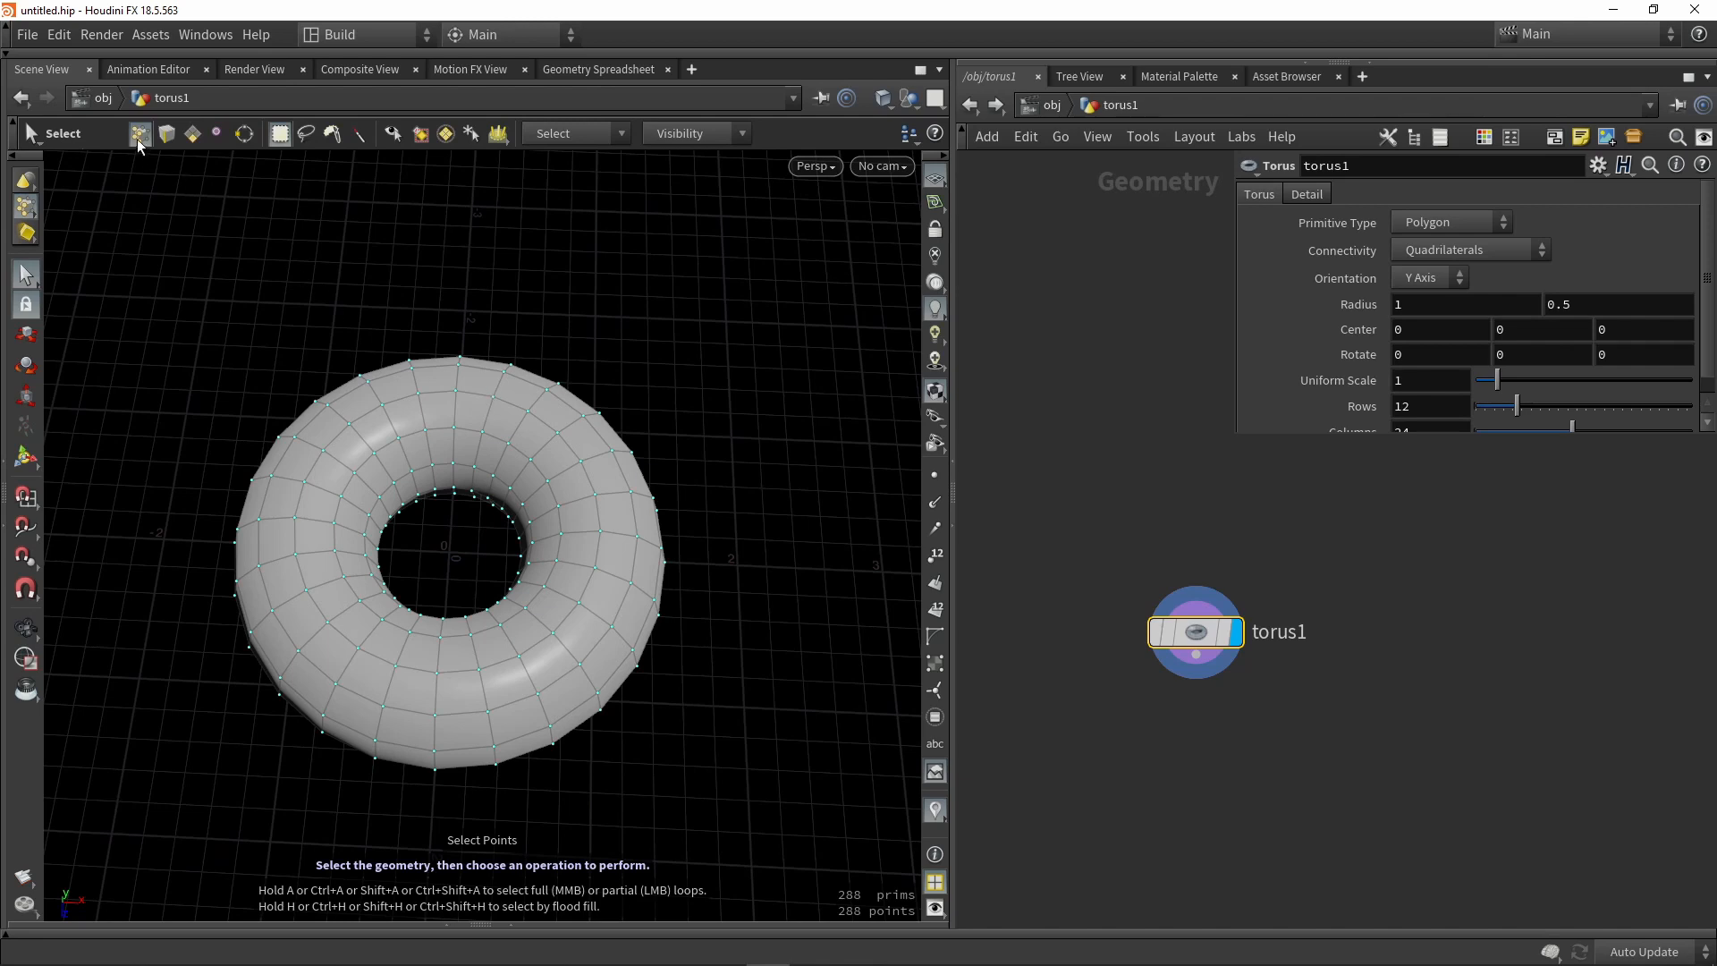
mouse_move(138, 134)
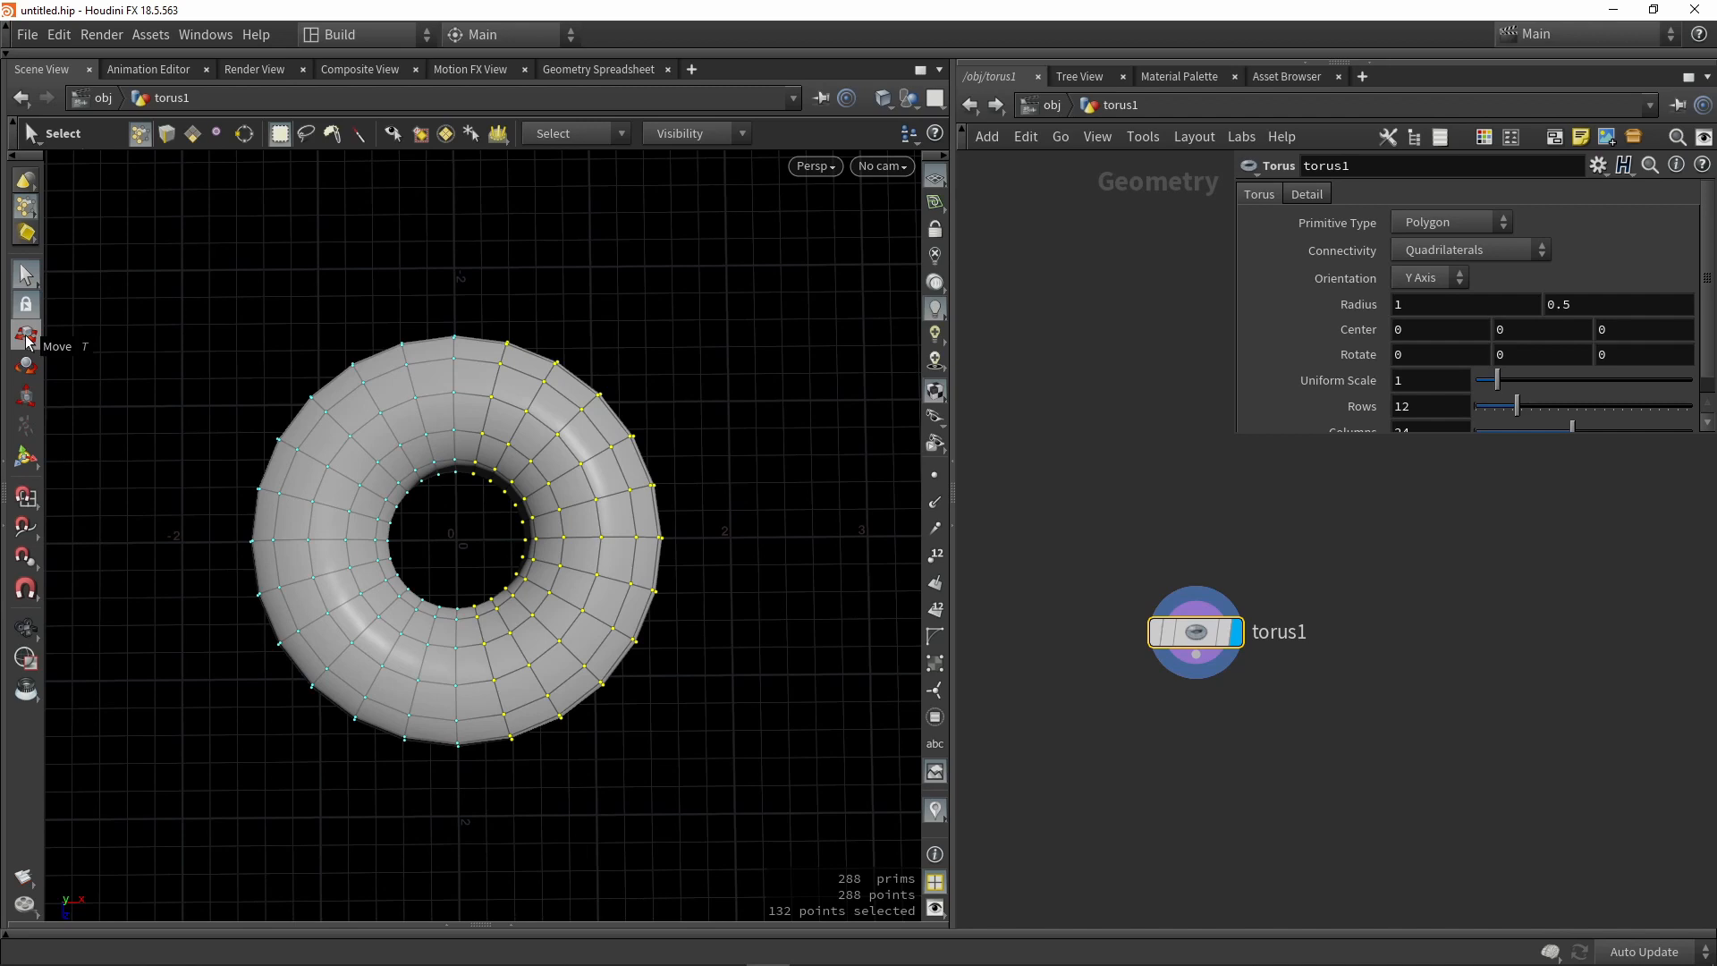
left_click(27, 338)
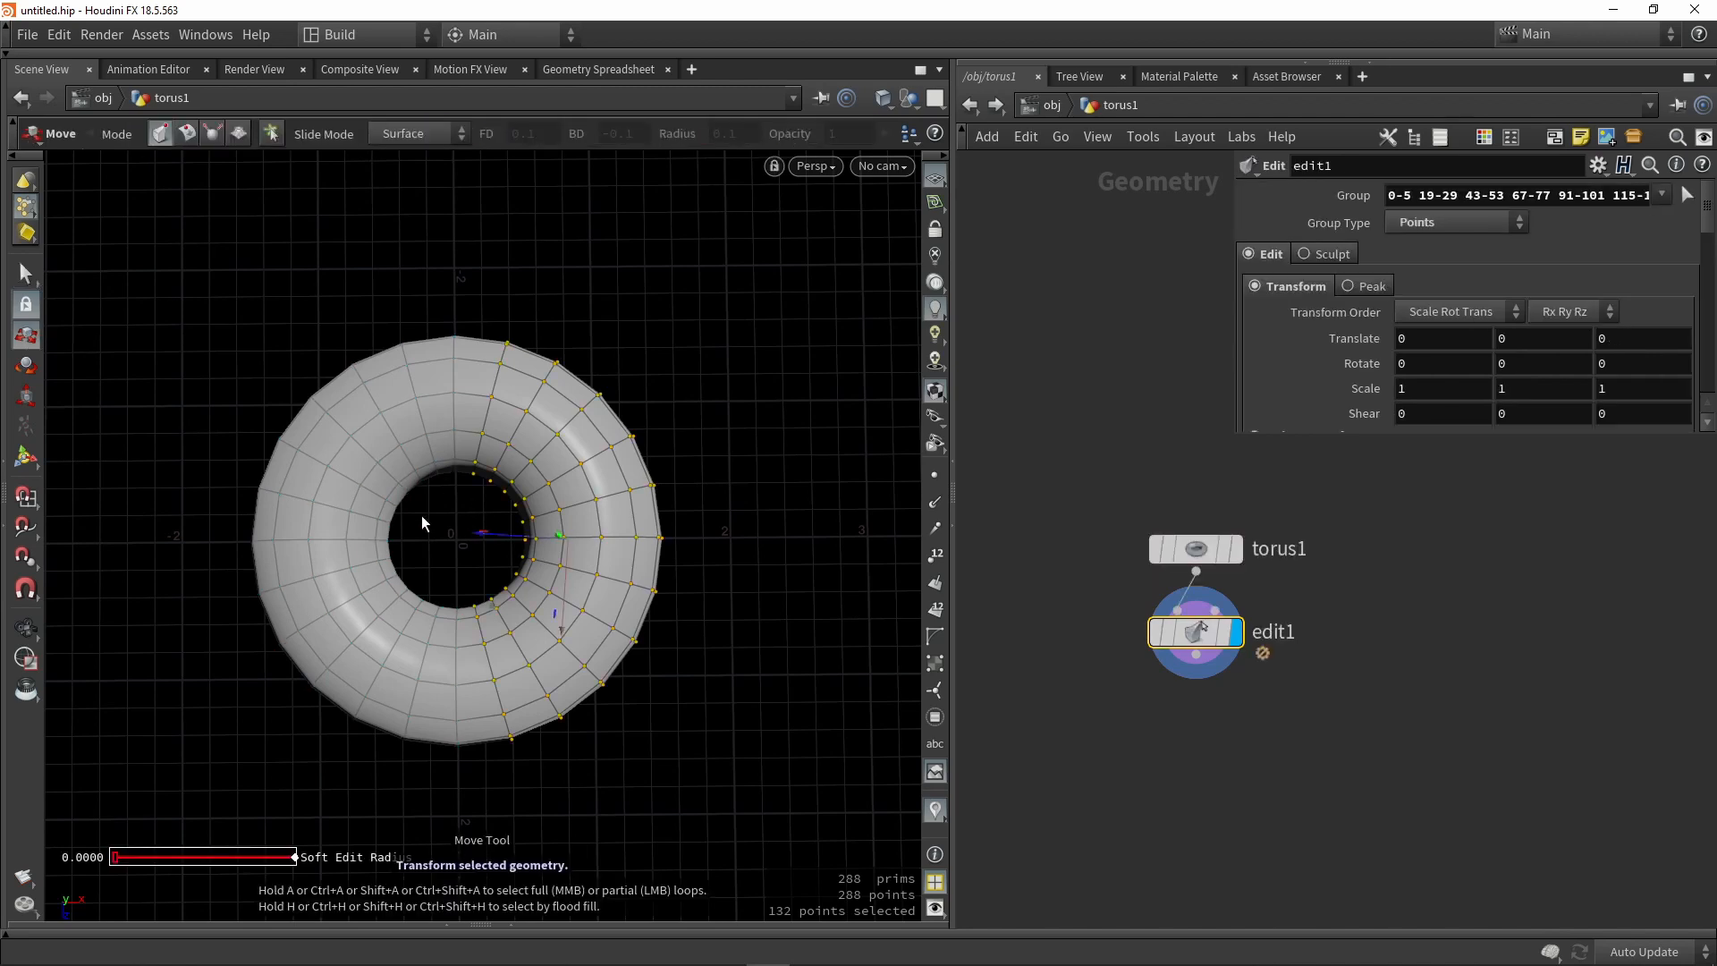
mouse_move(462, 546)
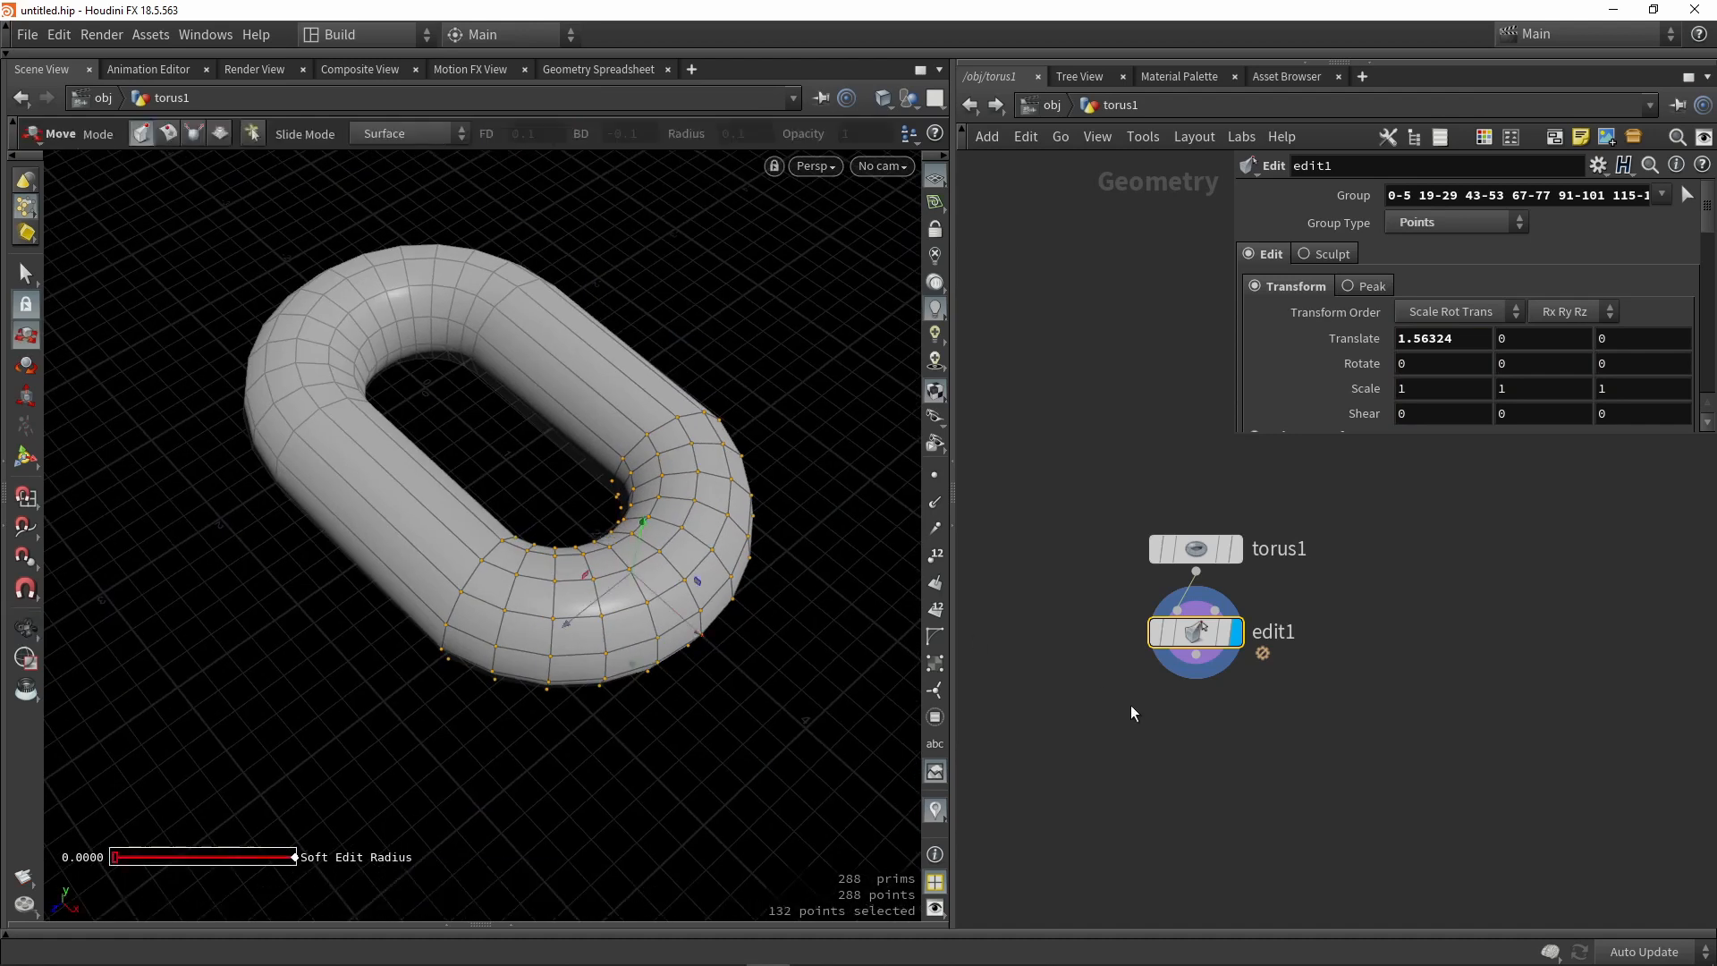
mouse_move(1202, 763)
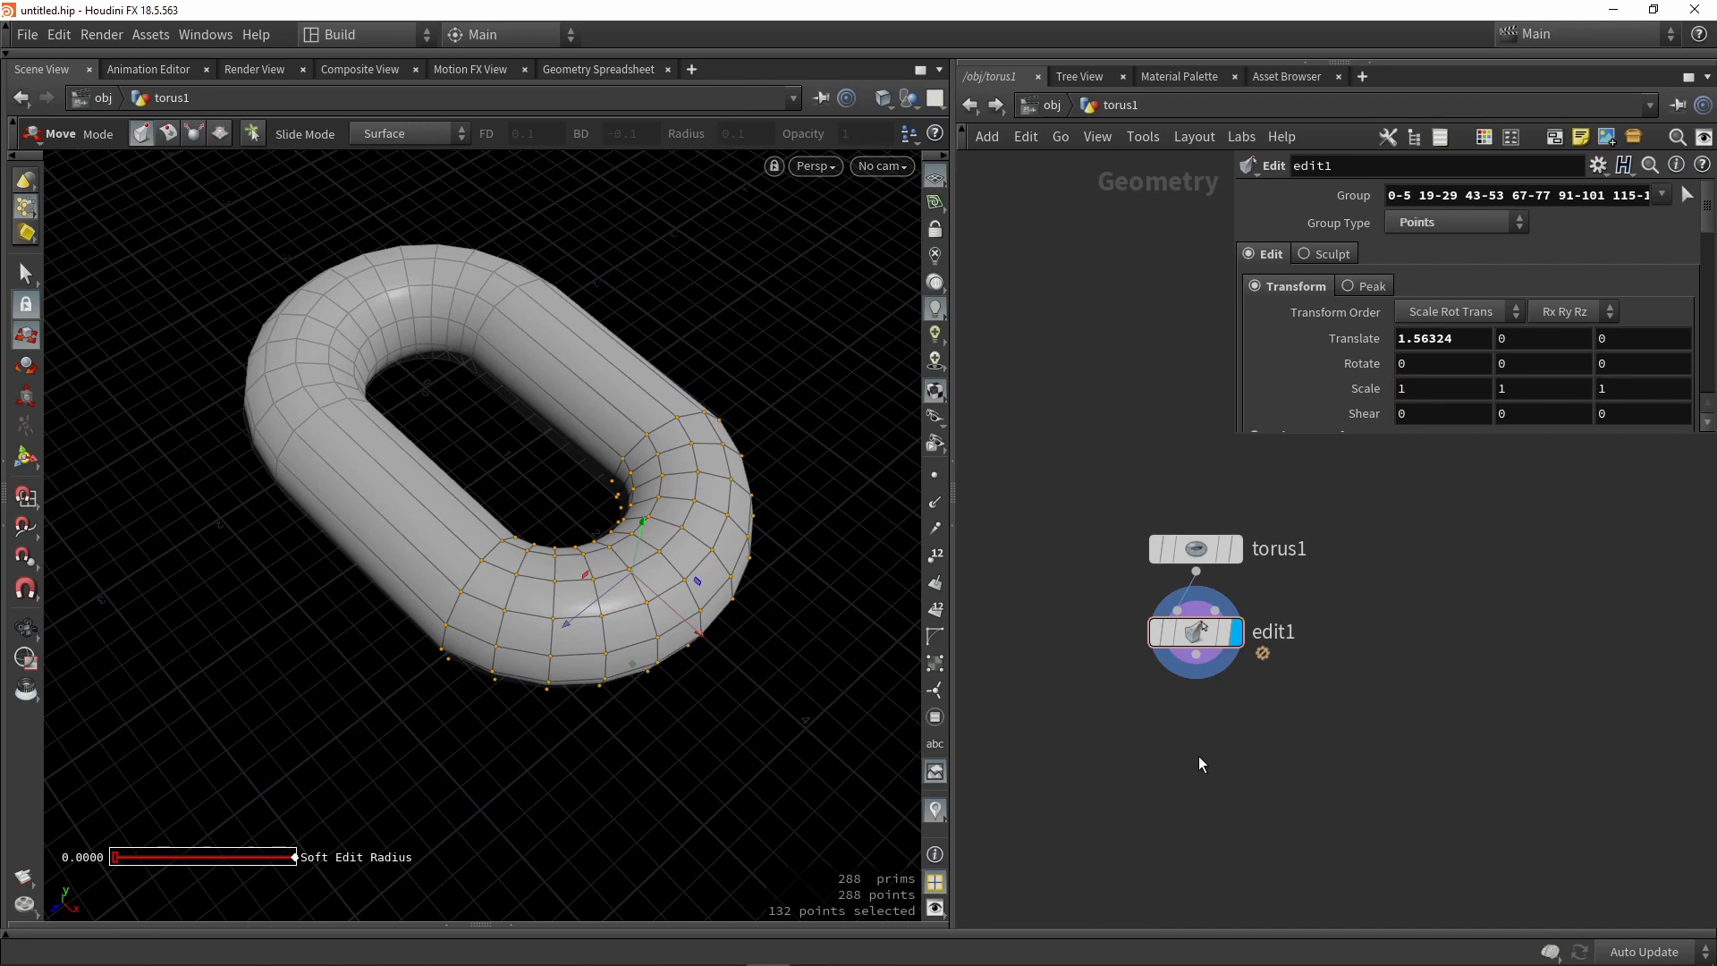
Place a Match Size node below edit1 to recentre the stretched link at the origin.
key("tab")
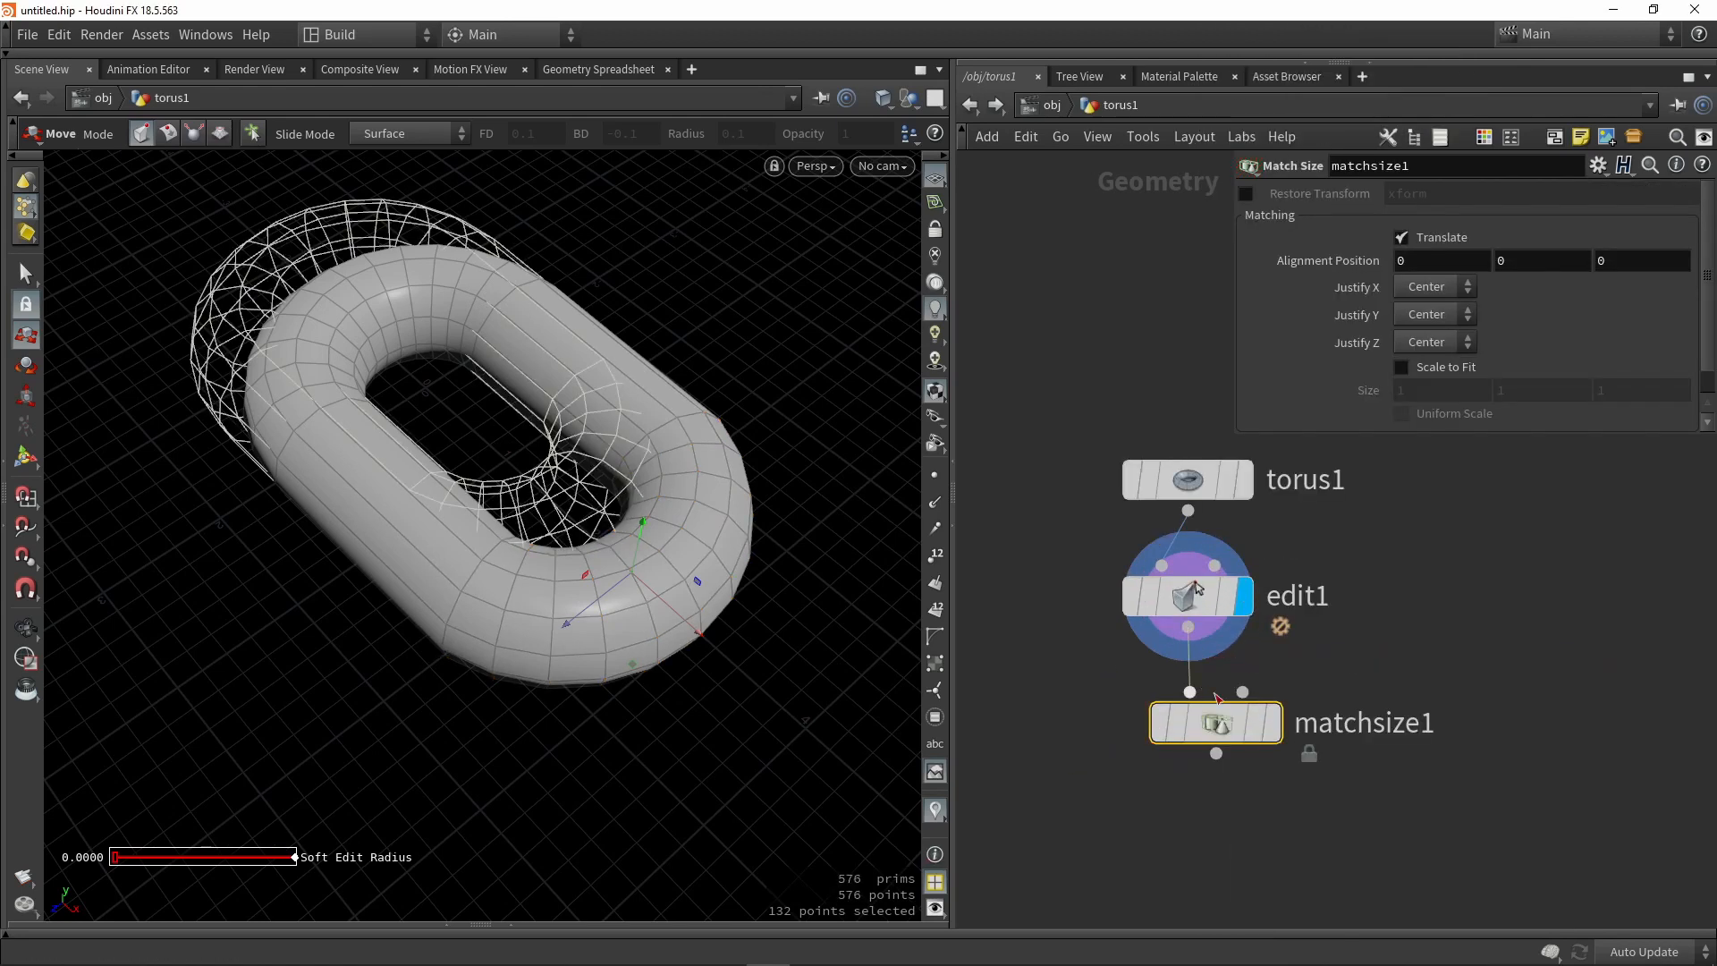
left_click(1186, 723)
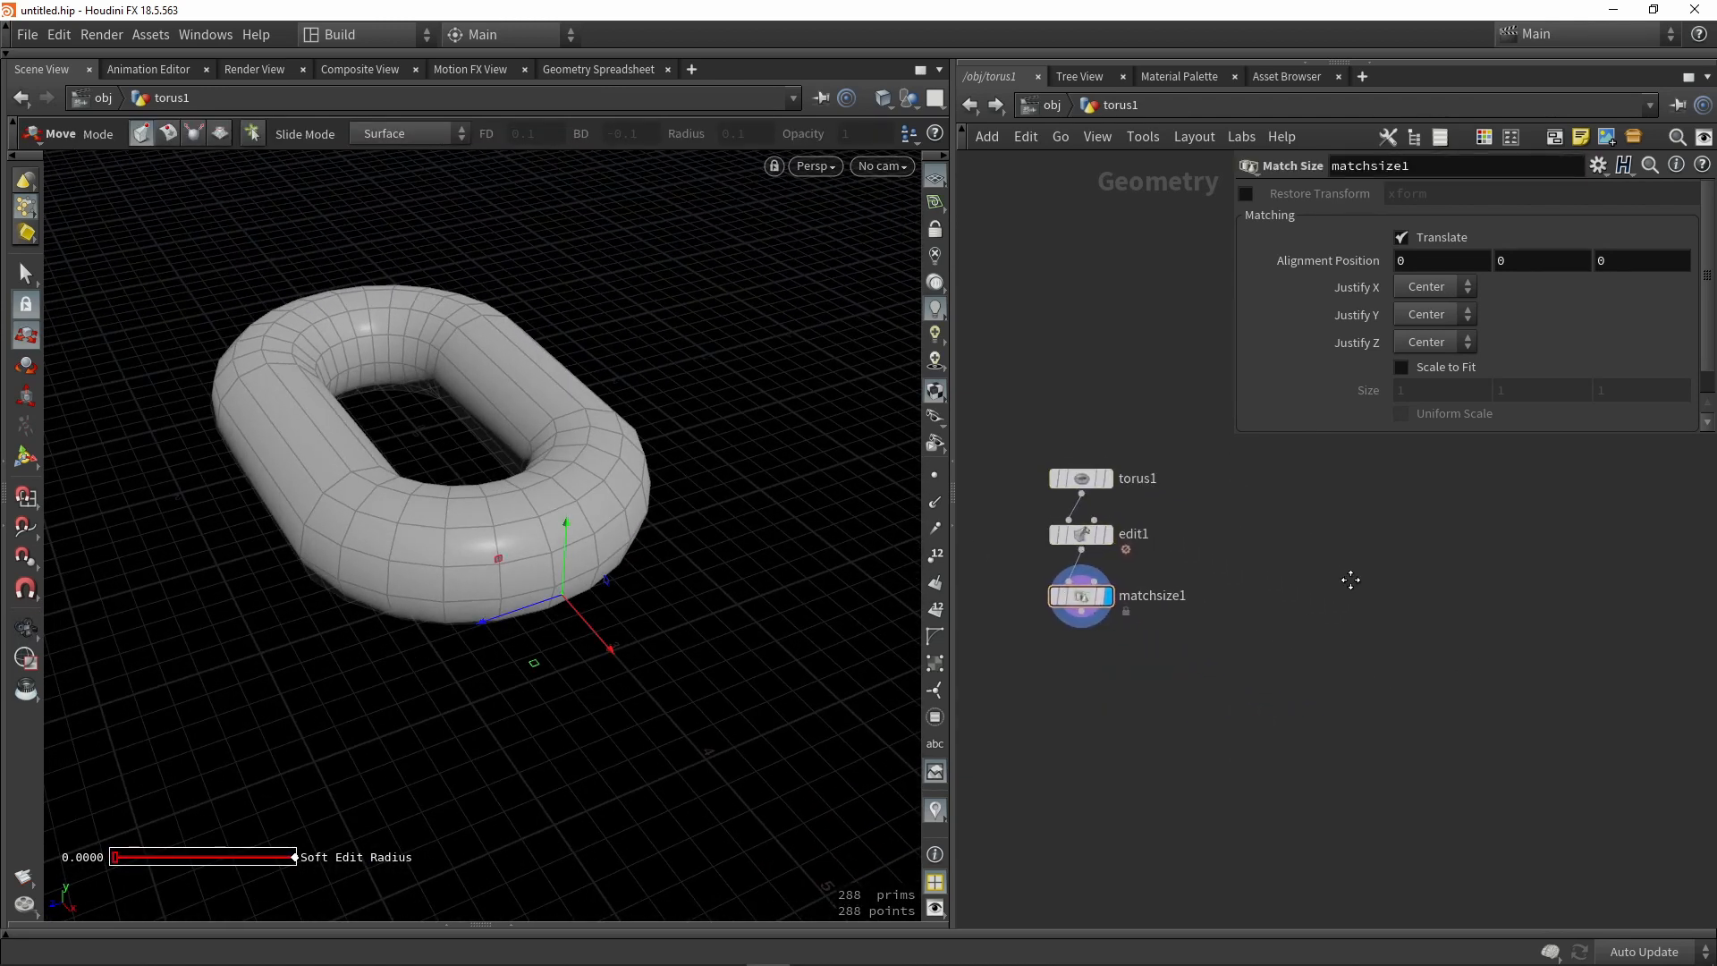
mouse_move(1352, 586)
type("draw")
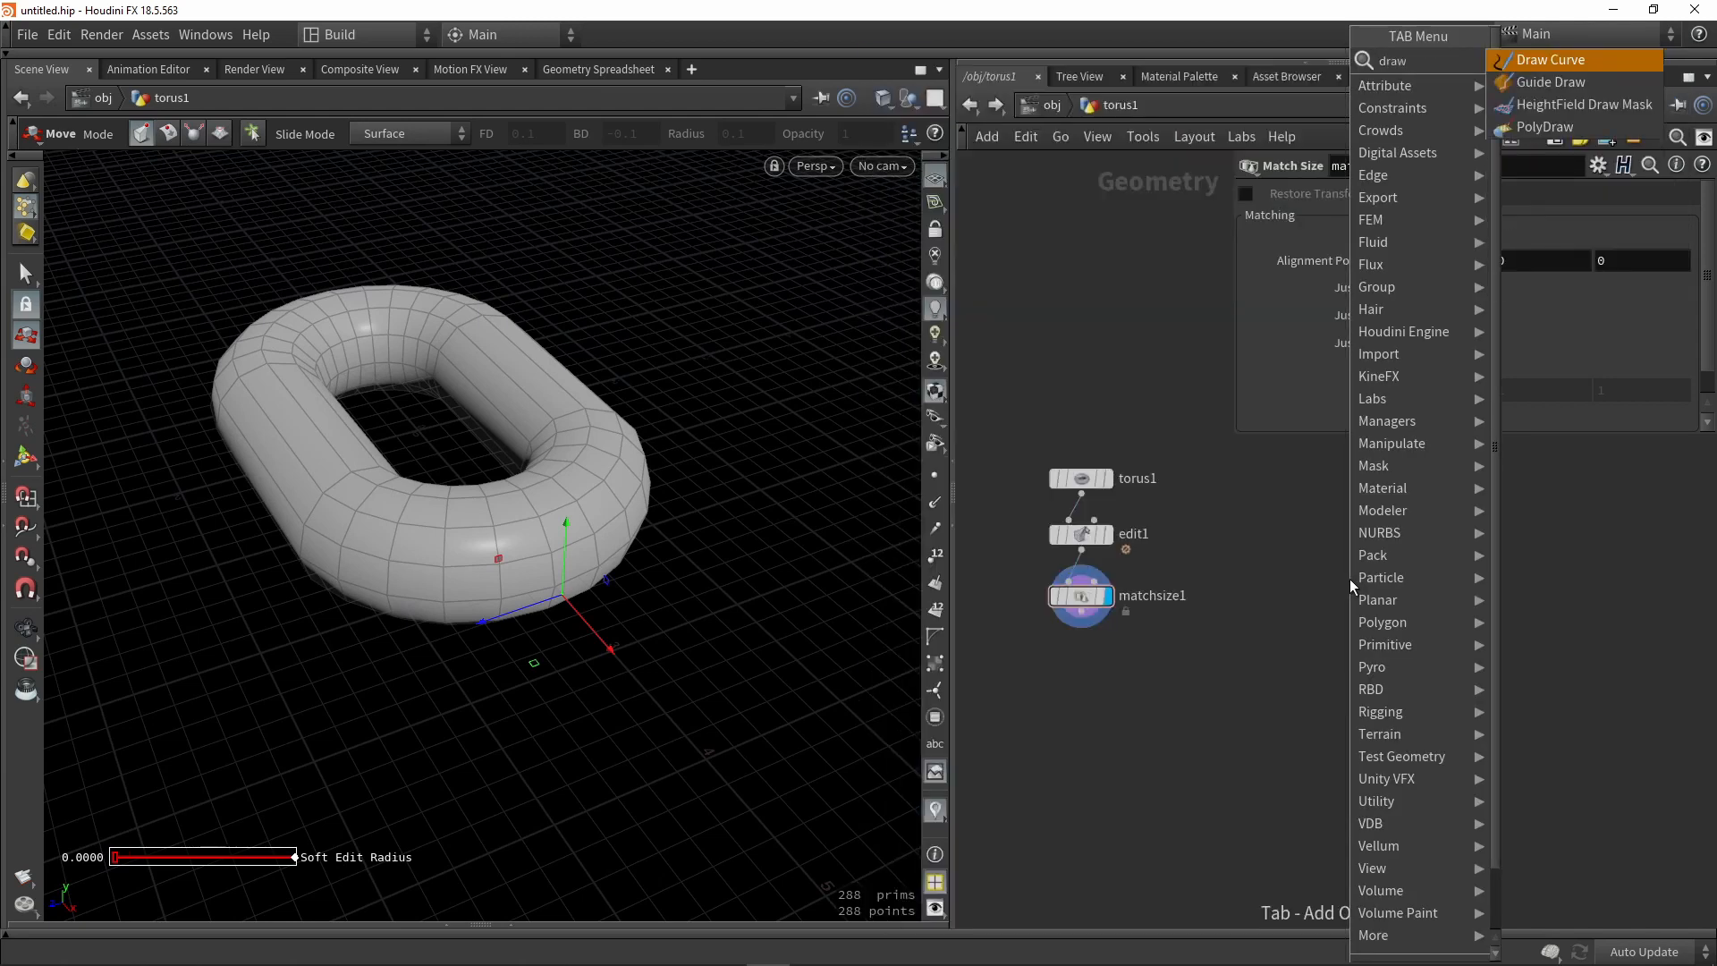
Add a Draw Curve node, draw an S-shaped stroke, and undo the extra top stroke.
left_click(1549, 59)
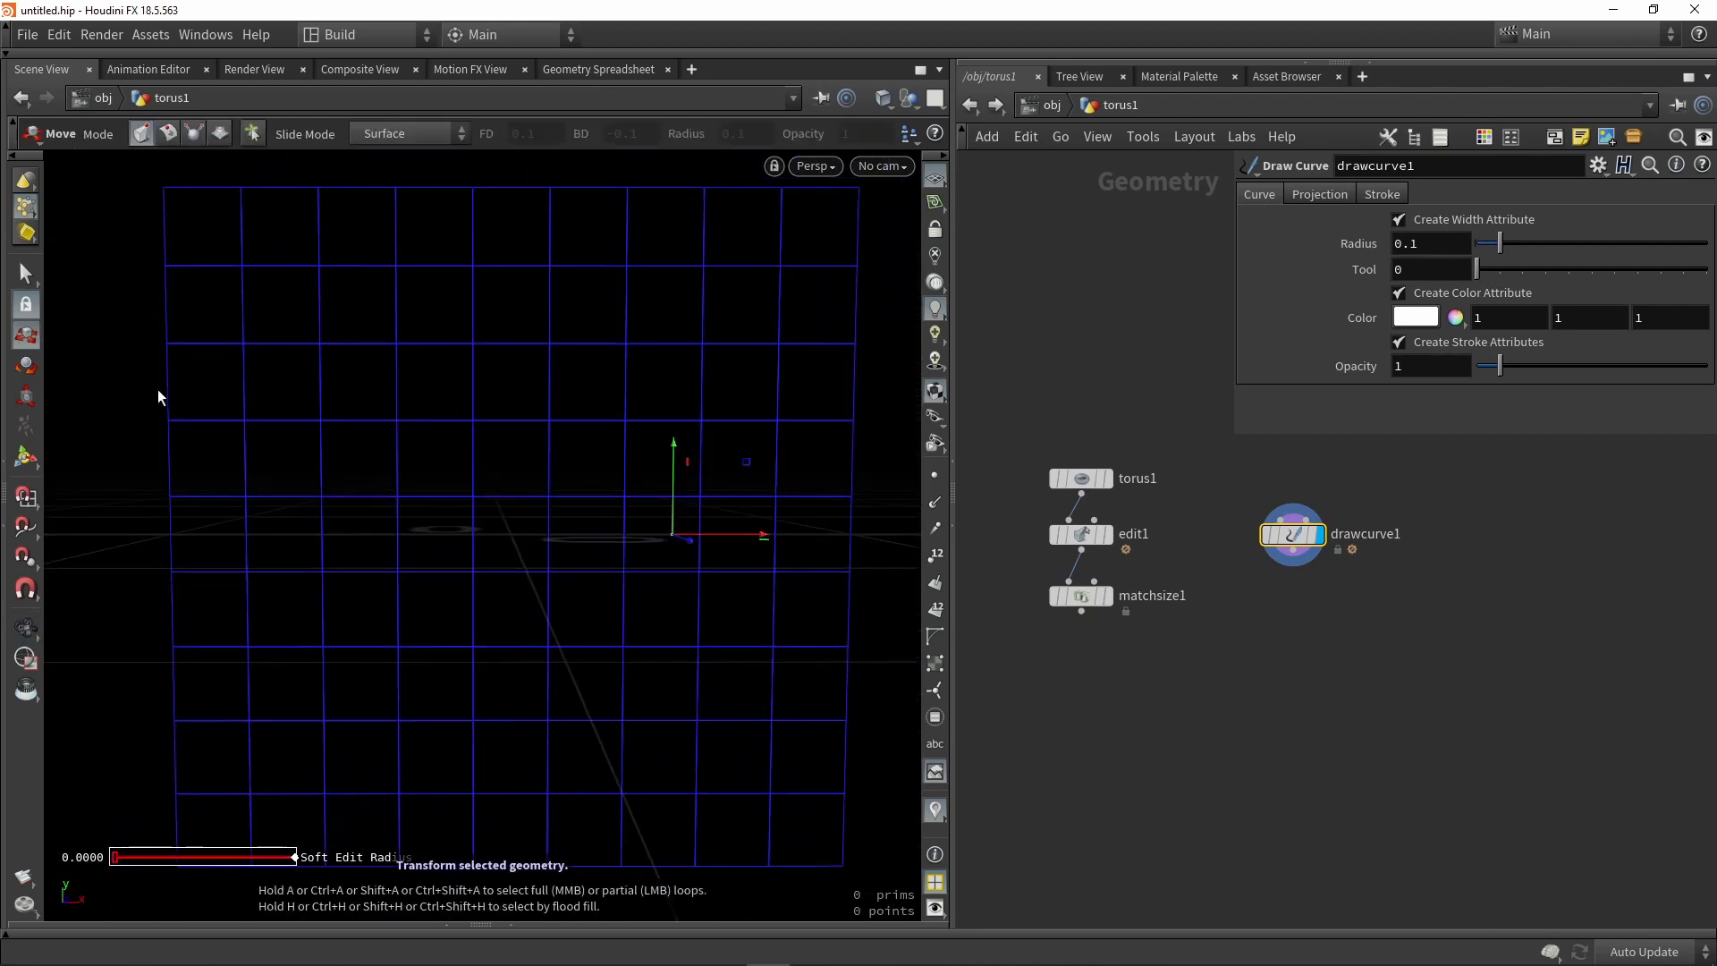
mouse_move(23, 456)
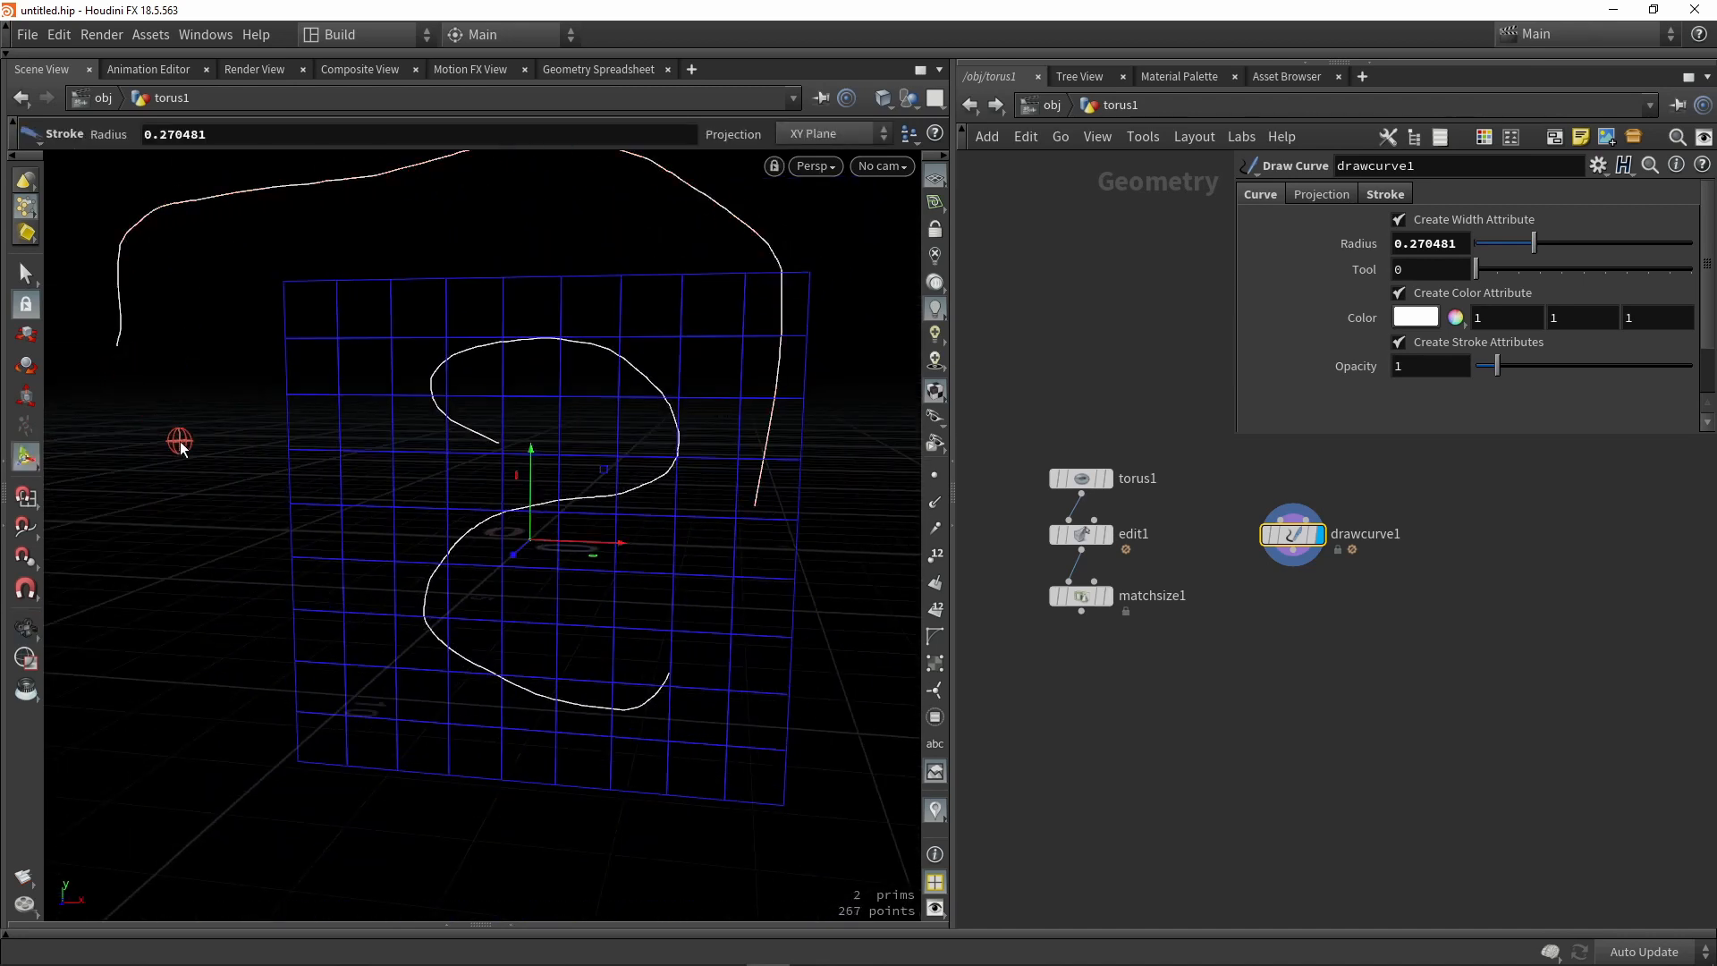
key("ctrl+z")
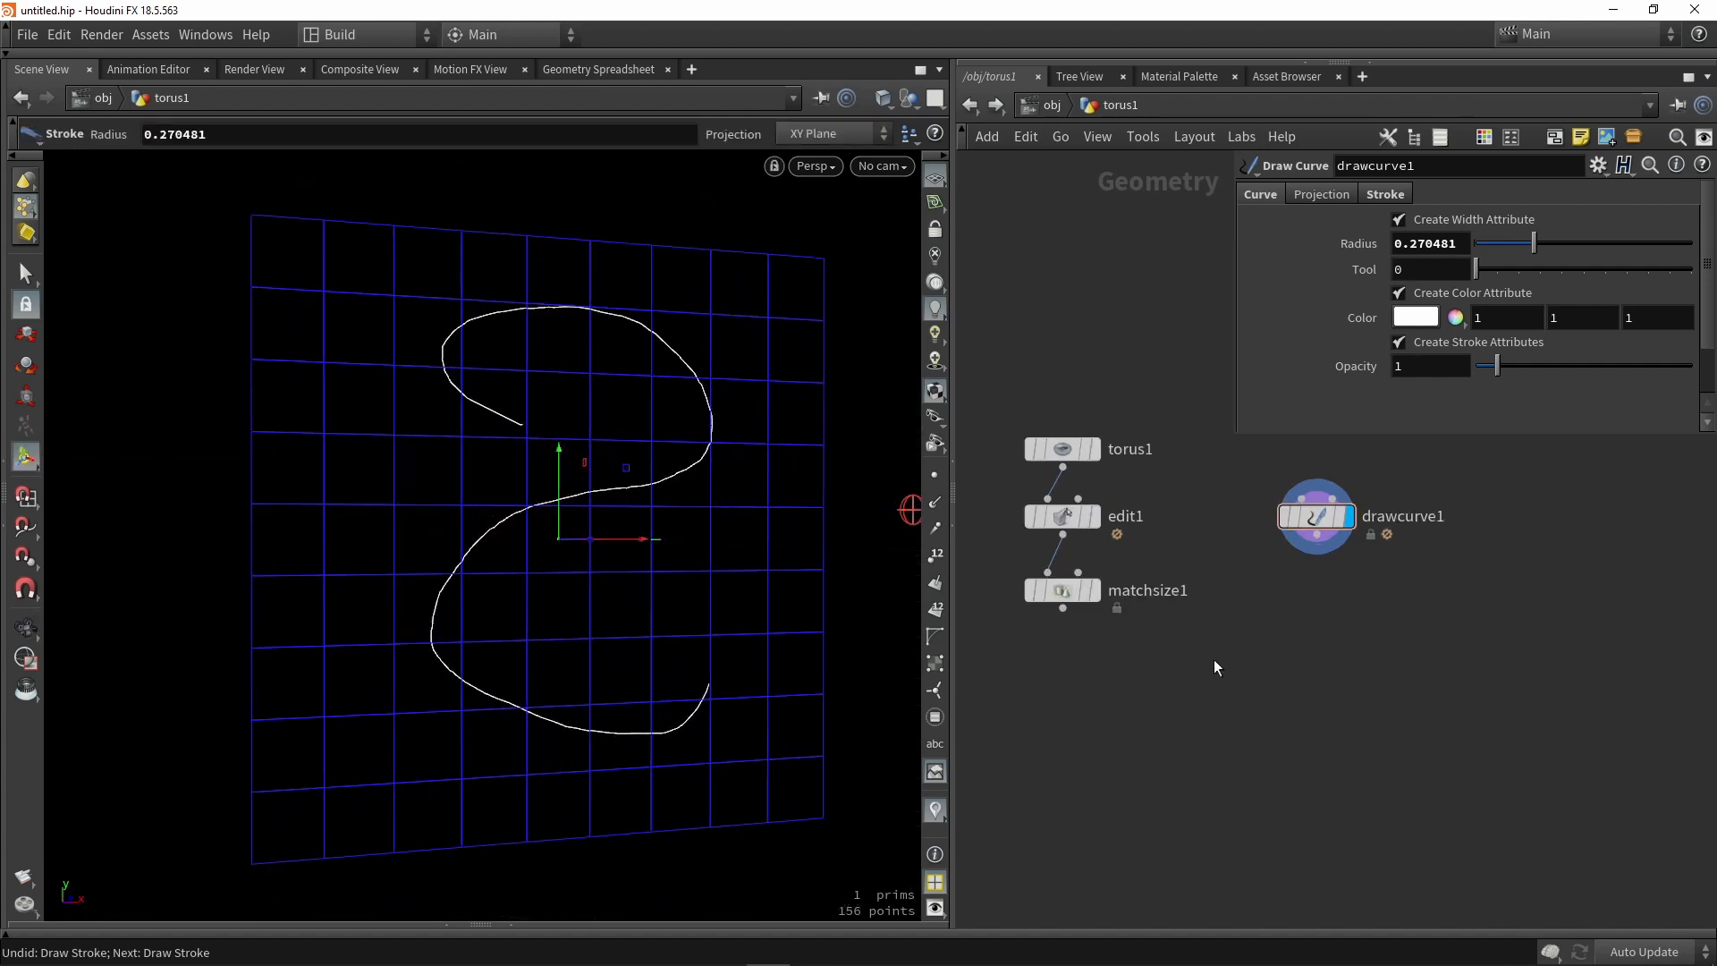
mouse_move(1074, 399)
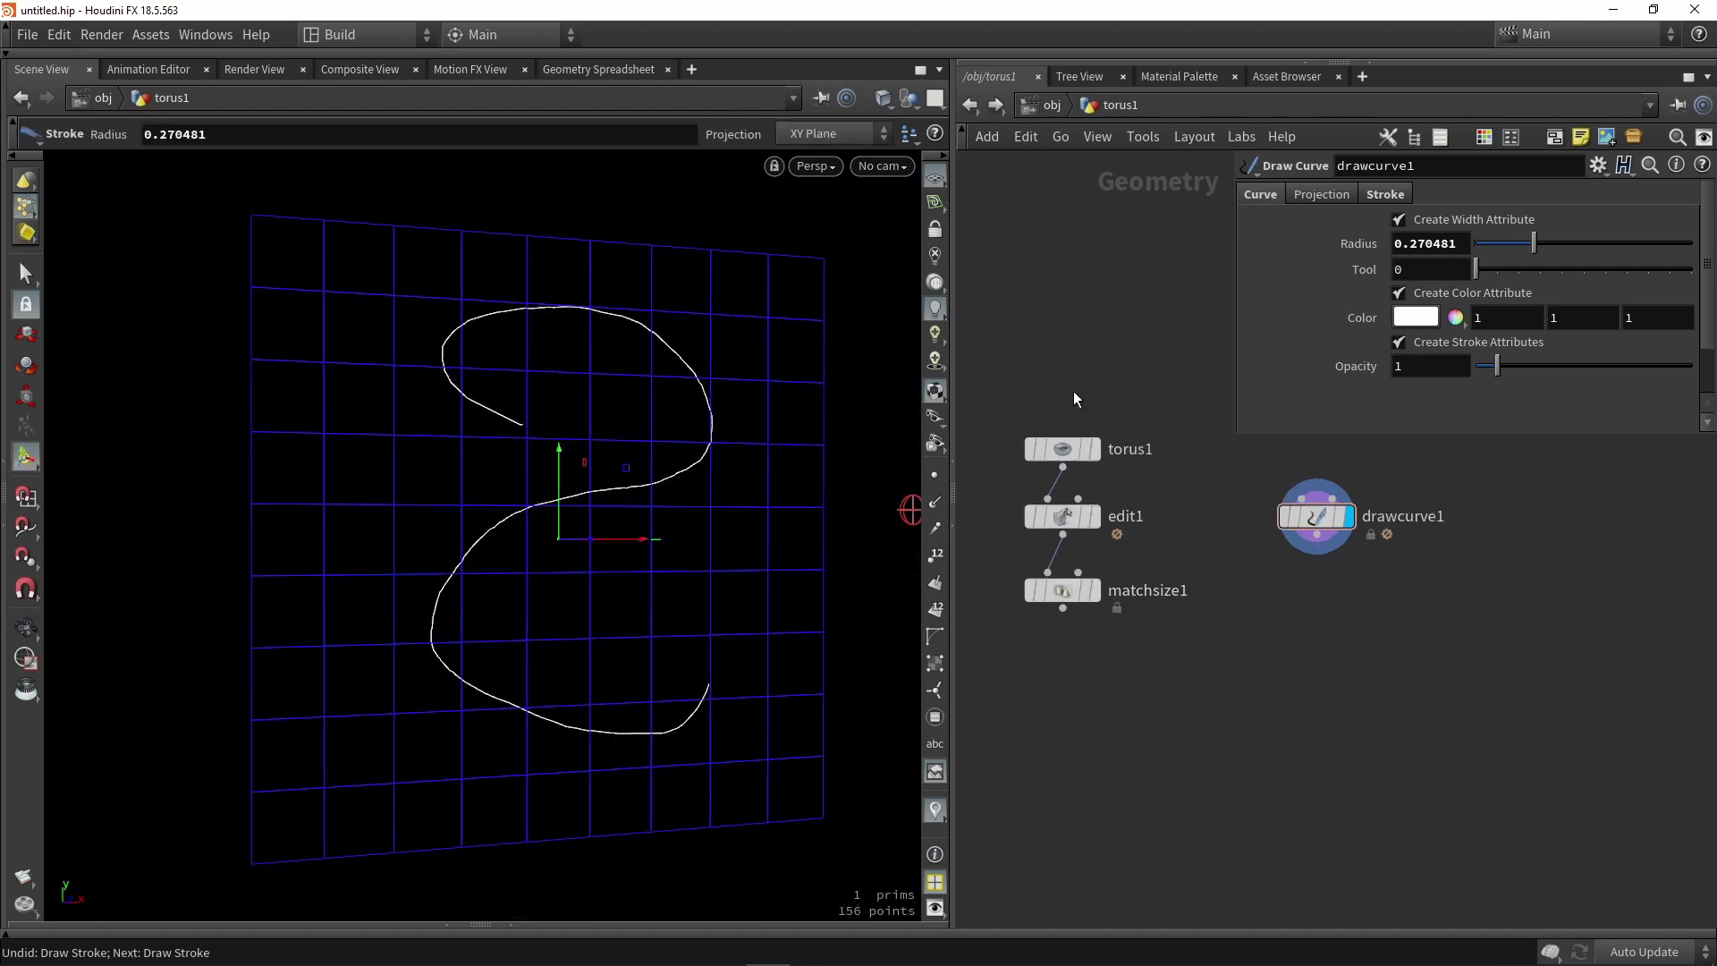
mouse_move(1261, 688)
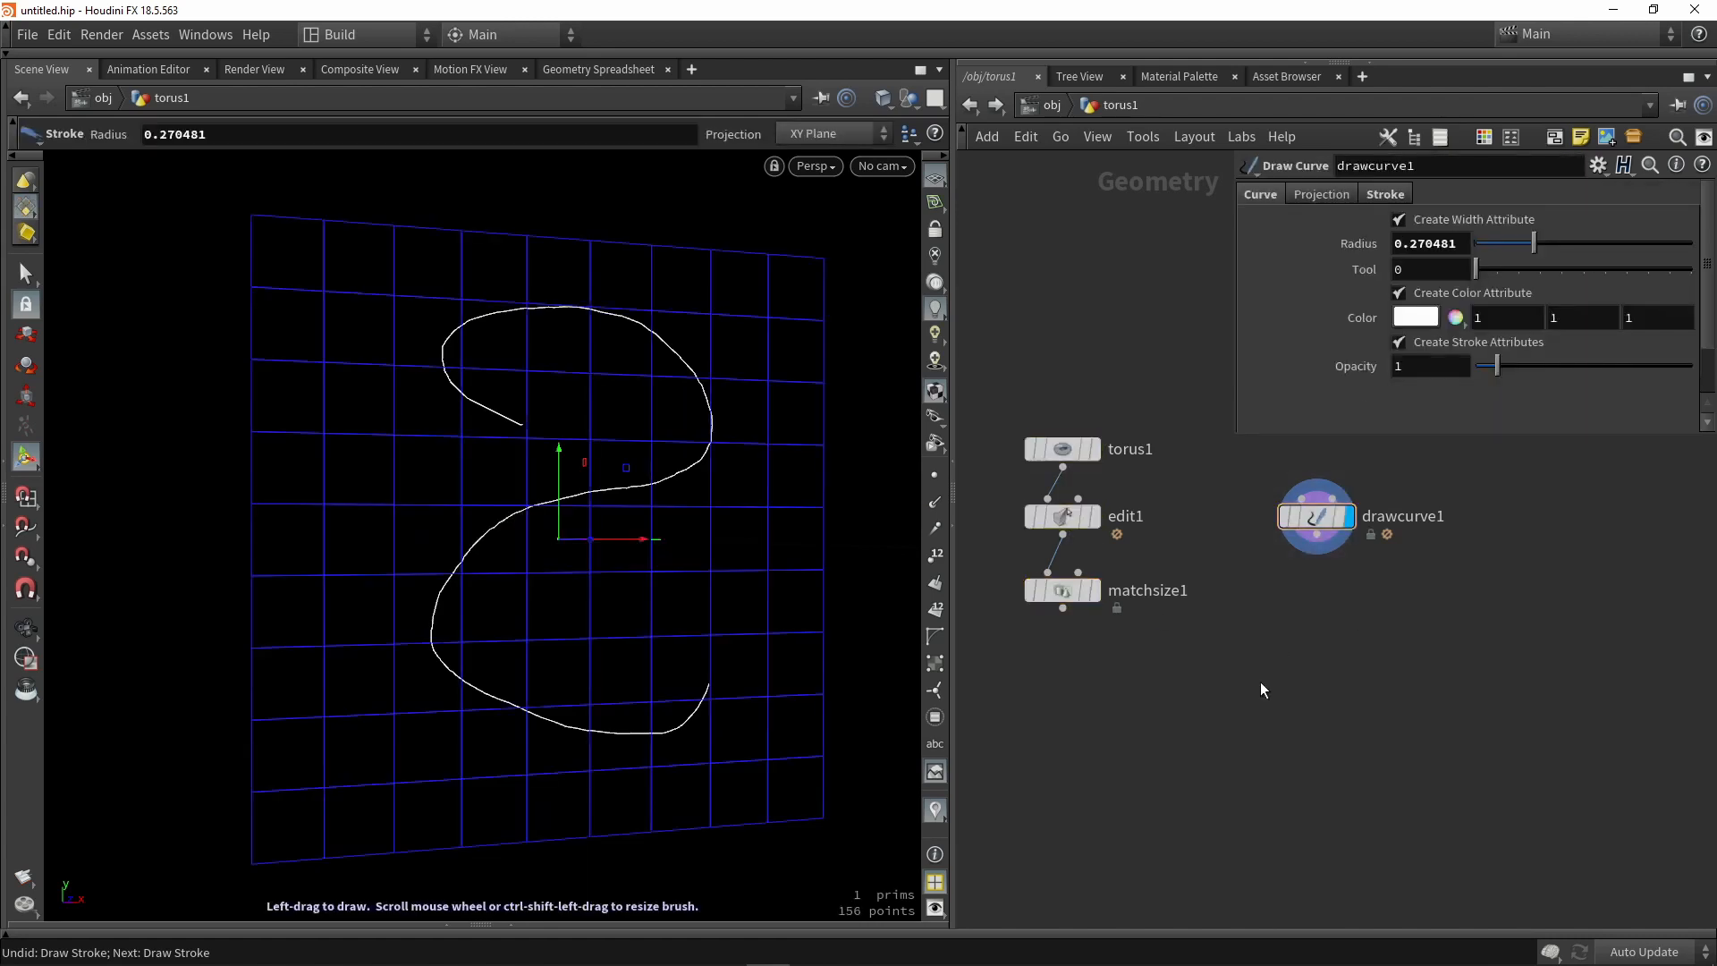
Add copytocurves1 combining link and curve, with Uniform Scale 0.09 under Scales and Shears.
key("tab")
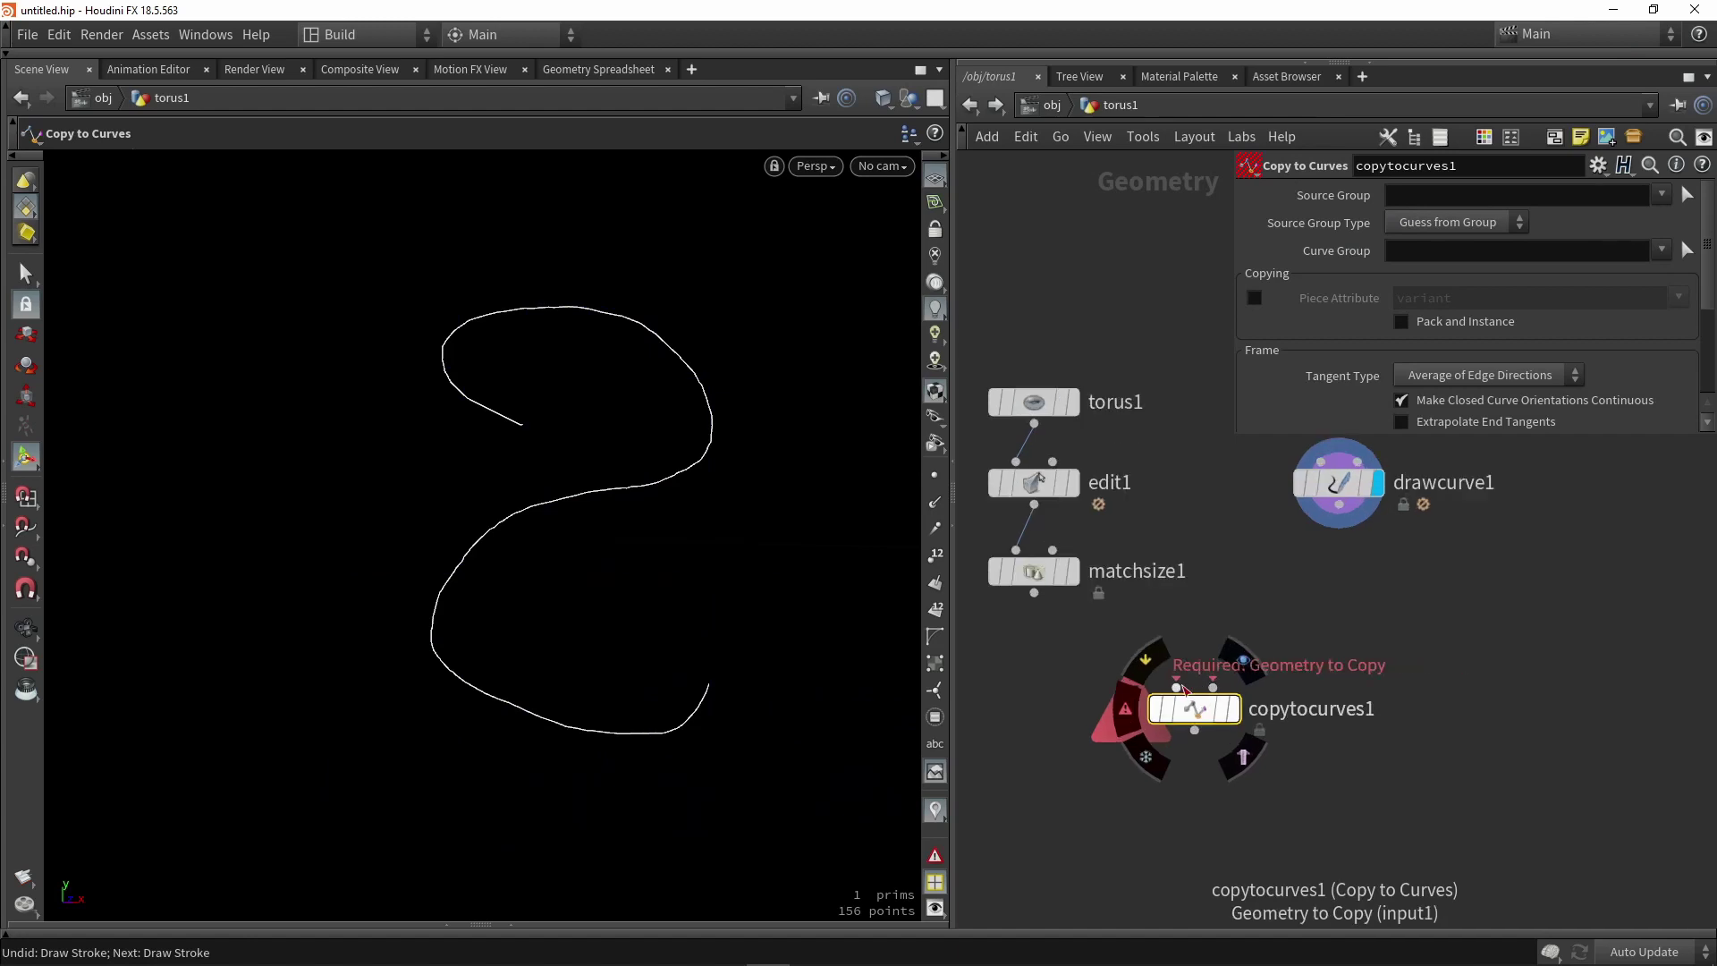
mouse_move(1211, 685)
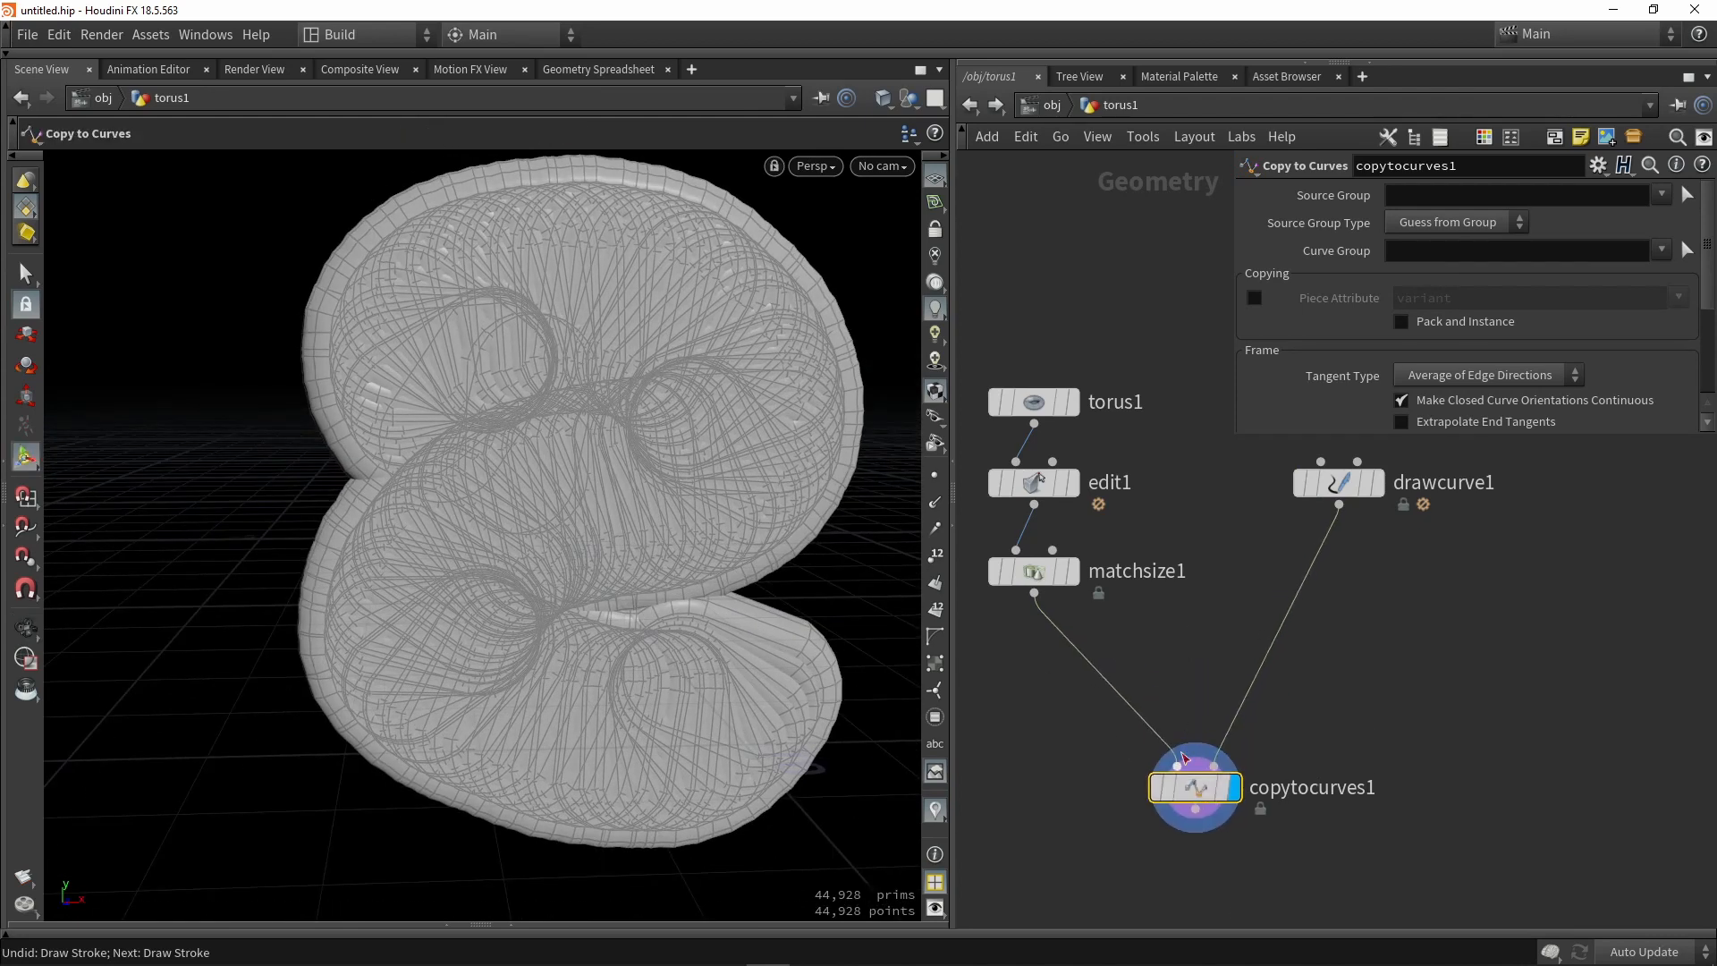
mouse_move(1037, 485)
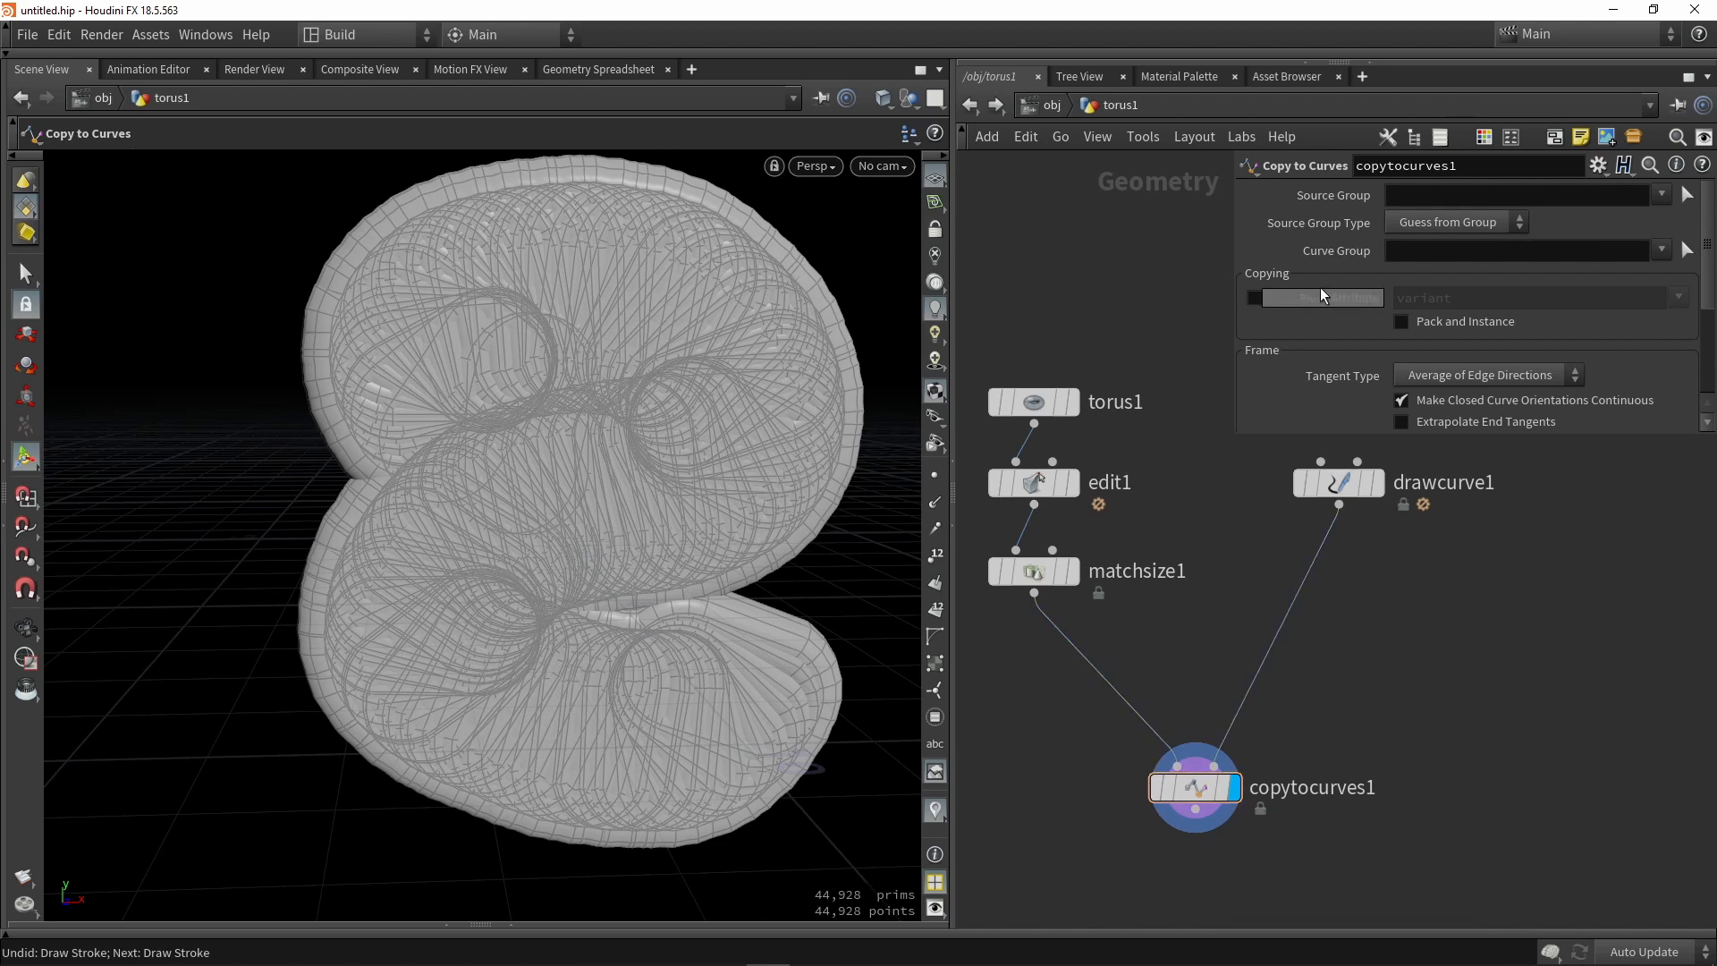
scroll("down", 3)
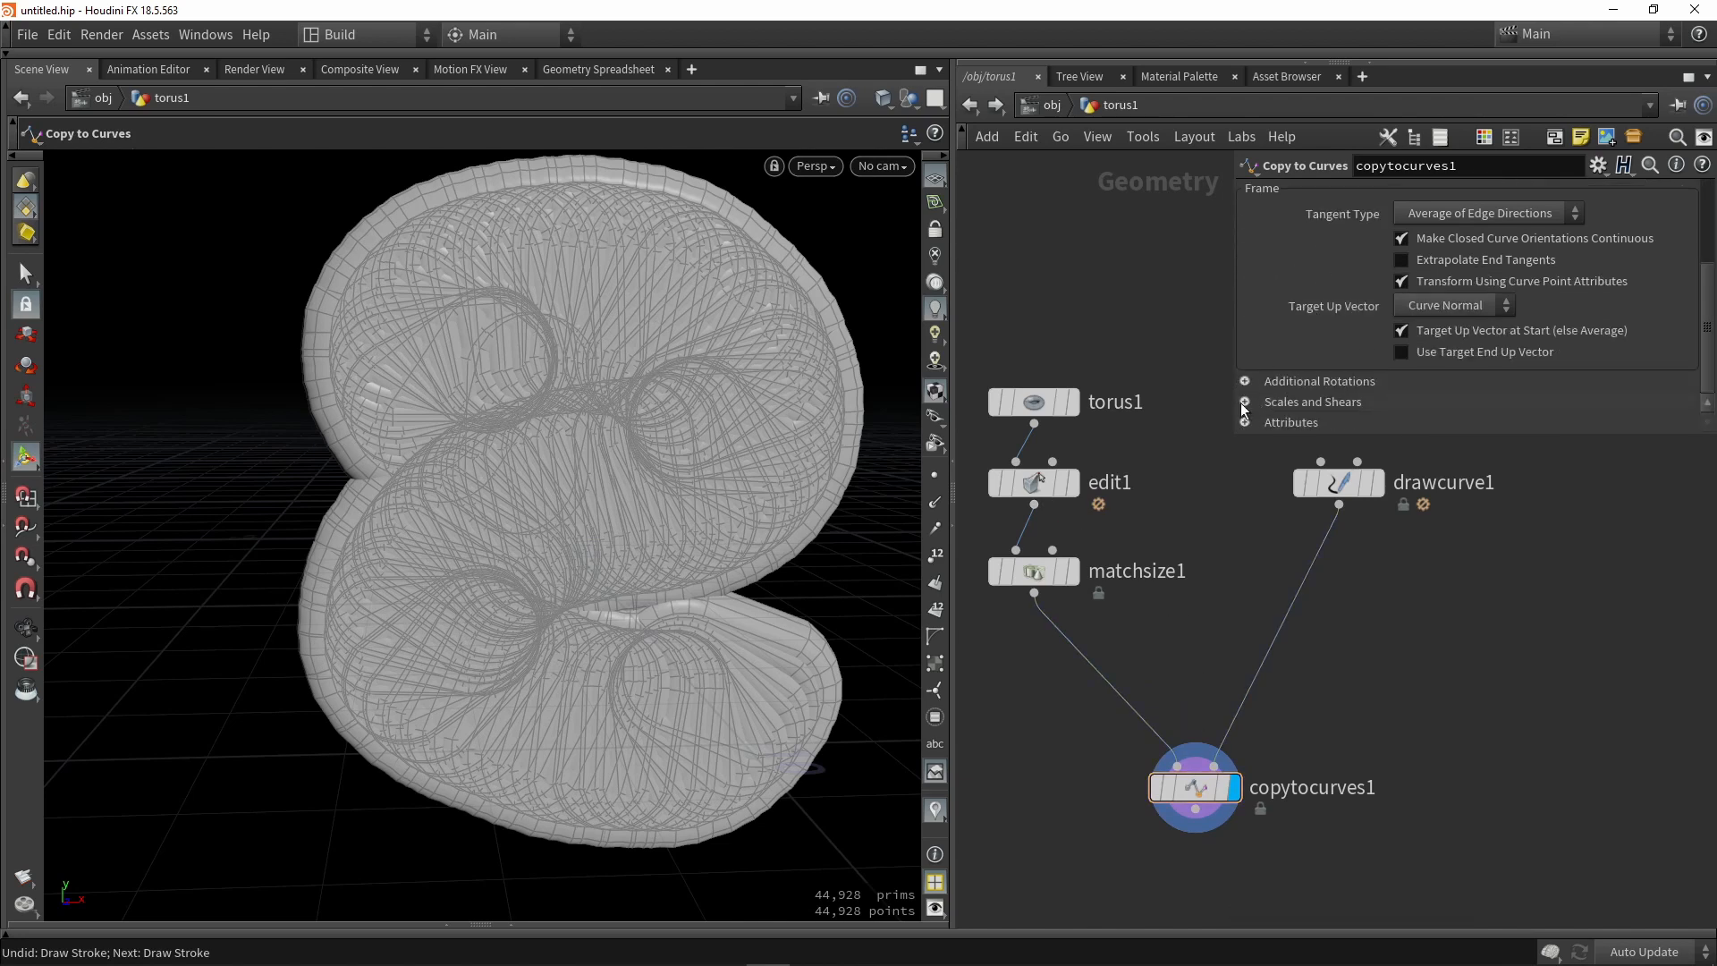
left_click(1245, 402)
type("0.09")
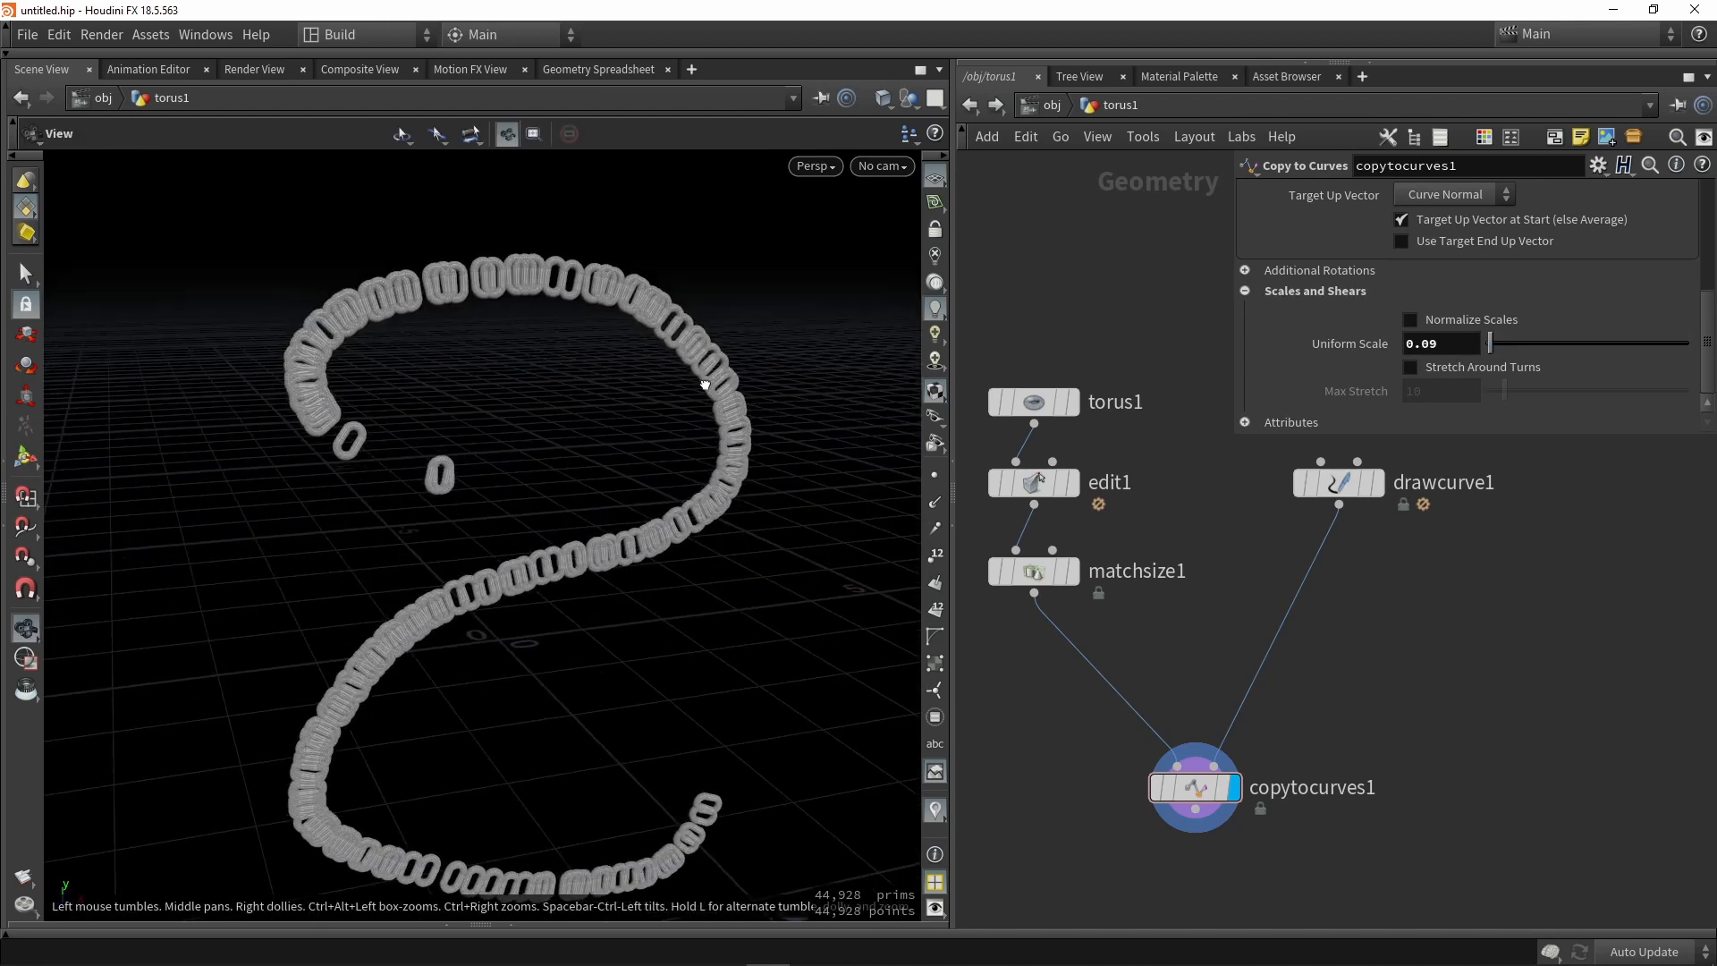
left_click(1336, 481)
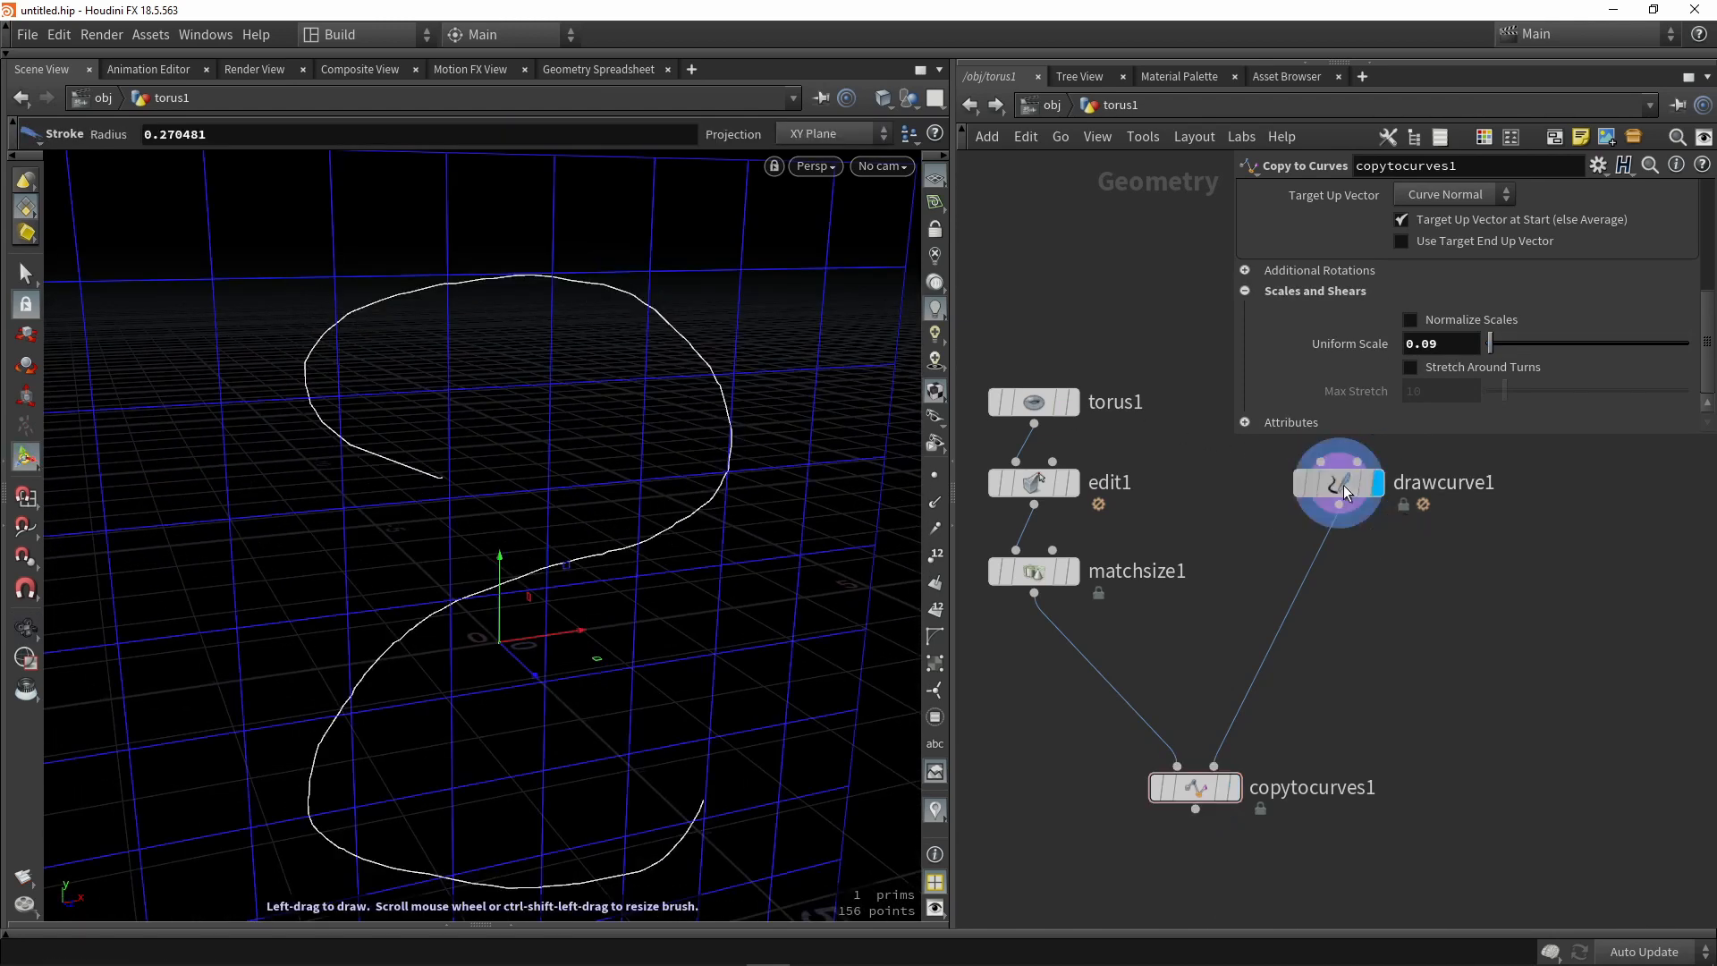
Insert a Resample of length 0.42 after drawcurve1 and display the copied rings.
left_click(1338, 483)
type("res")
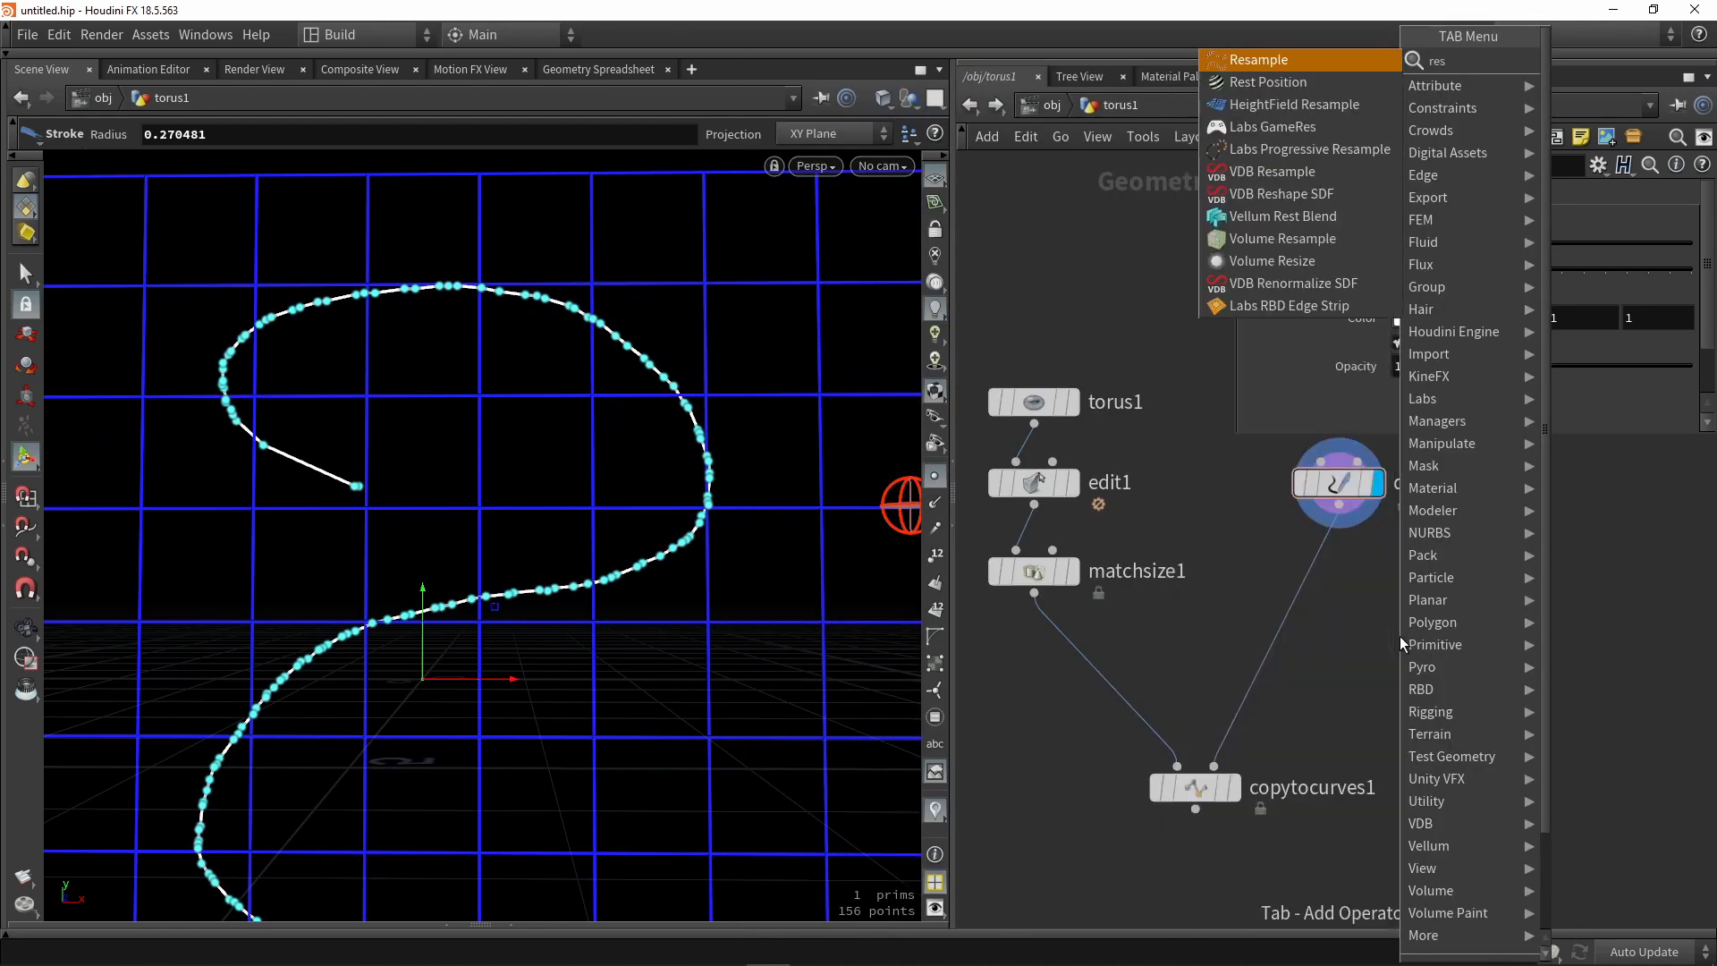
left_click(1258, 59)
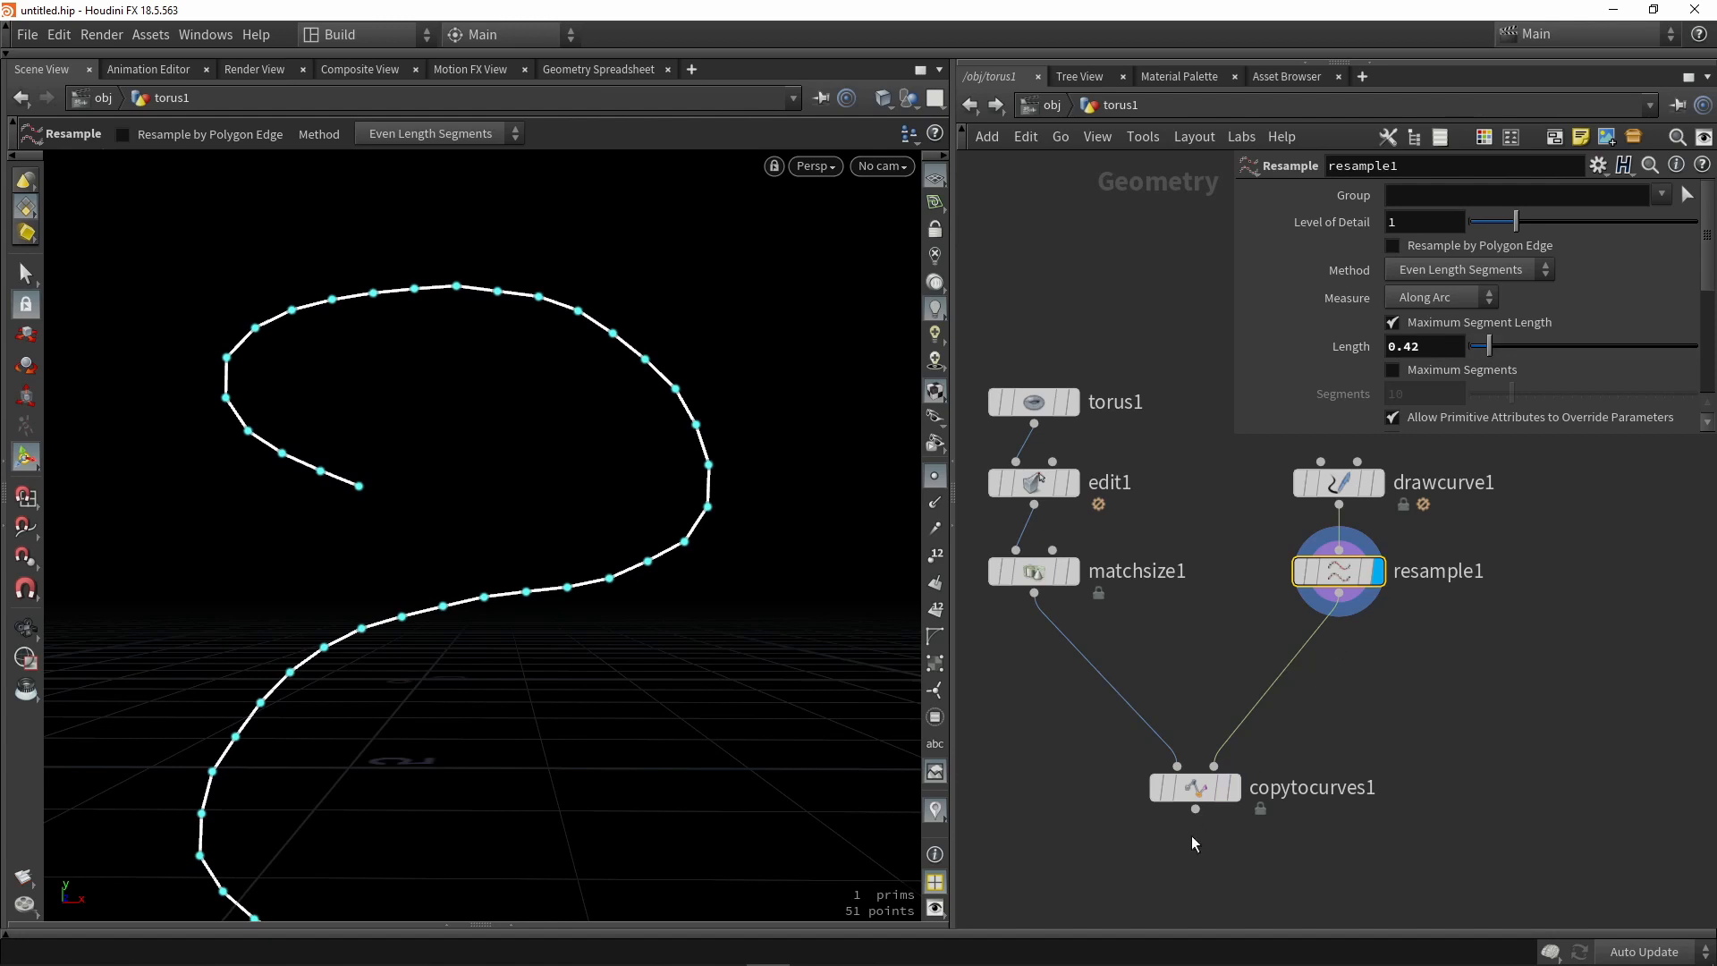
left_click(1195, 787)
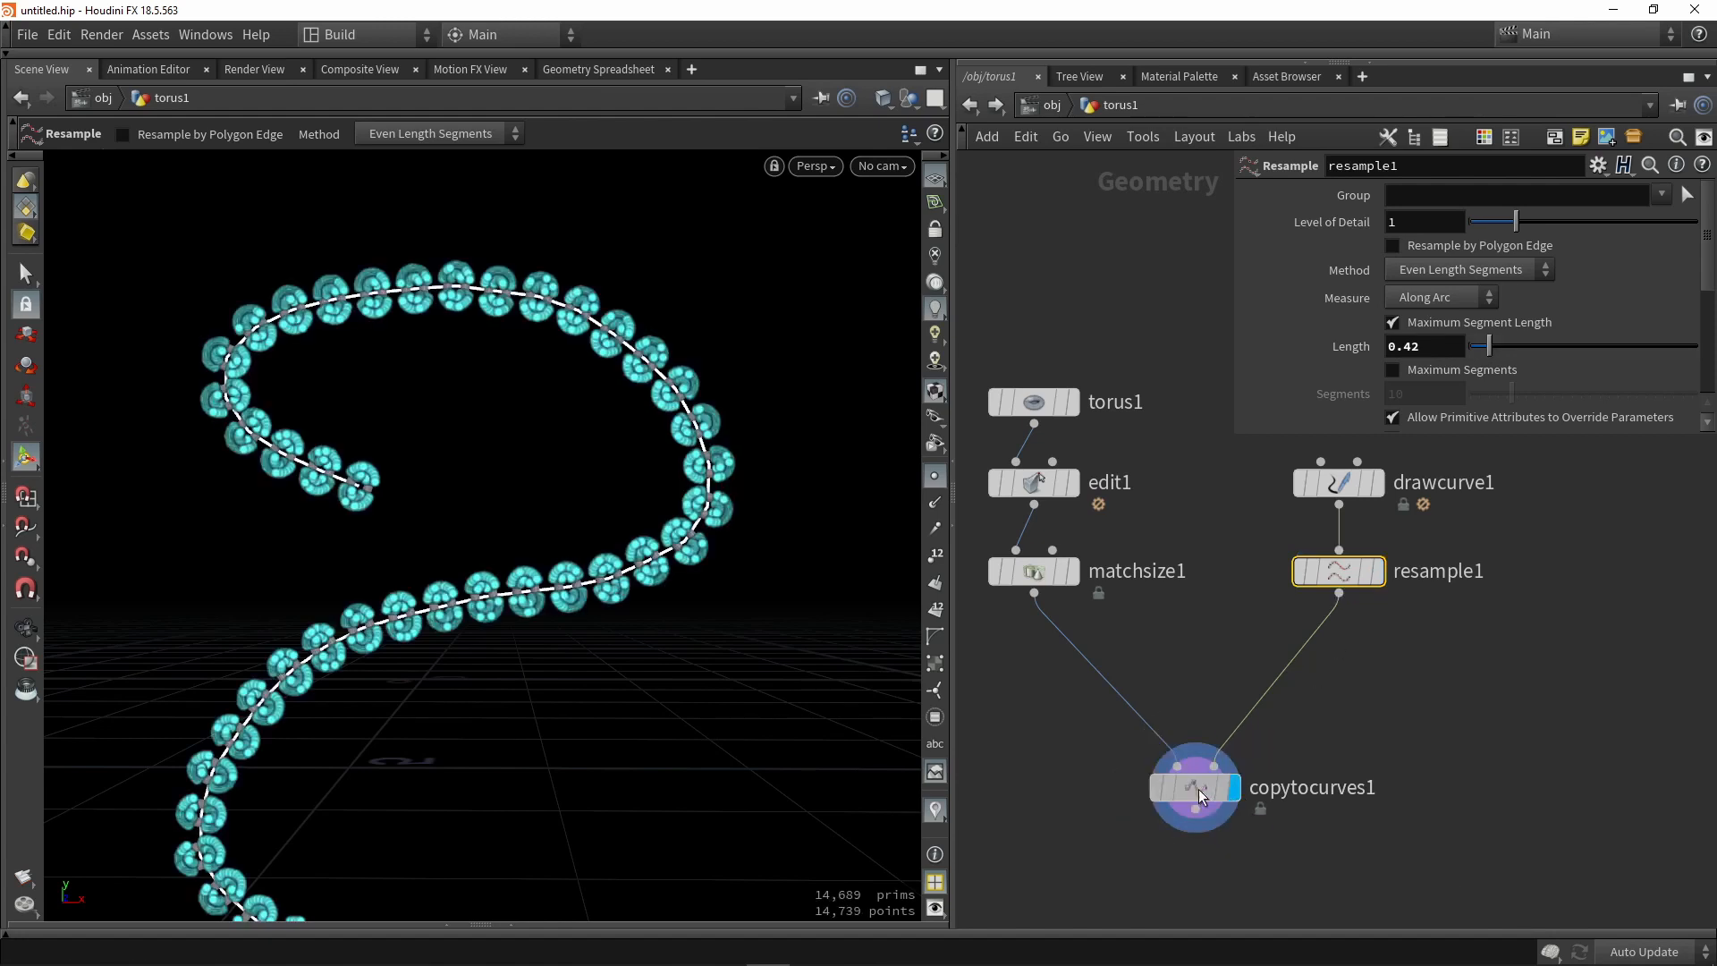
left_click(1193, 787)
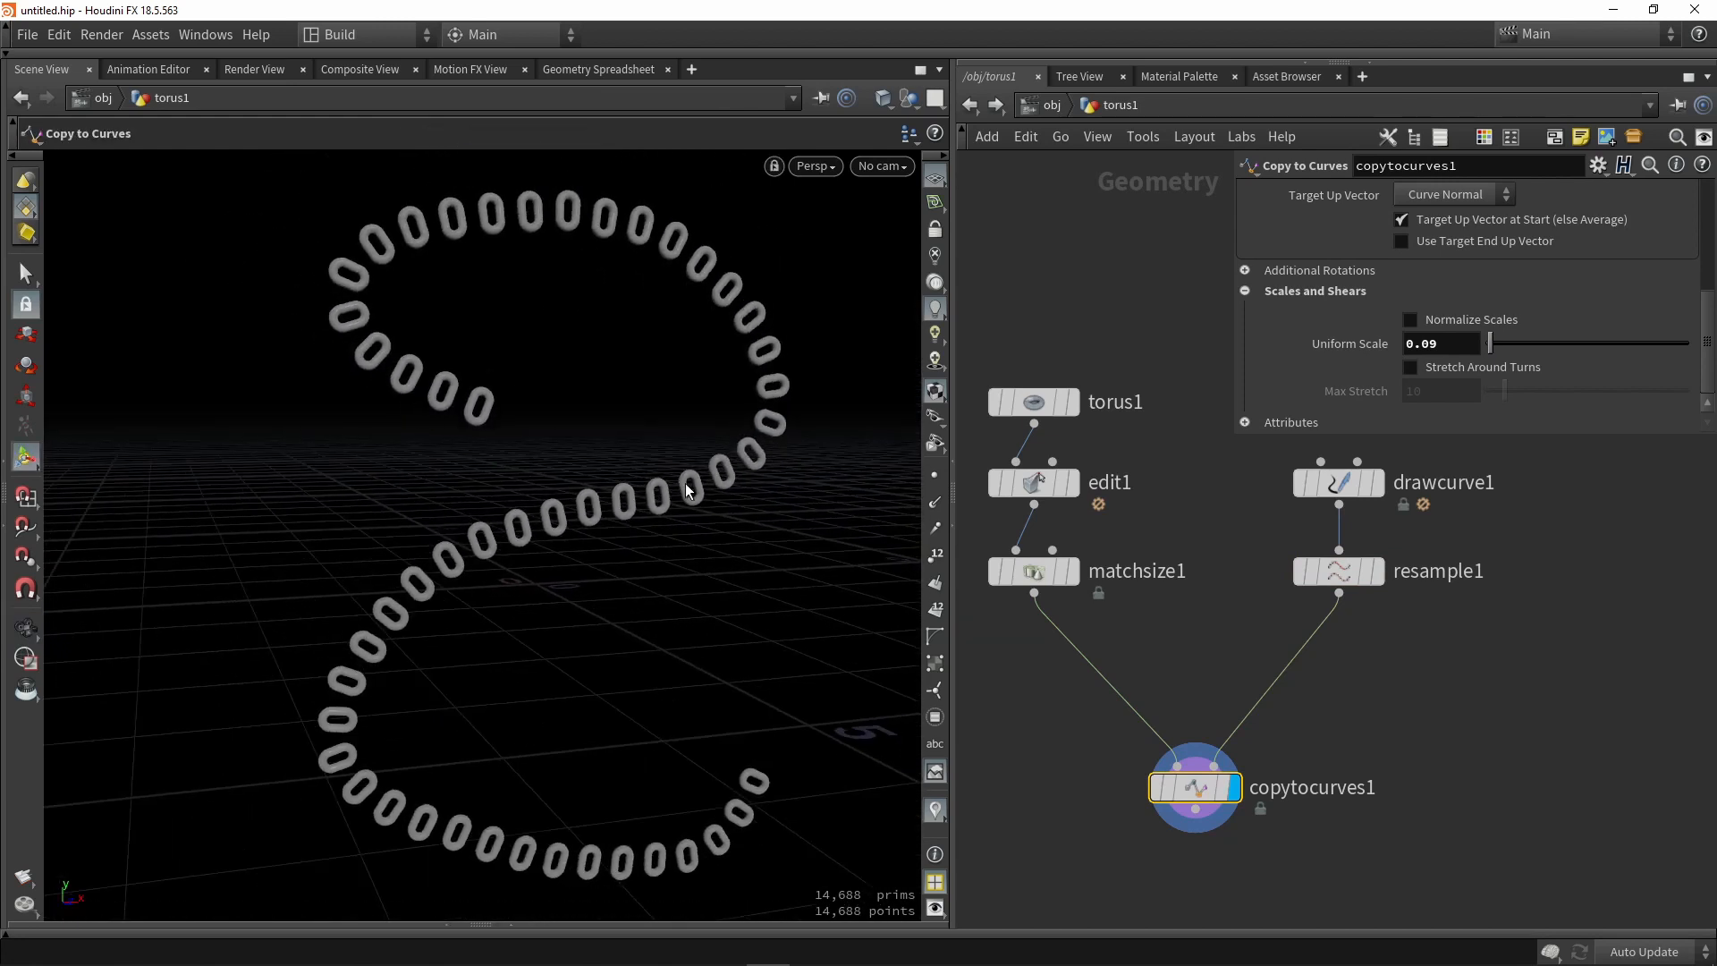
mouse_move(1252, 289)
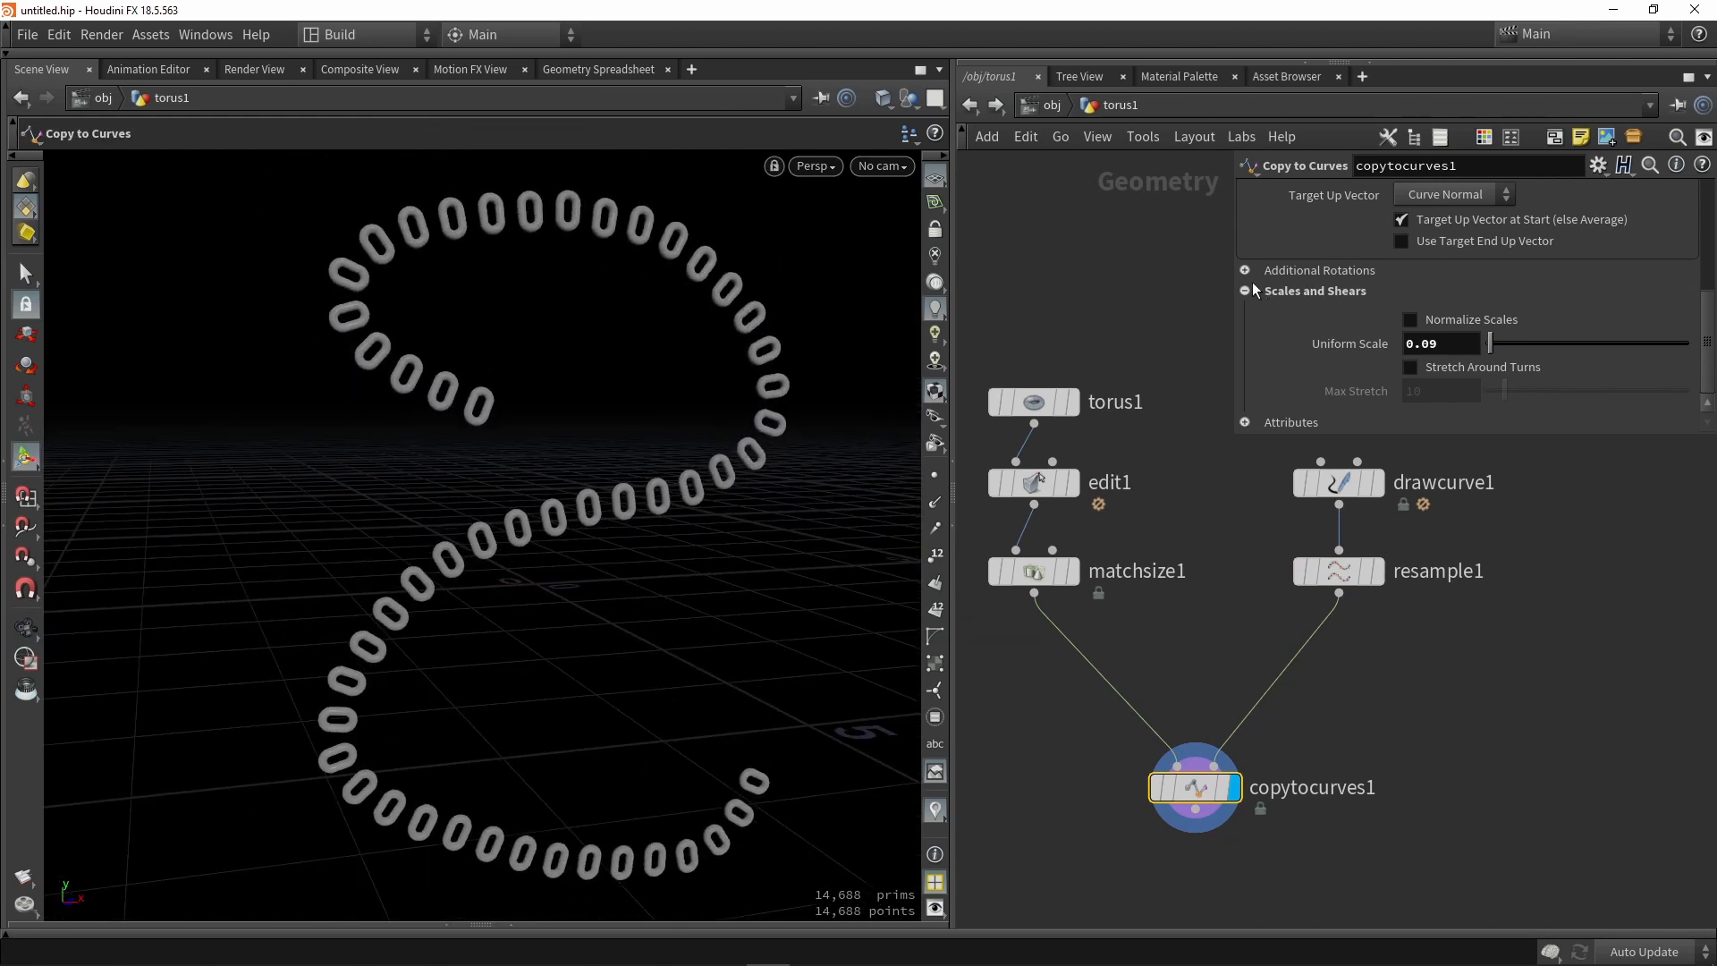
Under Additional Rotations, enable Apply Yaw 90 and Roll/Twist with 7 full twists.
scroll("up", 3)
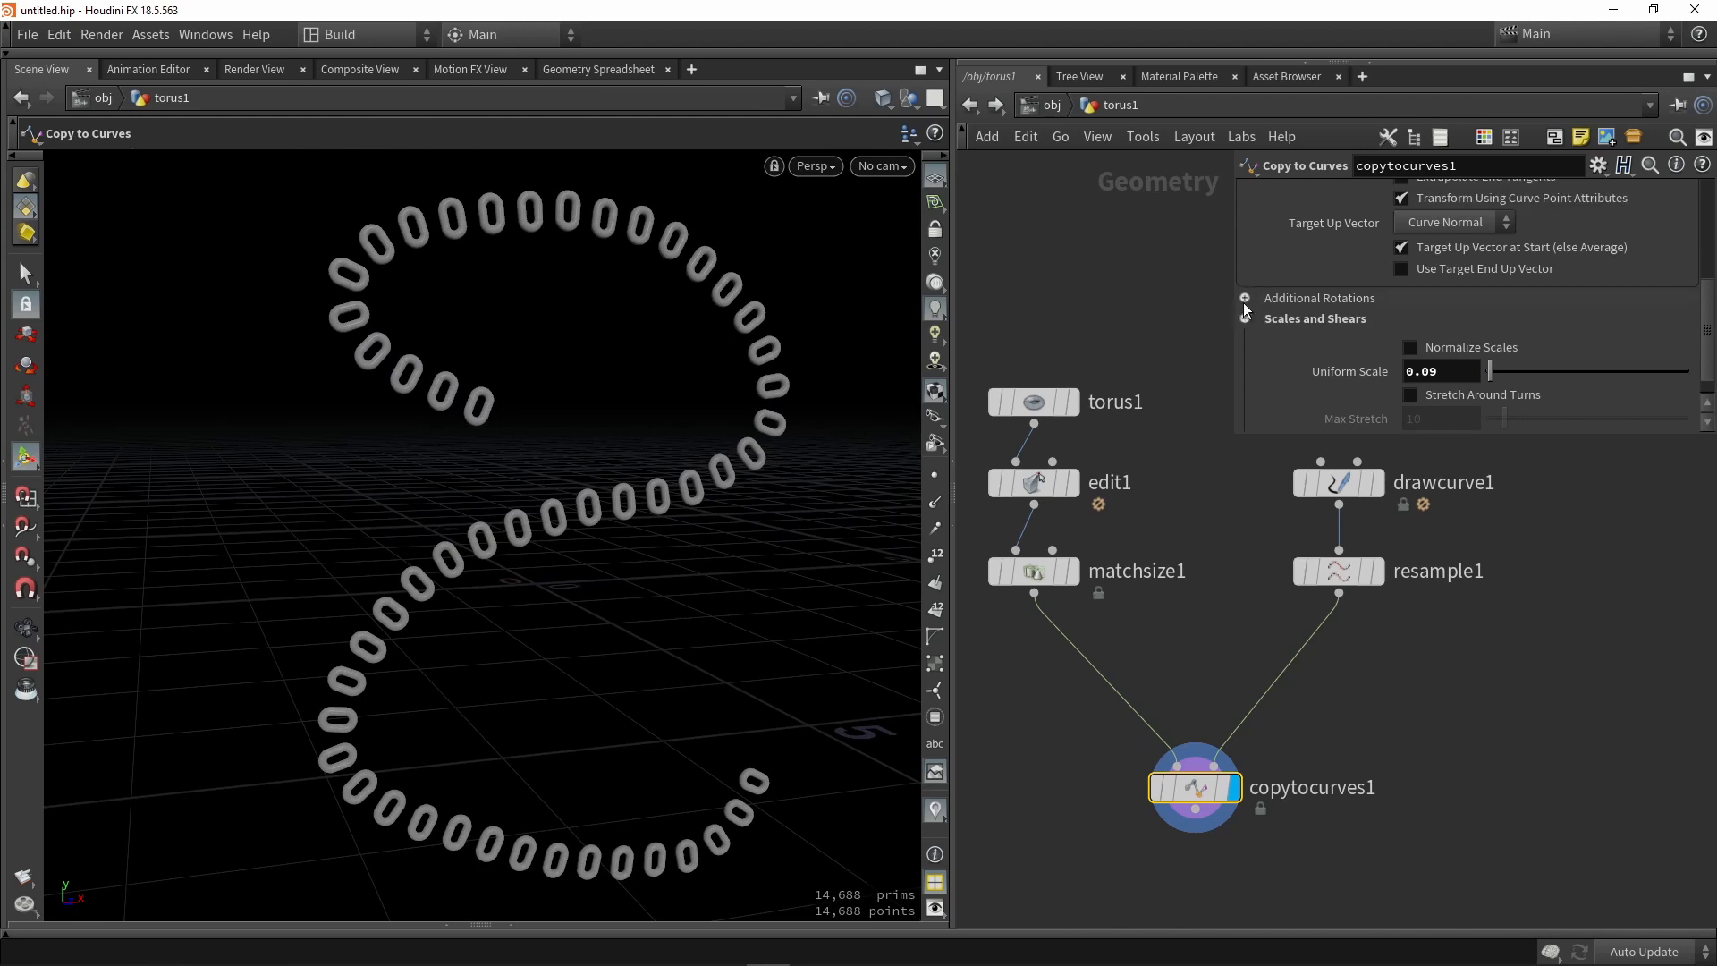
left_click(1245, 299)
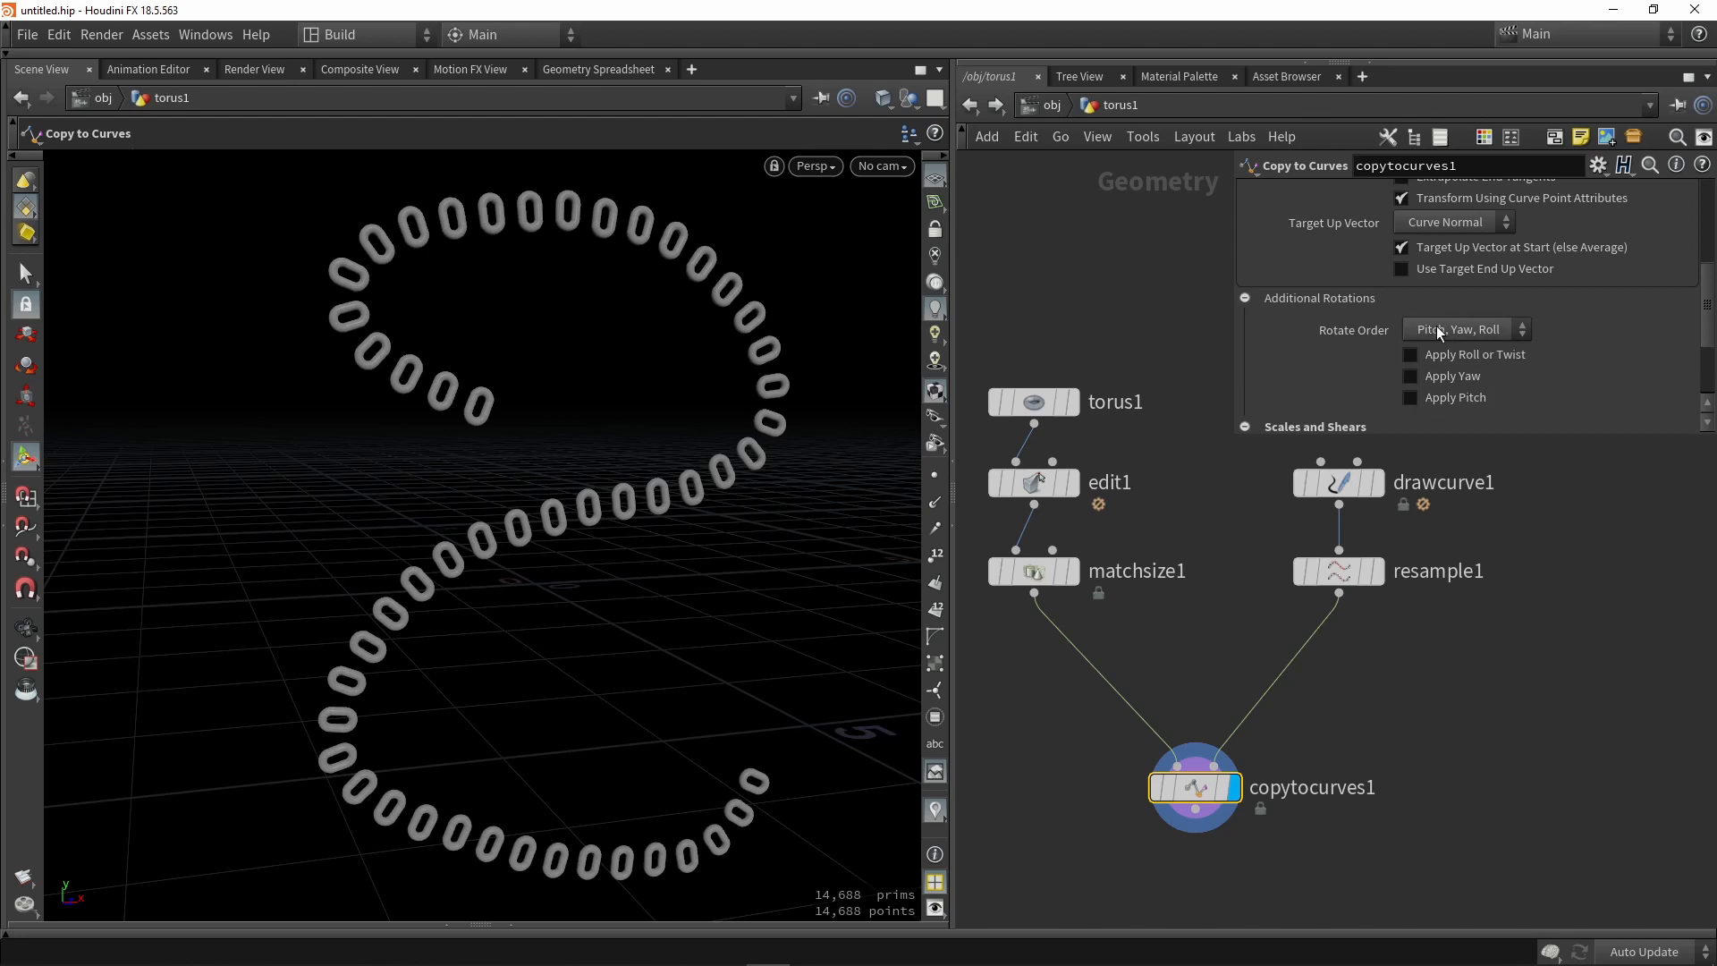
mouse_move(1472, 408)
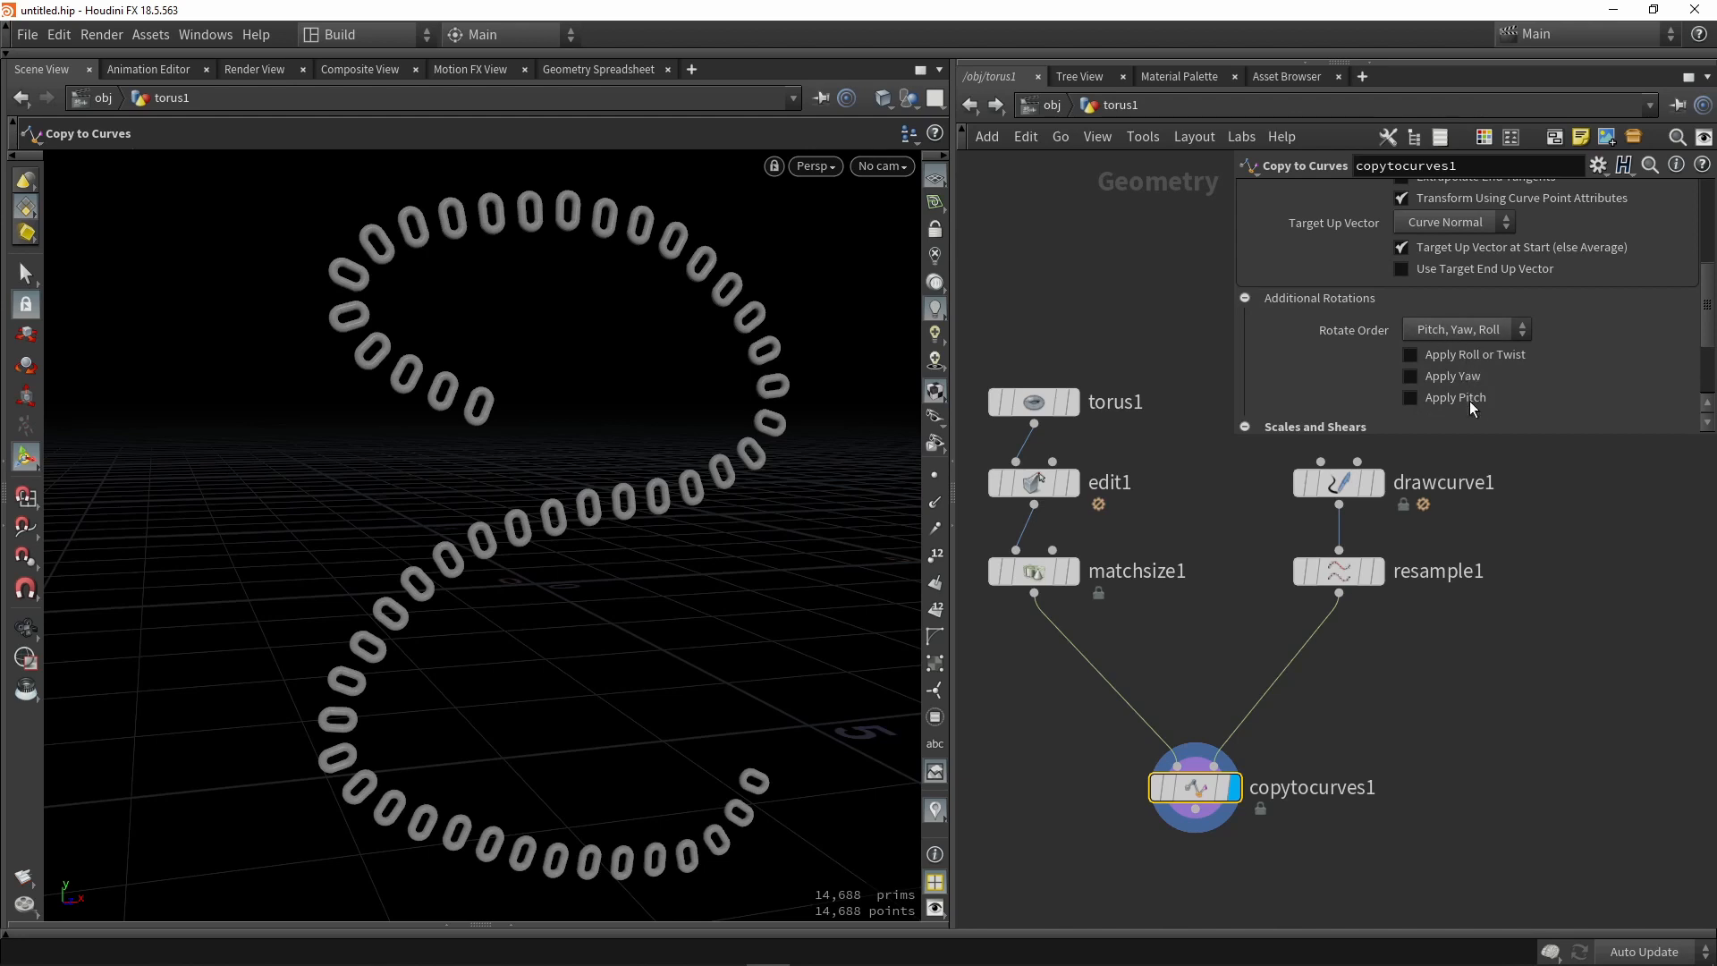
mouse_move(1276, 331)
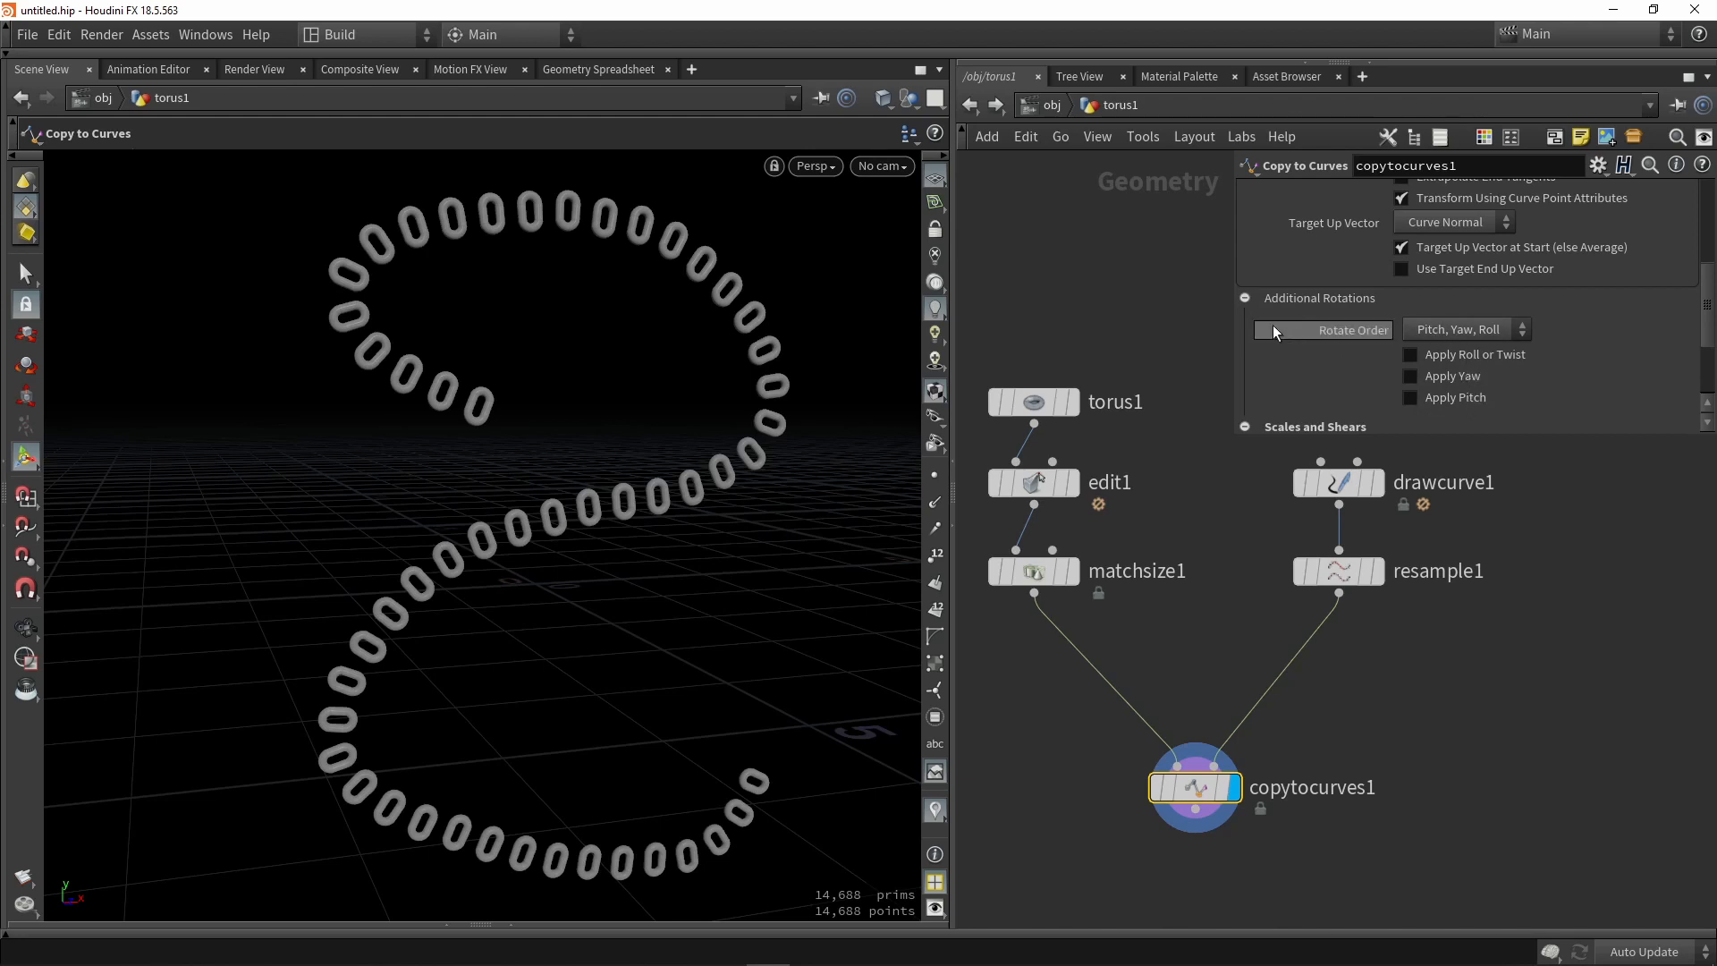
left_click(1402, 376)
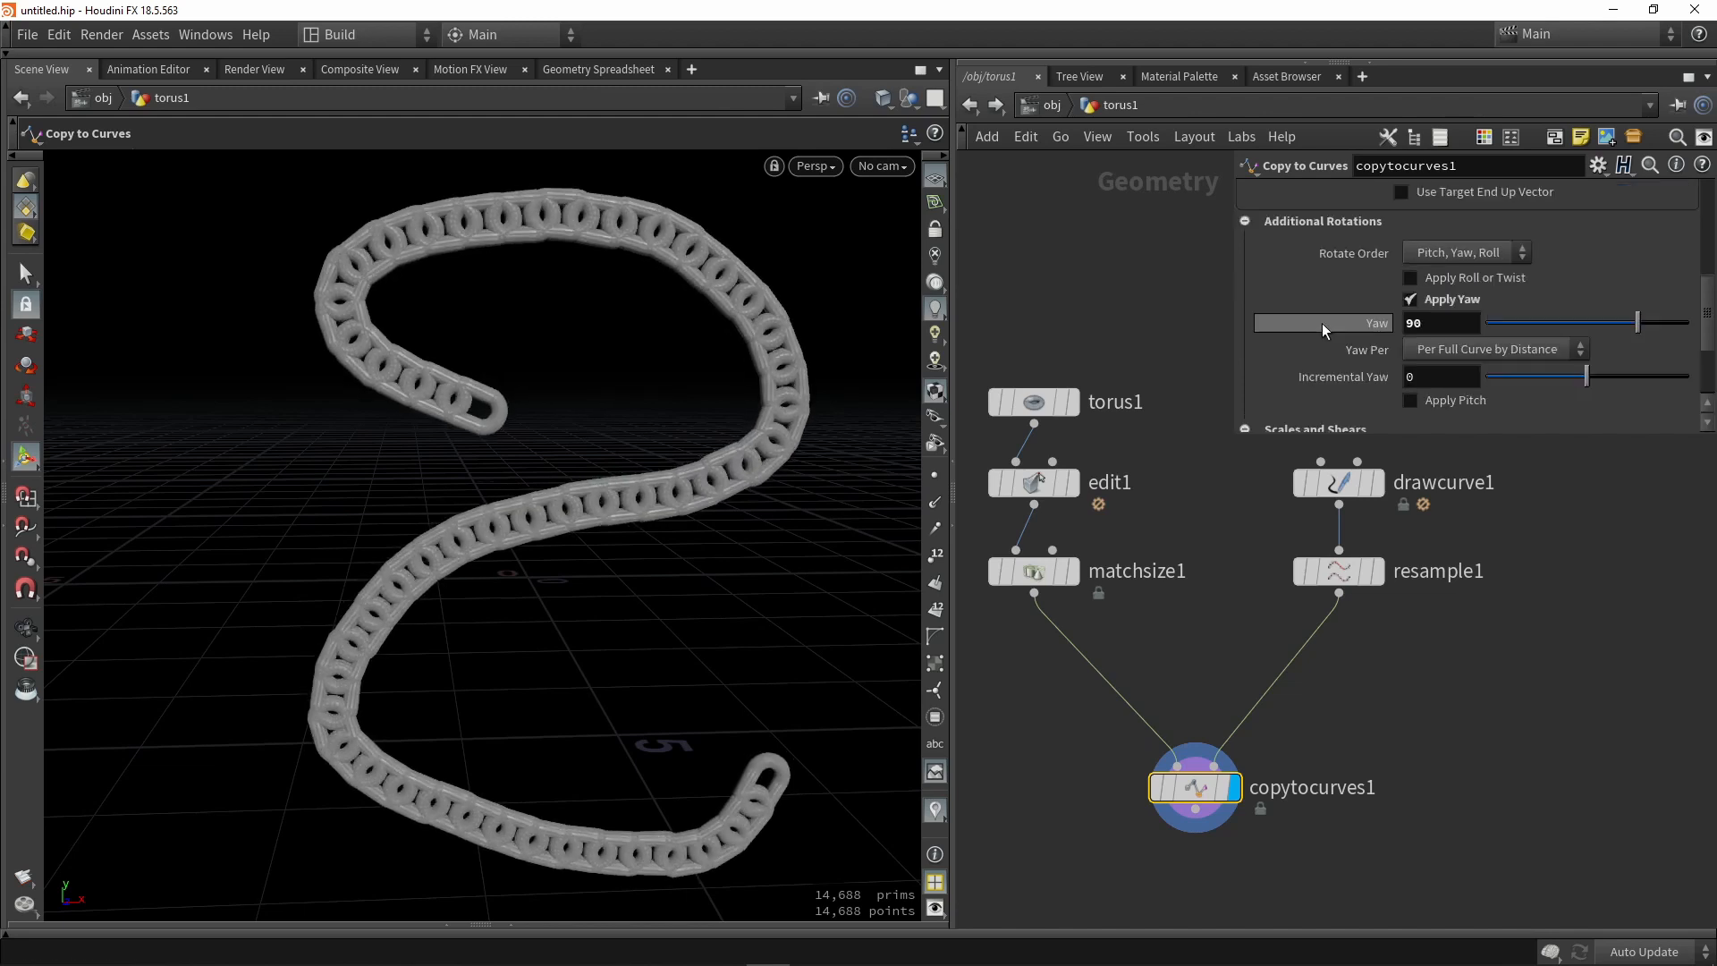
mouse_move(1472, 284)
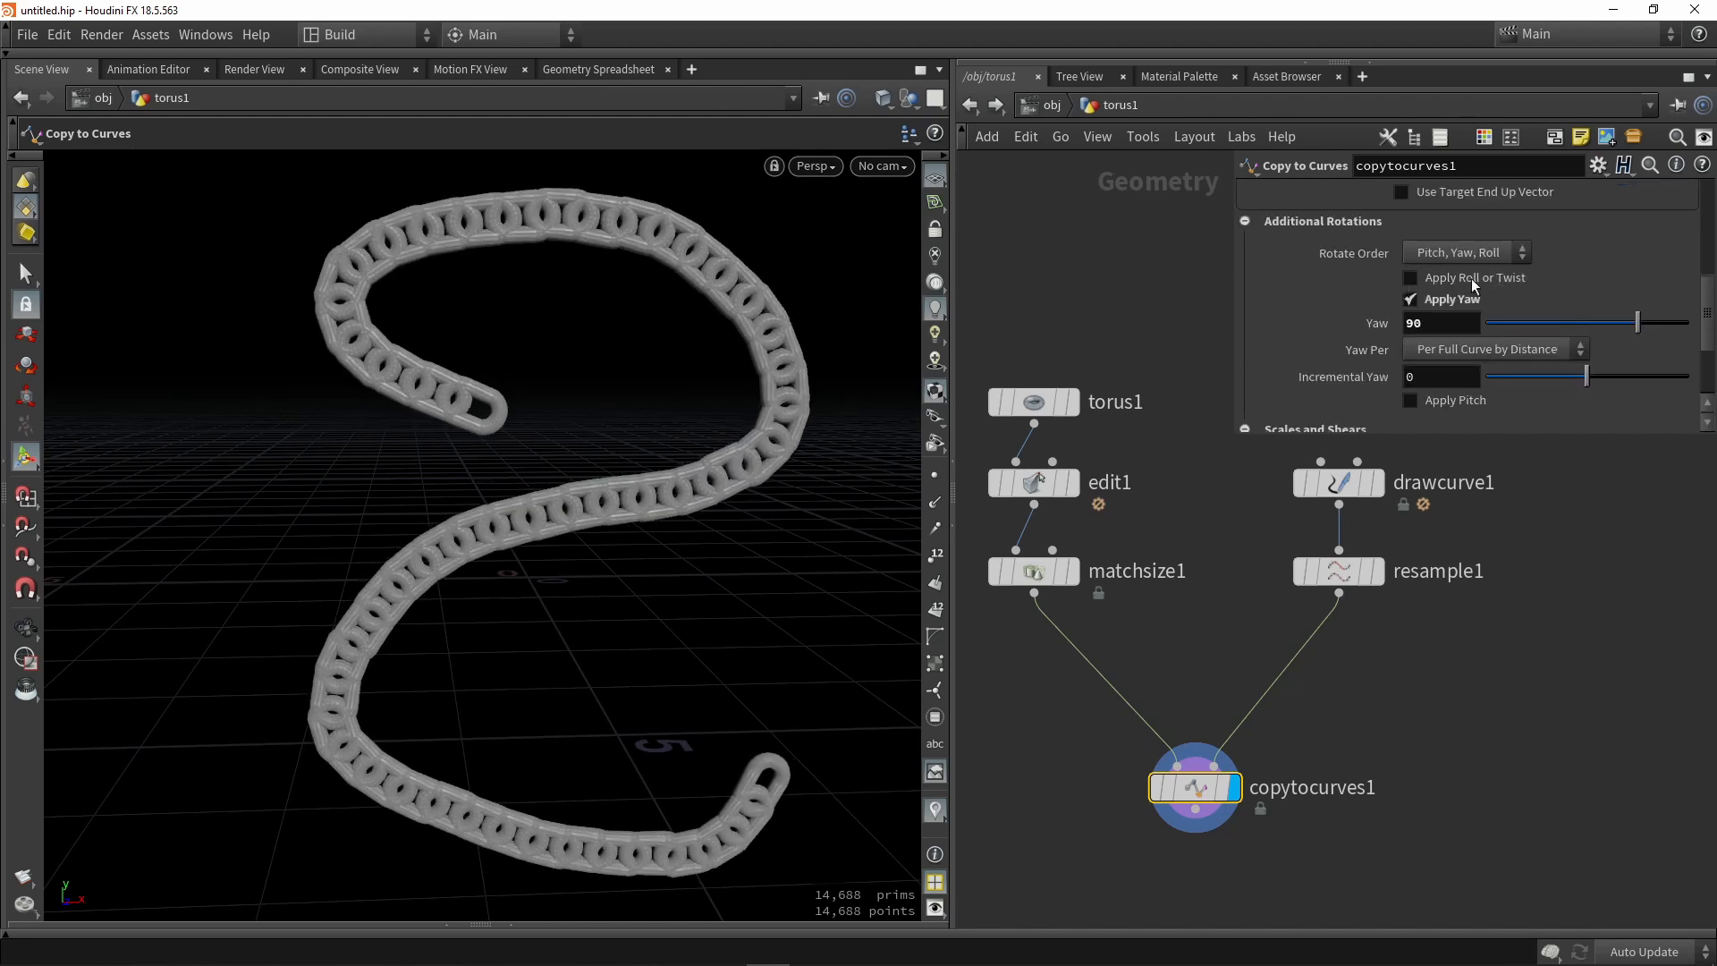
left_click(1411, 277)
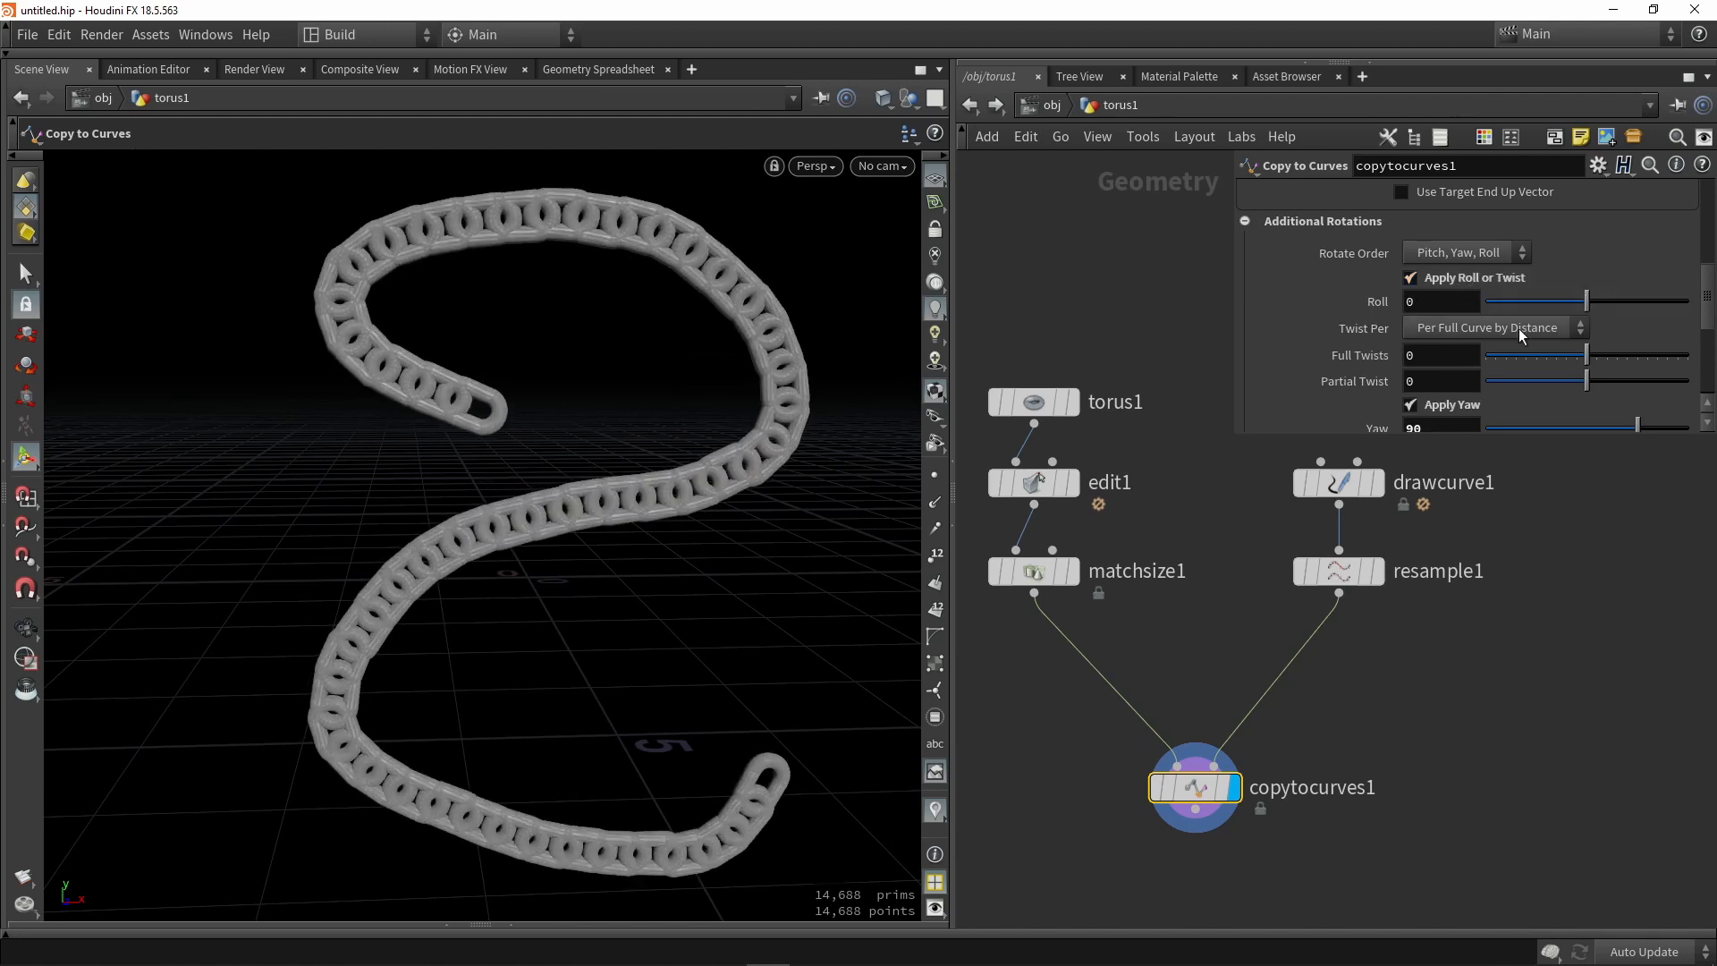
mouse_move(1588, 361)
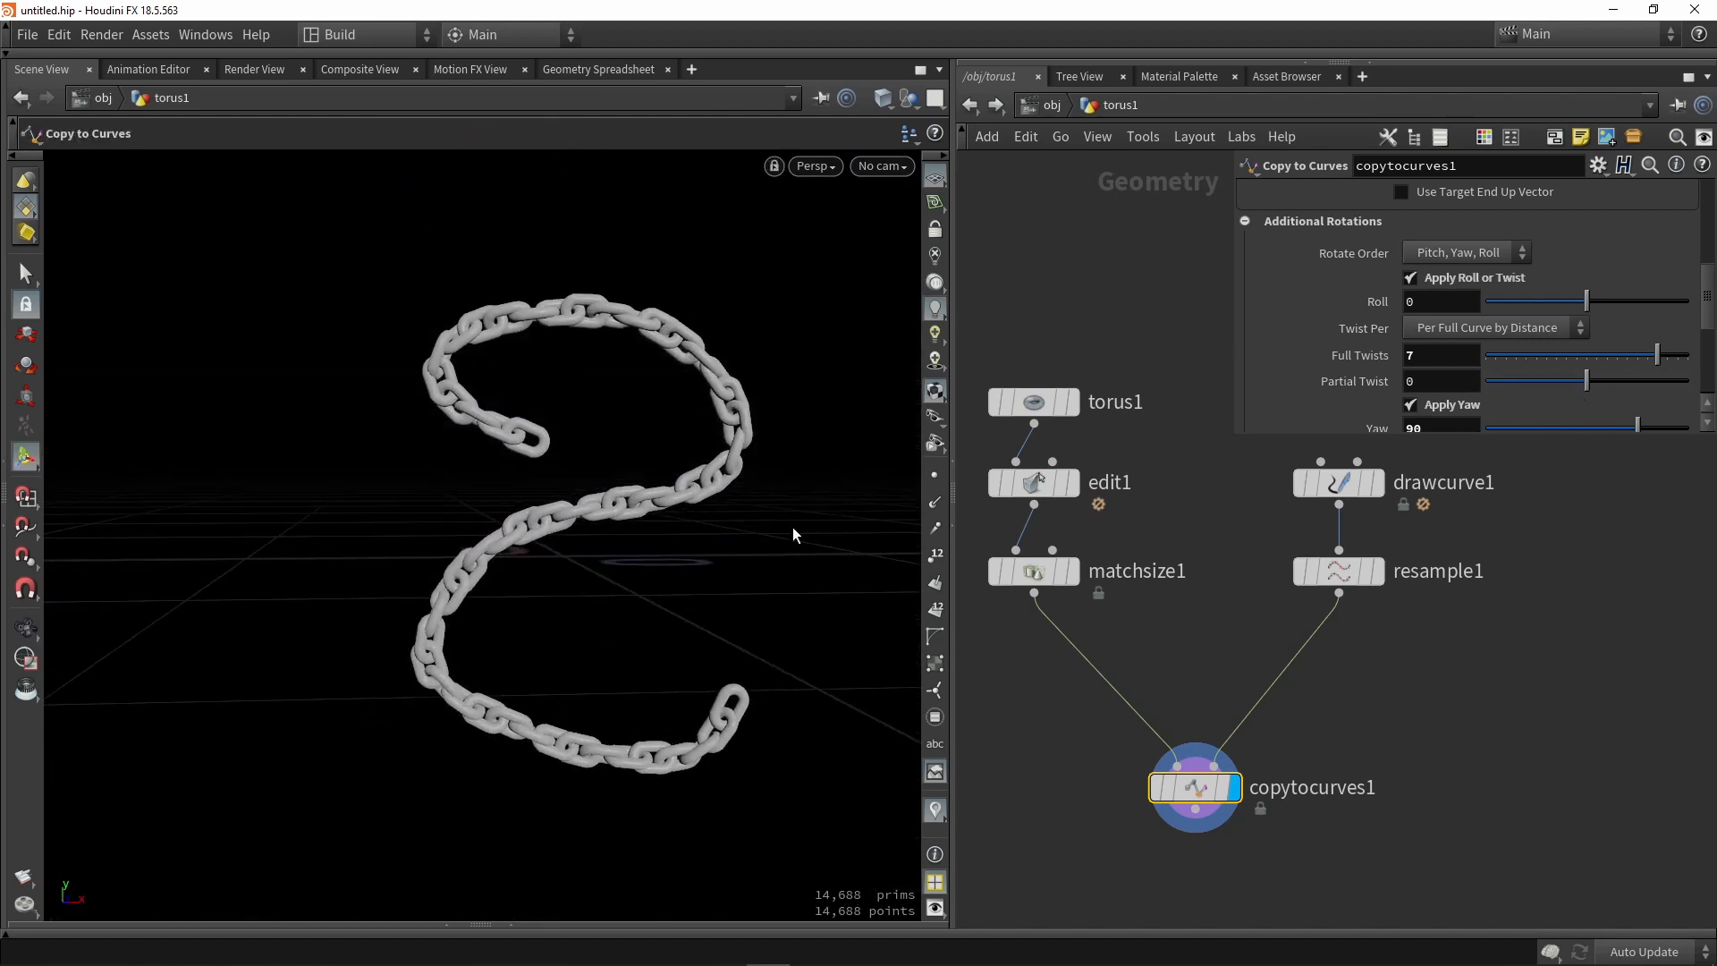
left_click(1338, 481)
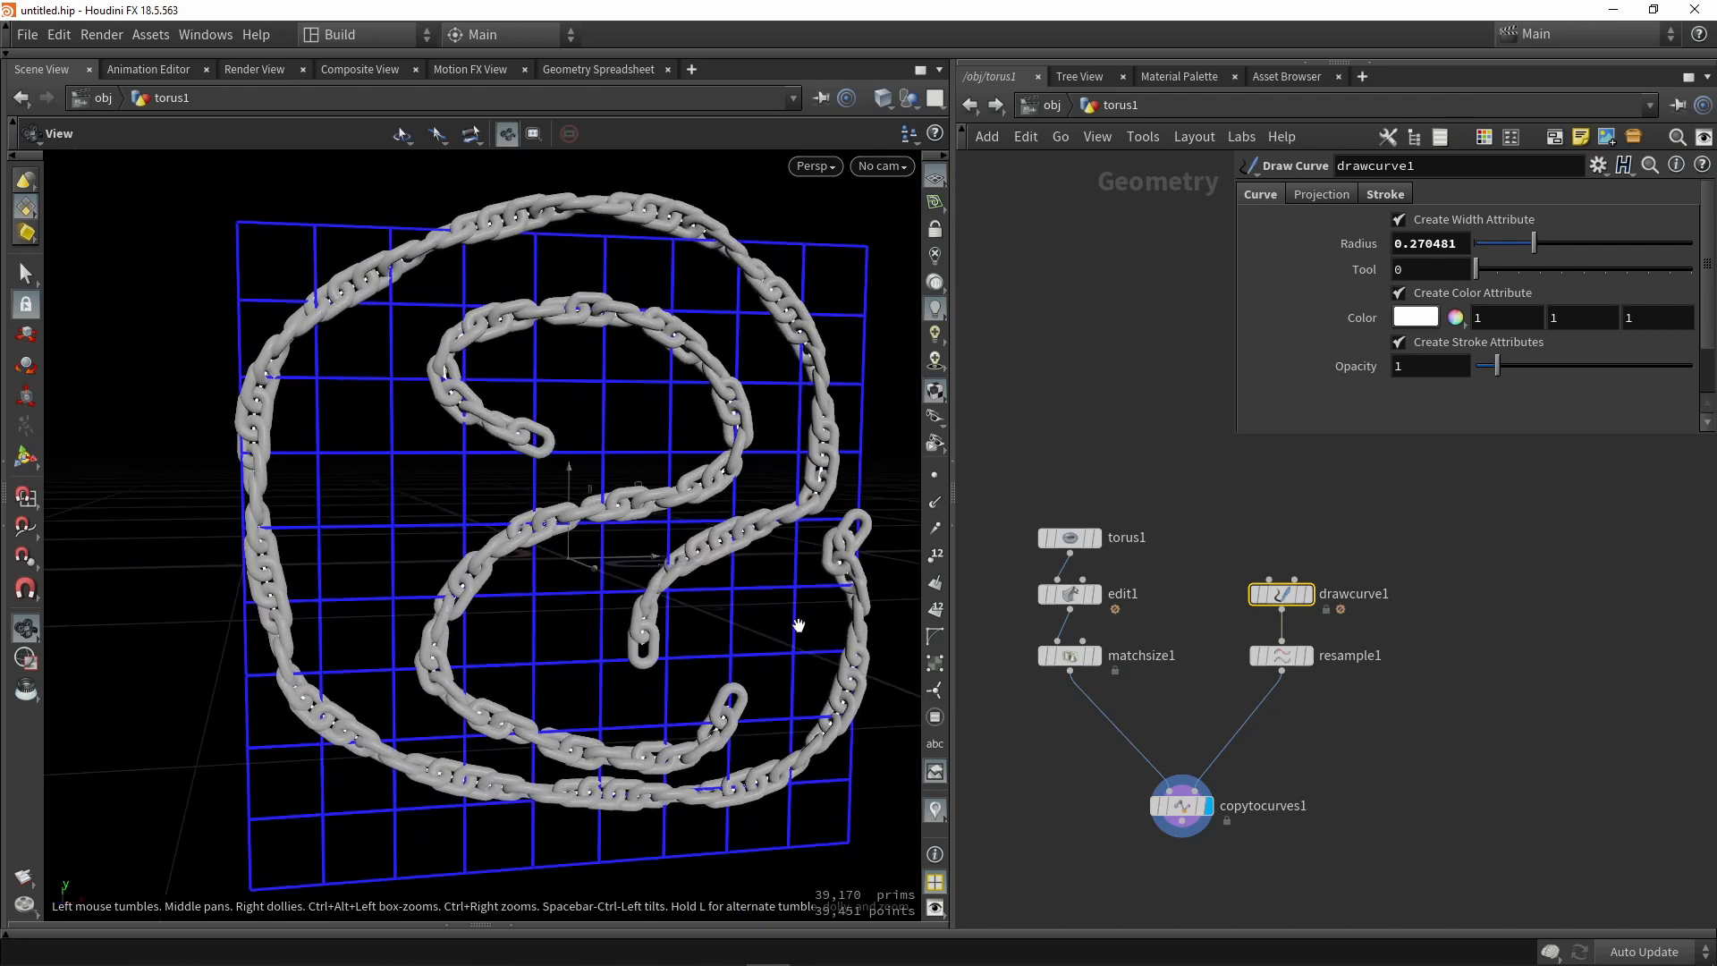
left_click(1181, 805)
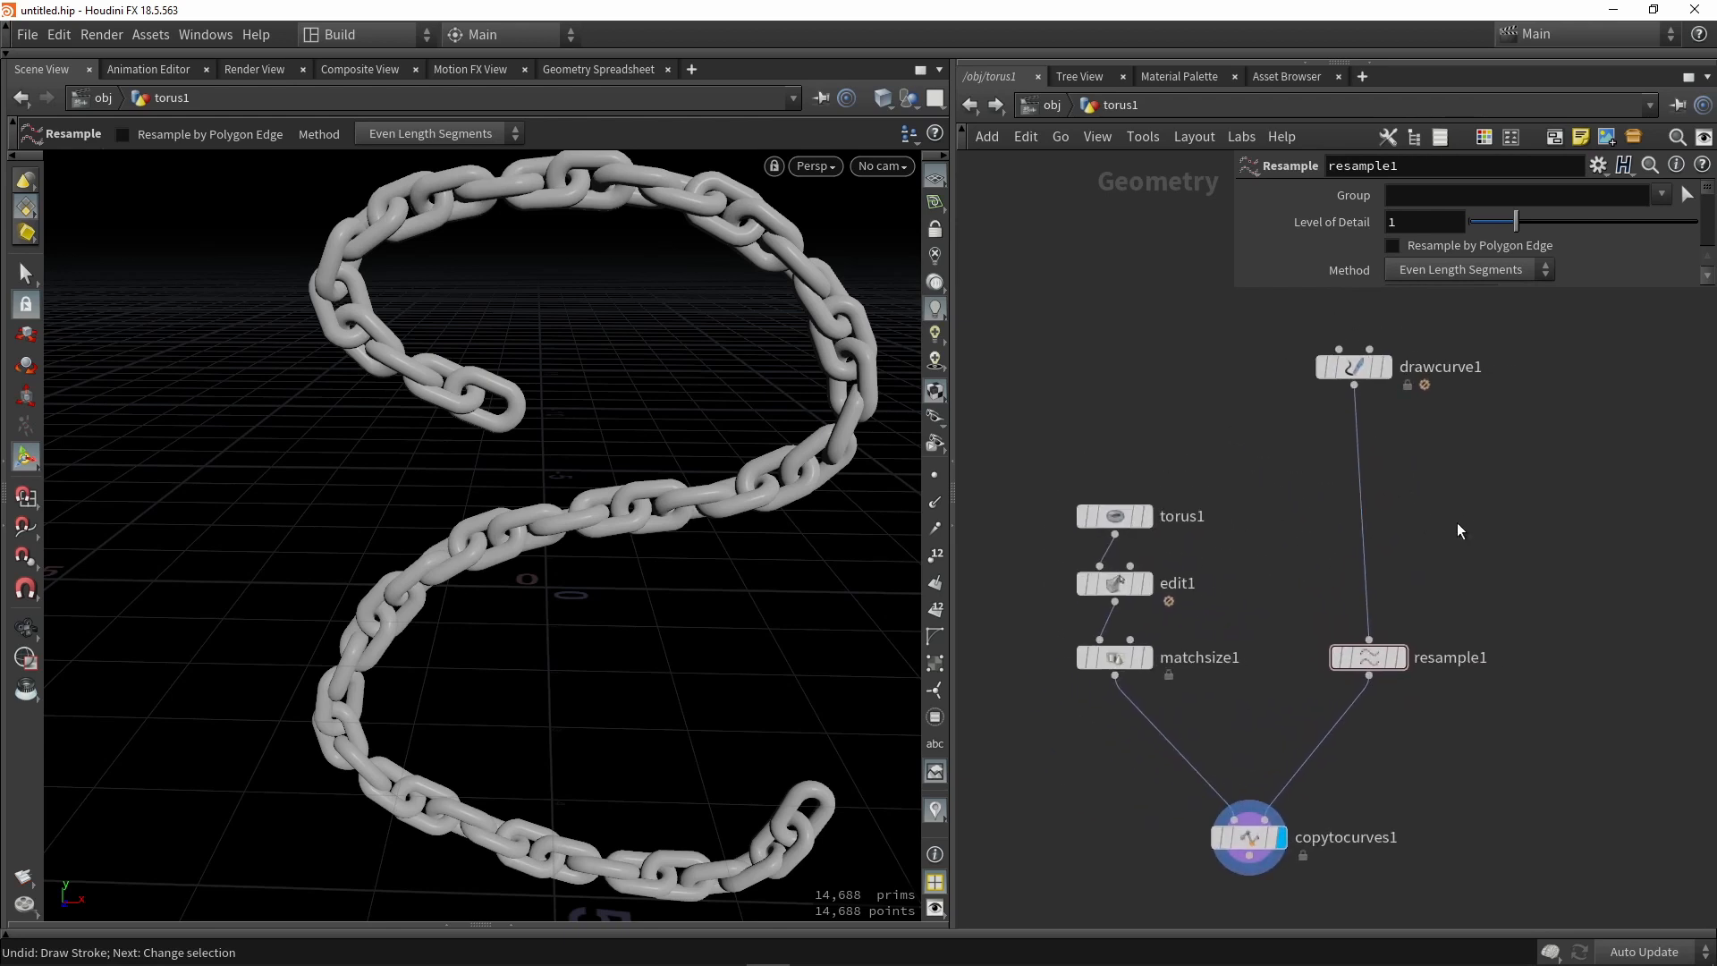
mouse_move(1457, 556)
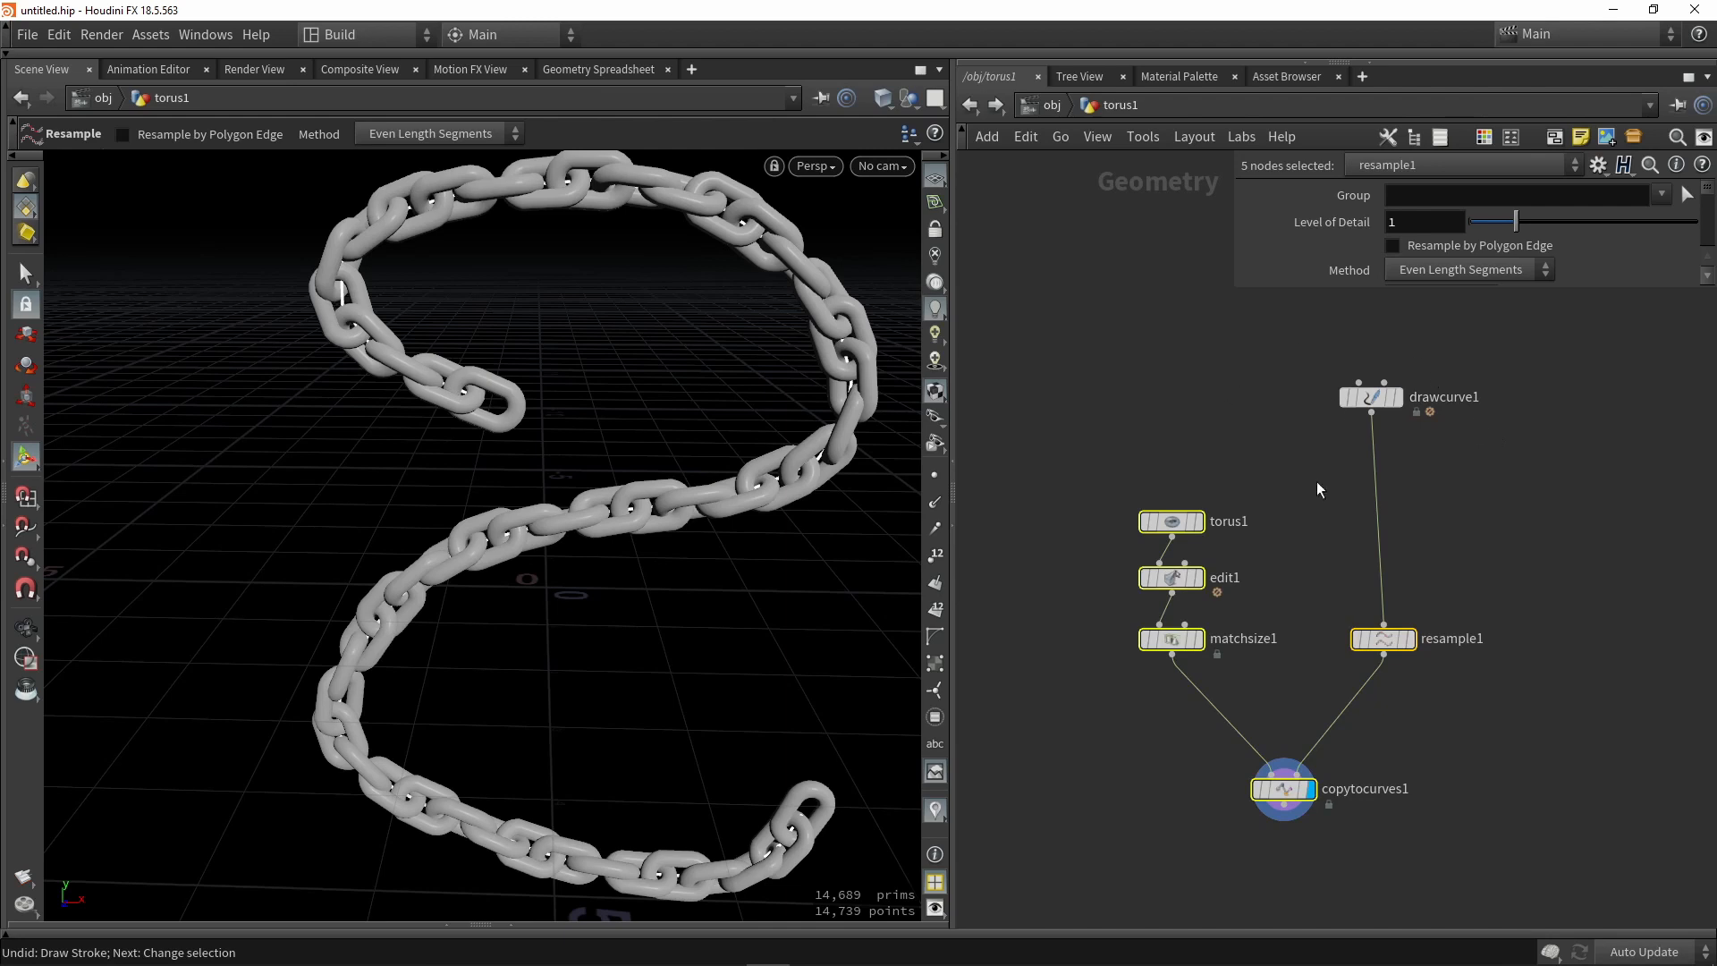
mouse_move(1229, 390)
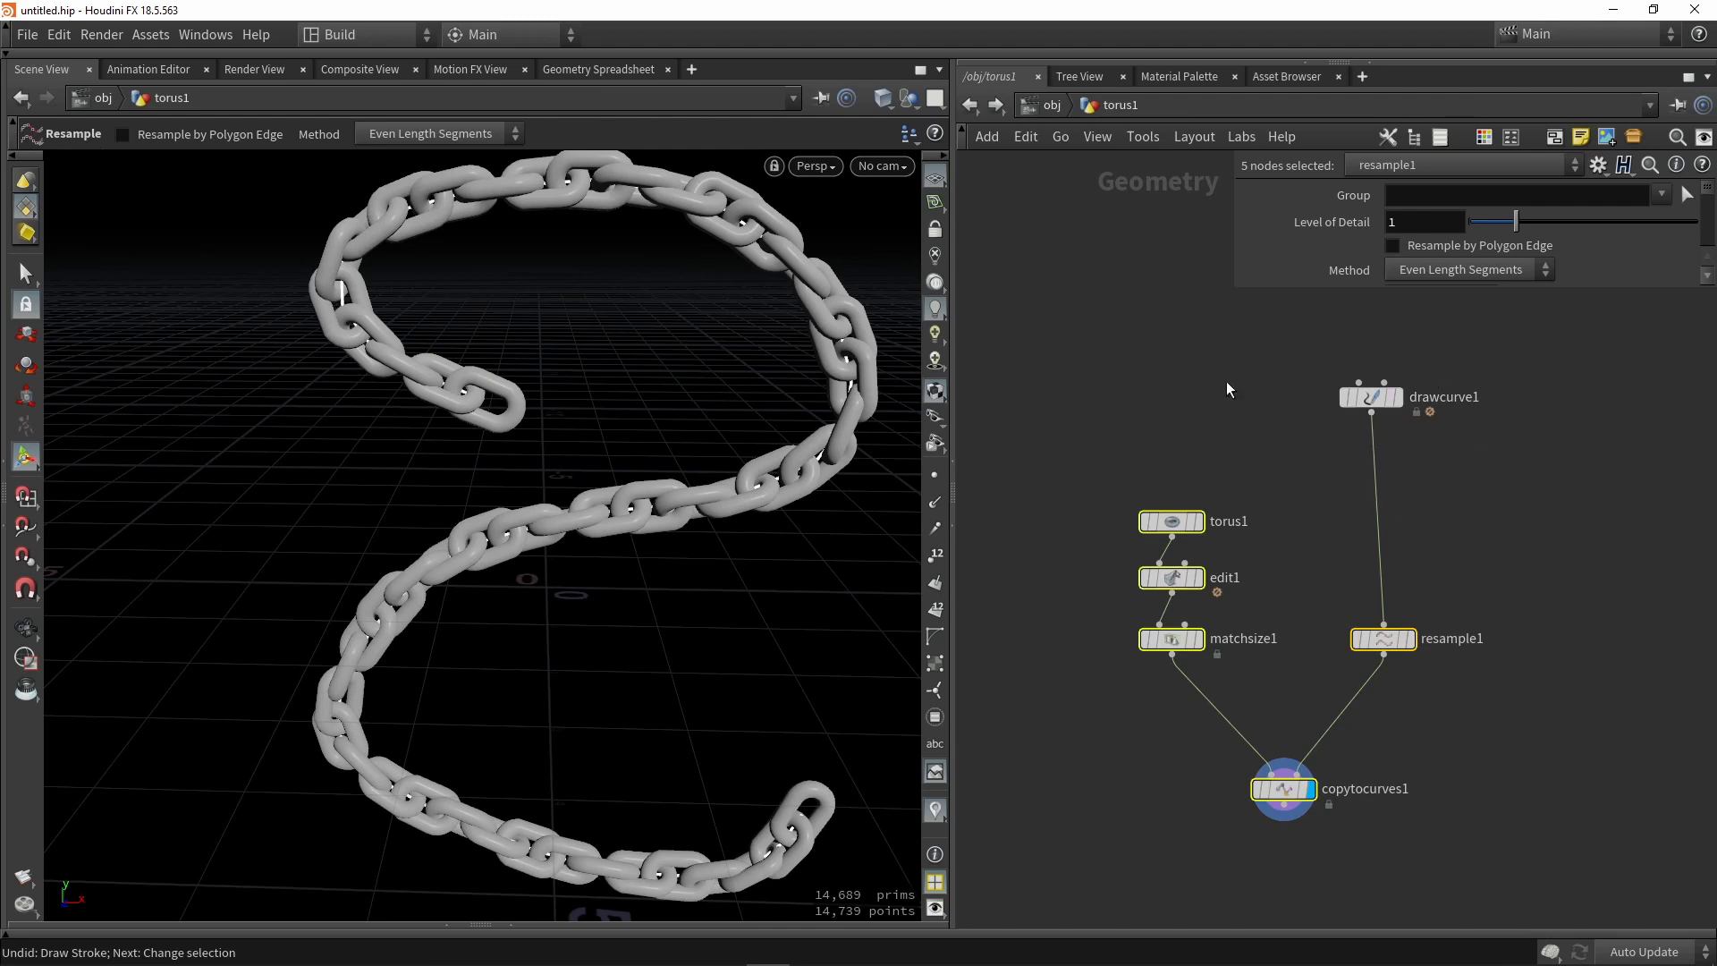
mouse_move(1329, 434)
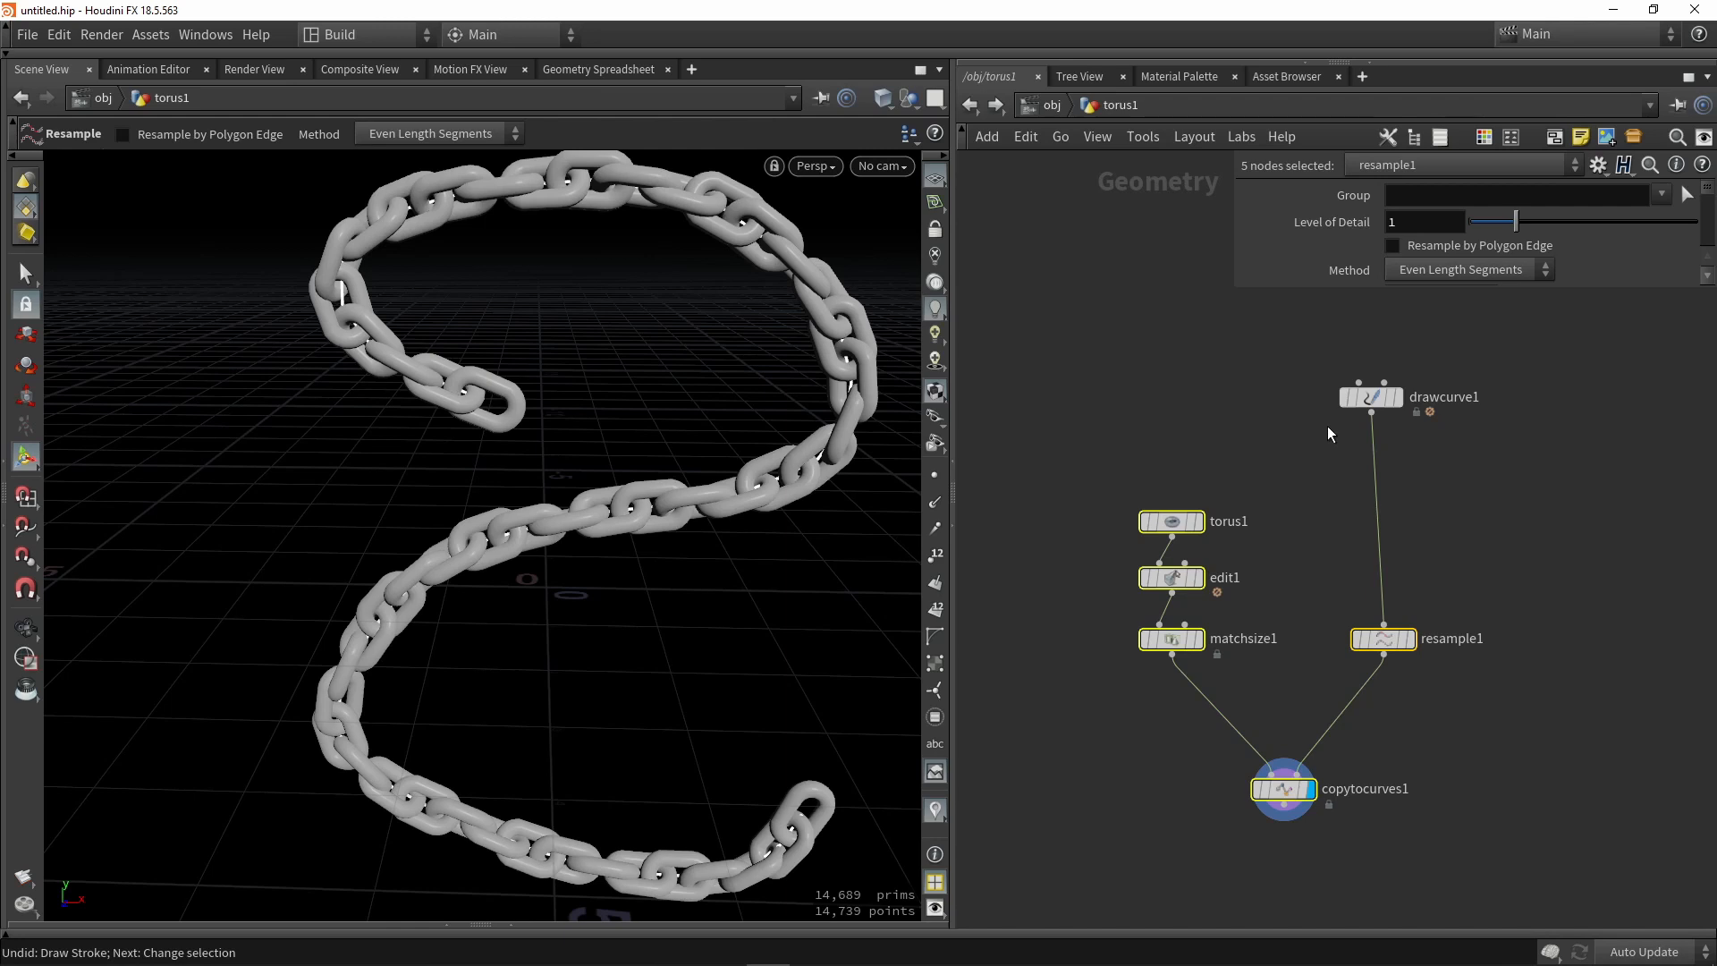
Create a New Digital Asset From Selection with Operator Name Chain_tool.
left_click(151, 34)
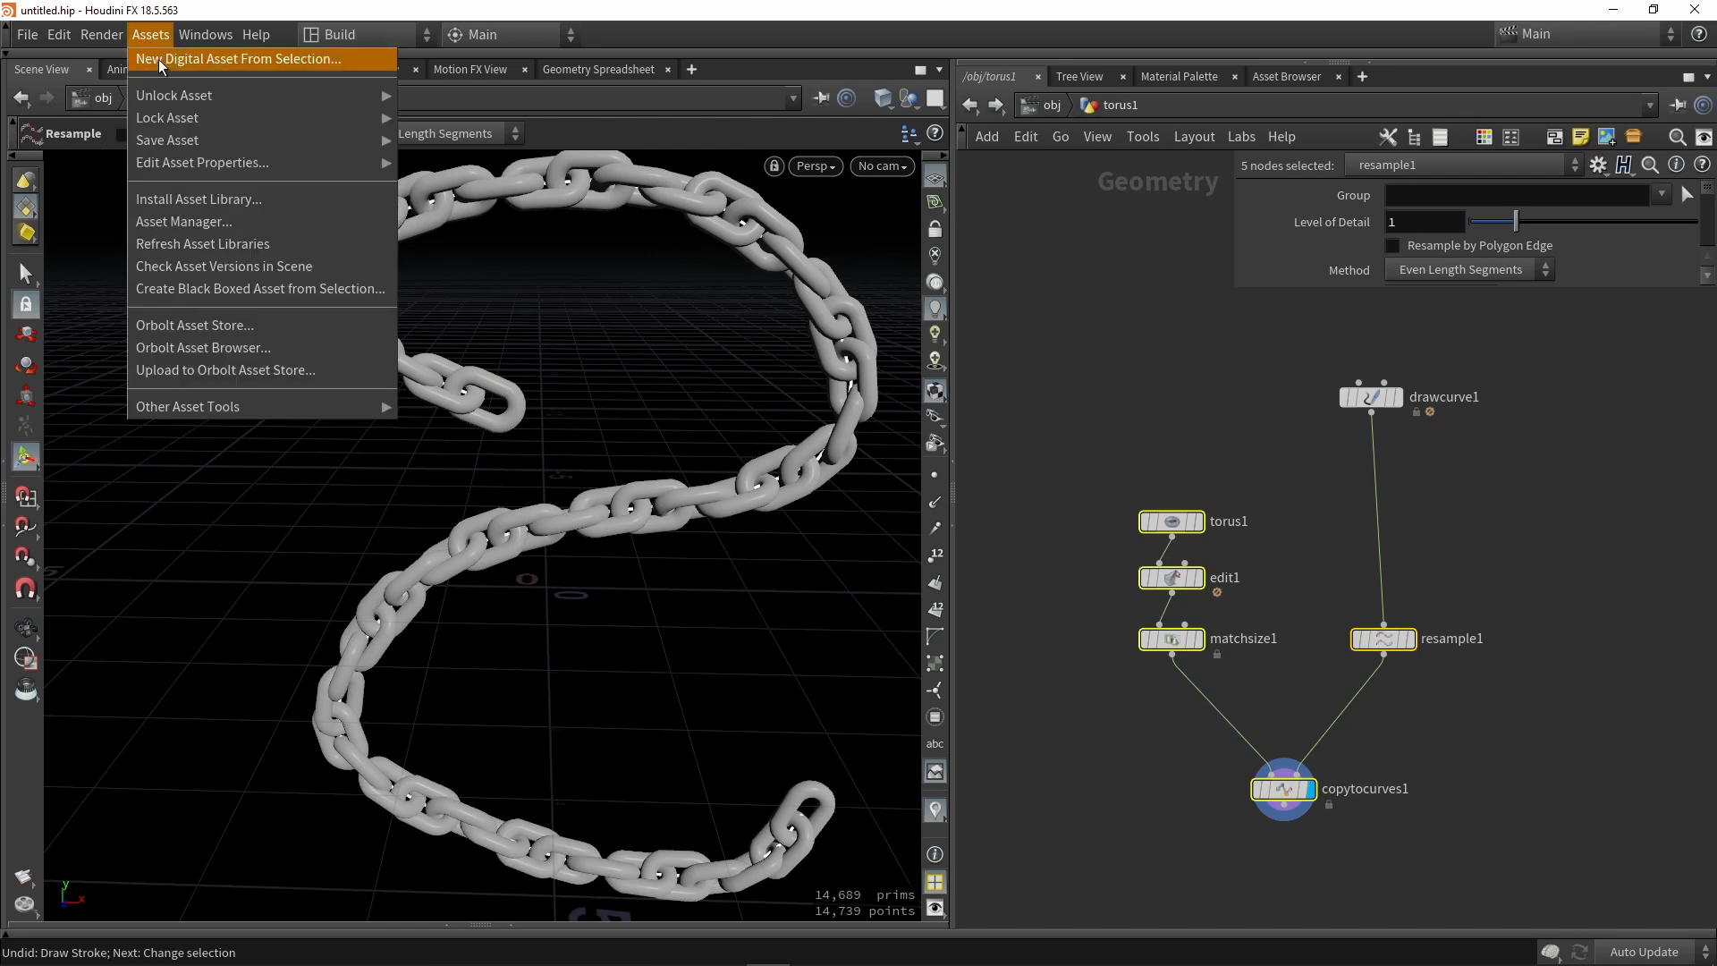
left_click(239, 57)
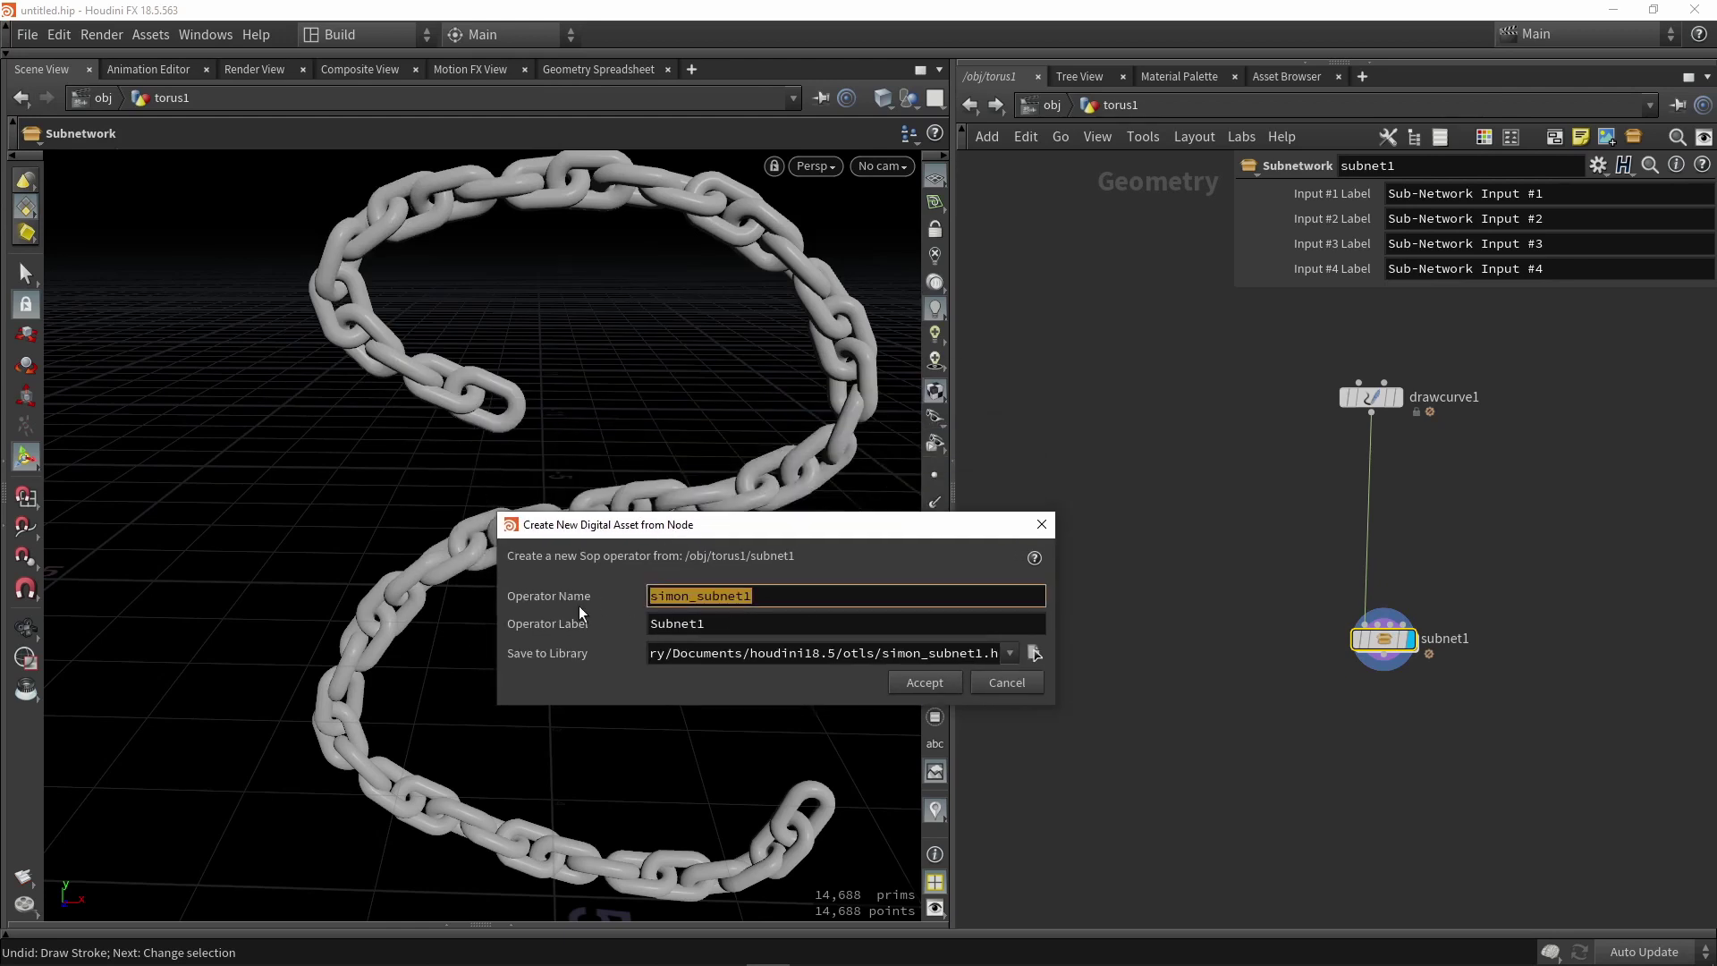
type("CH")
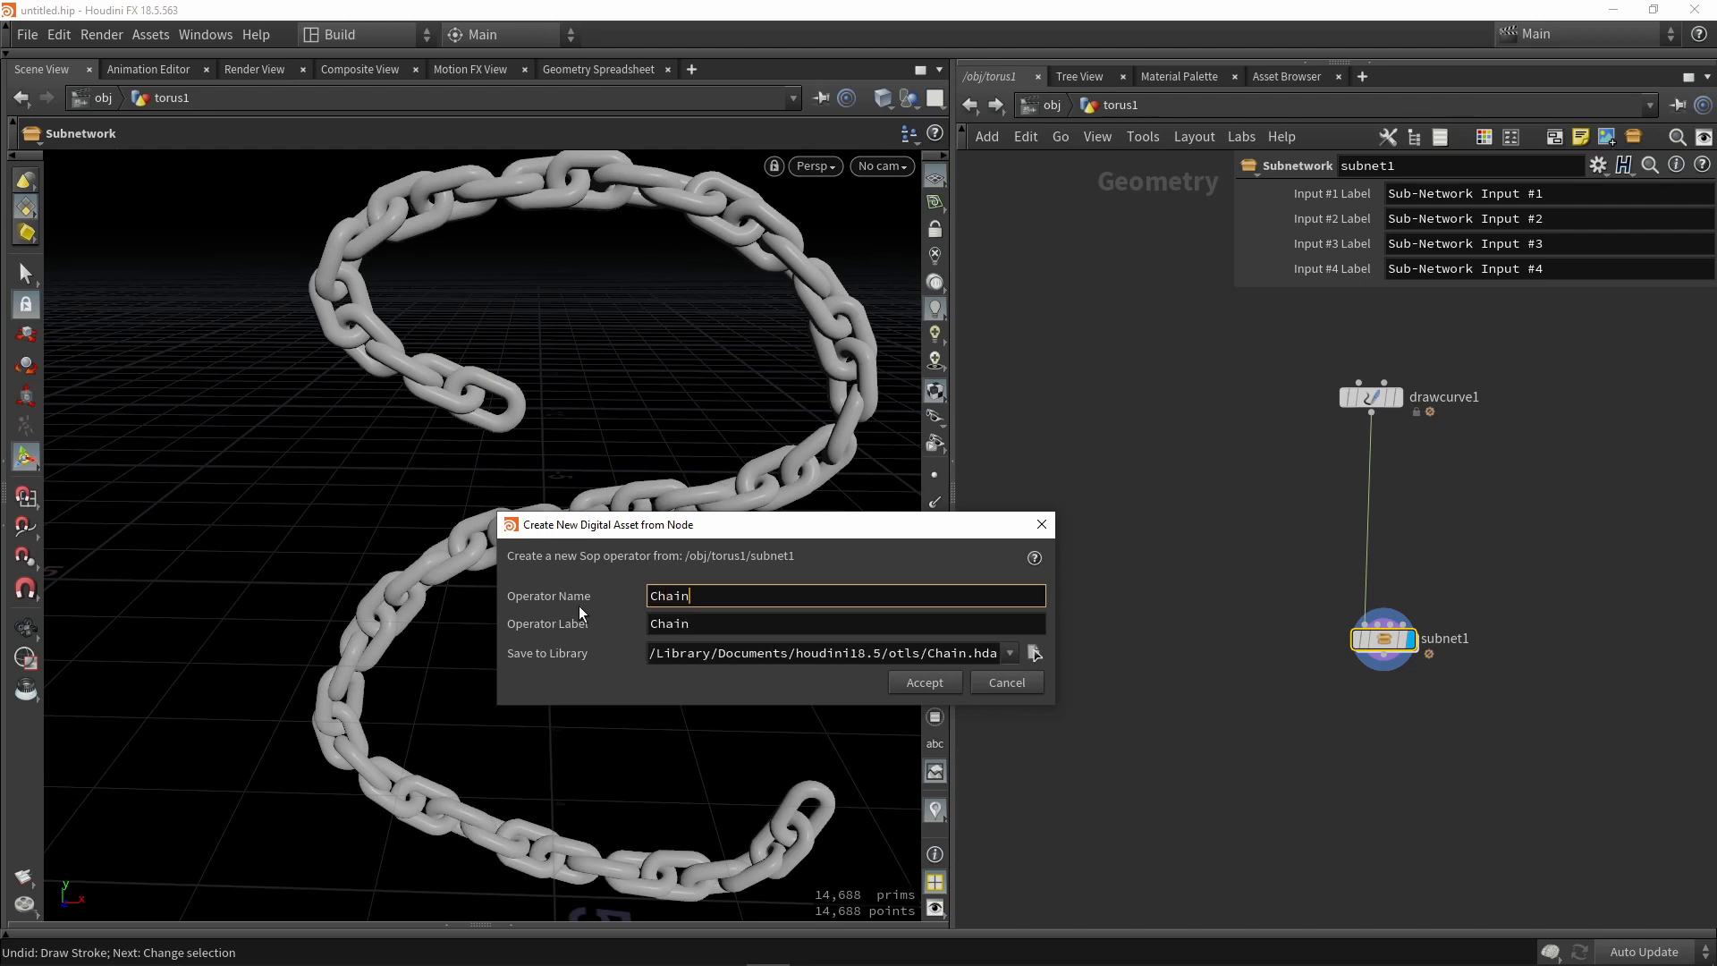
type("_tool")
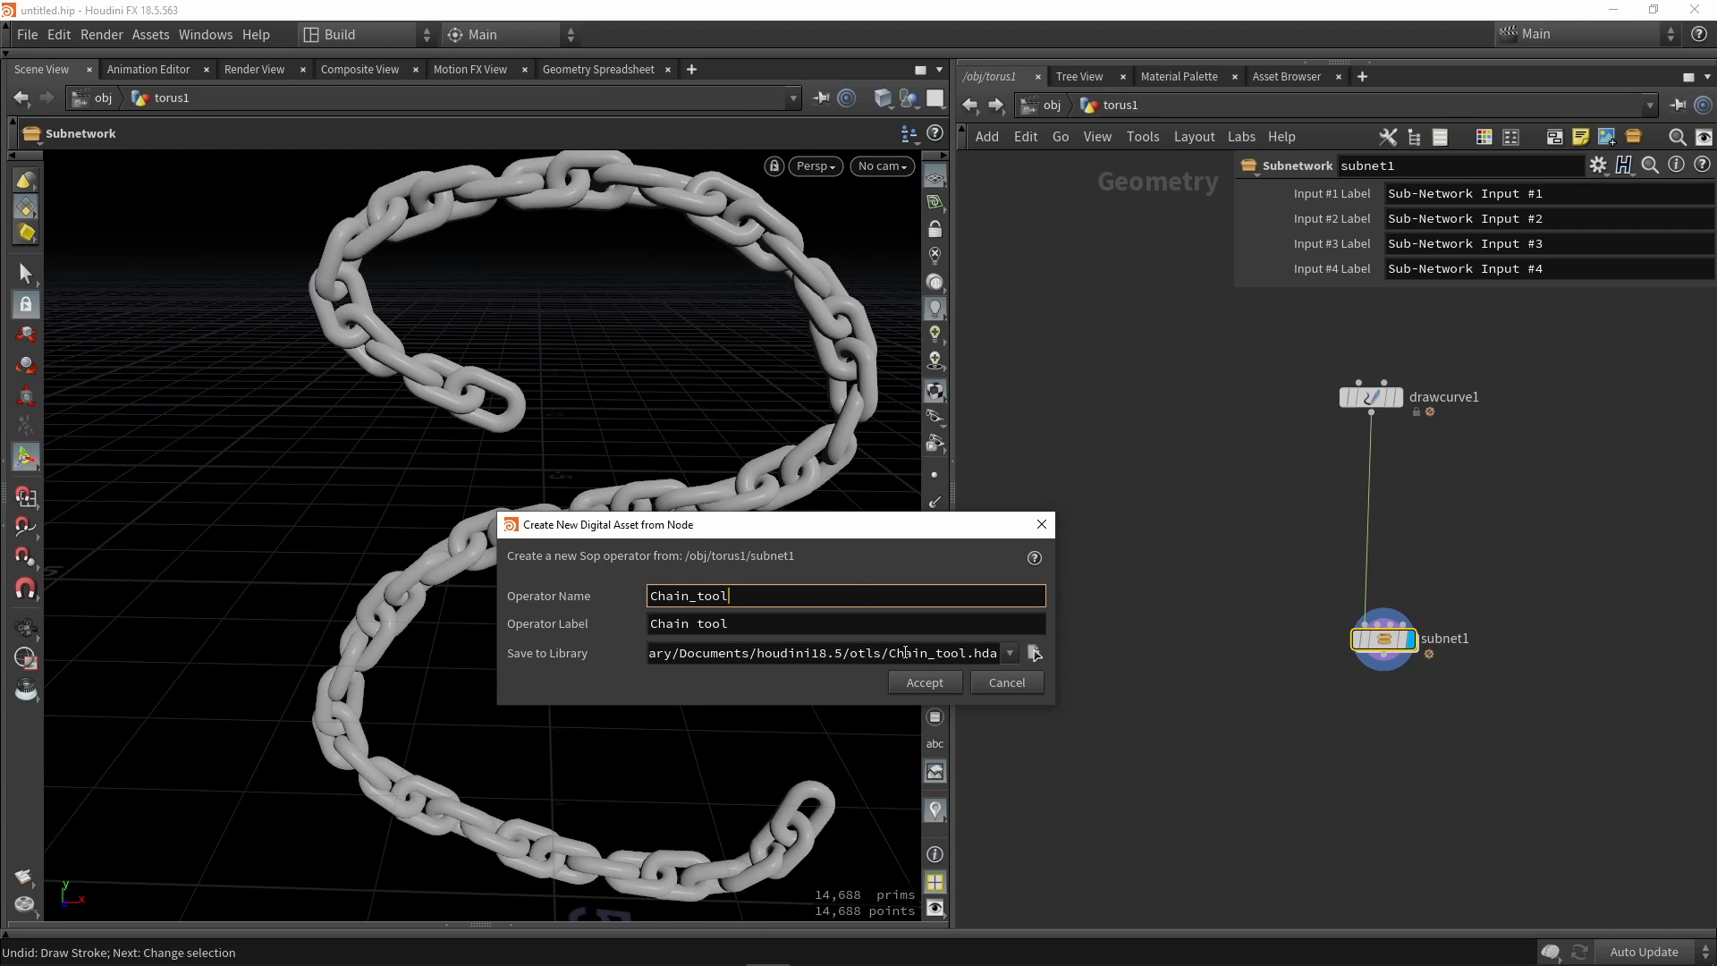
mouse_move(696, 680)
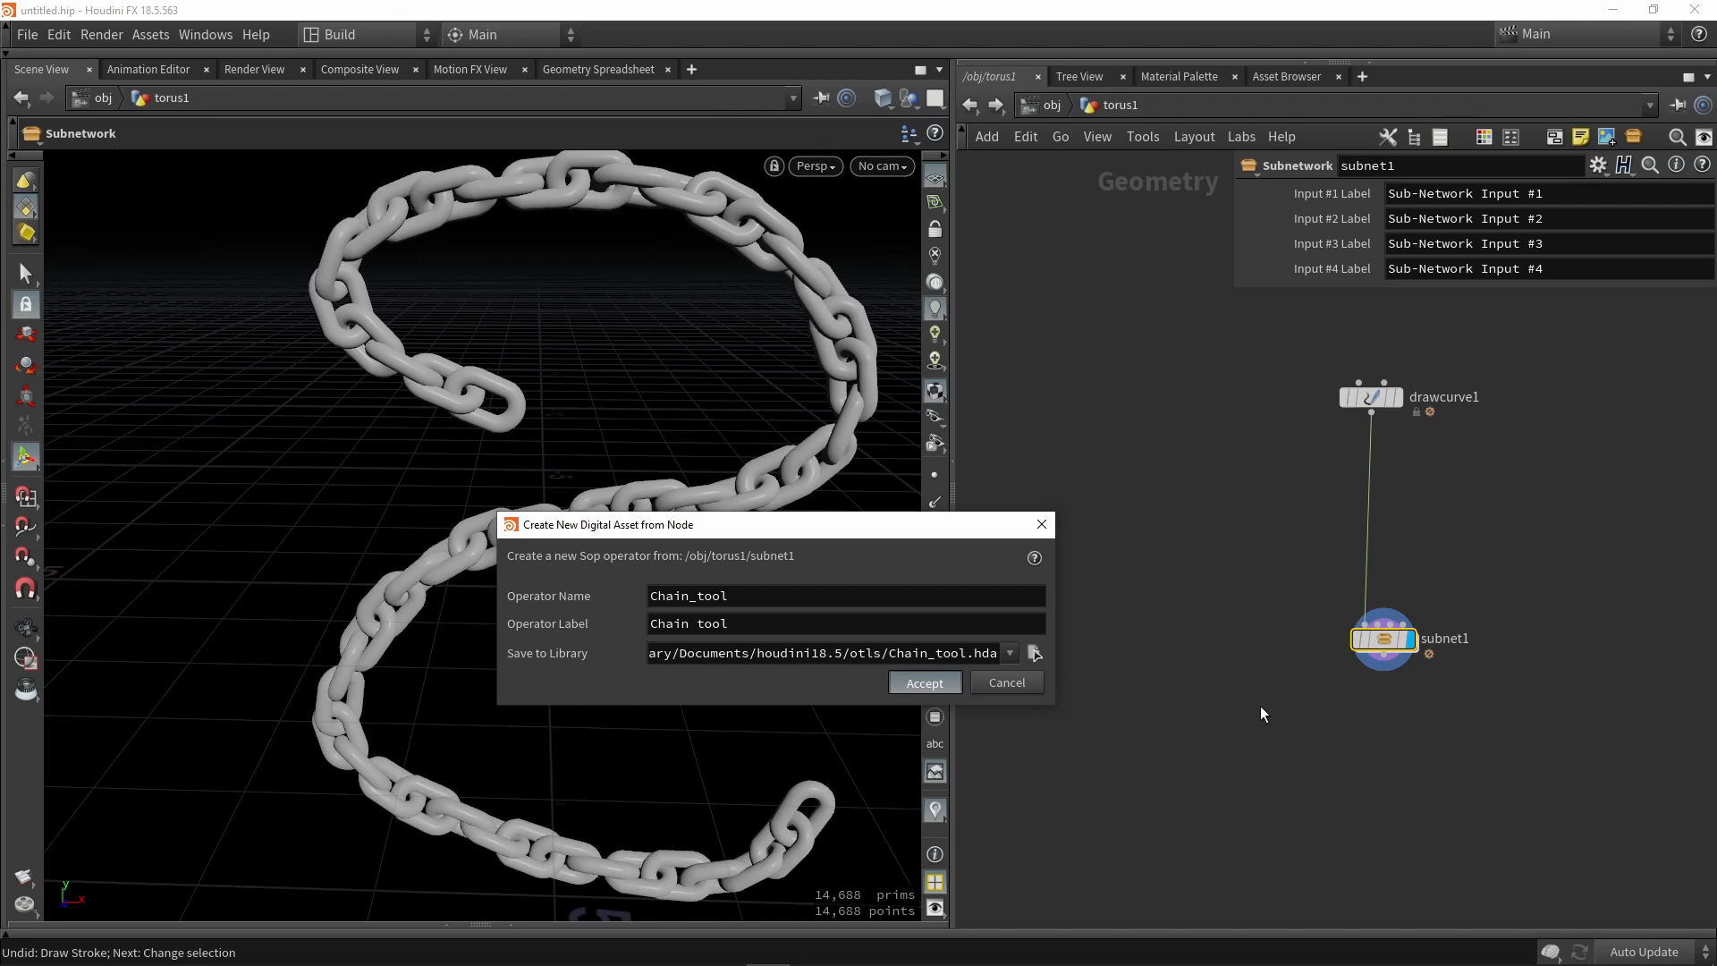
Accept the Chain_tool asset, review its Parameters layout, and close Type Properties.
left_click(923, 681)
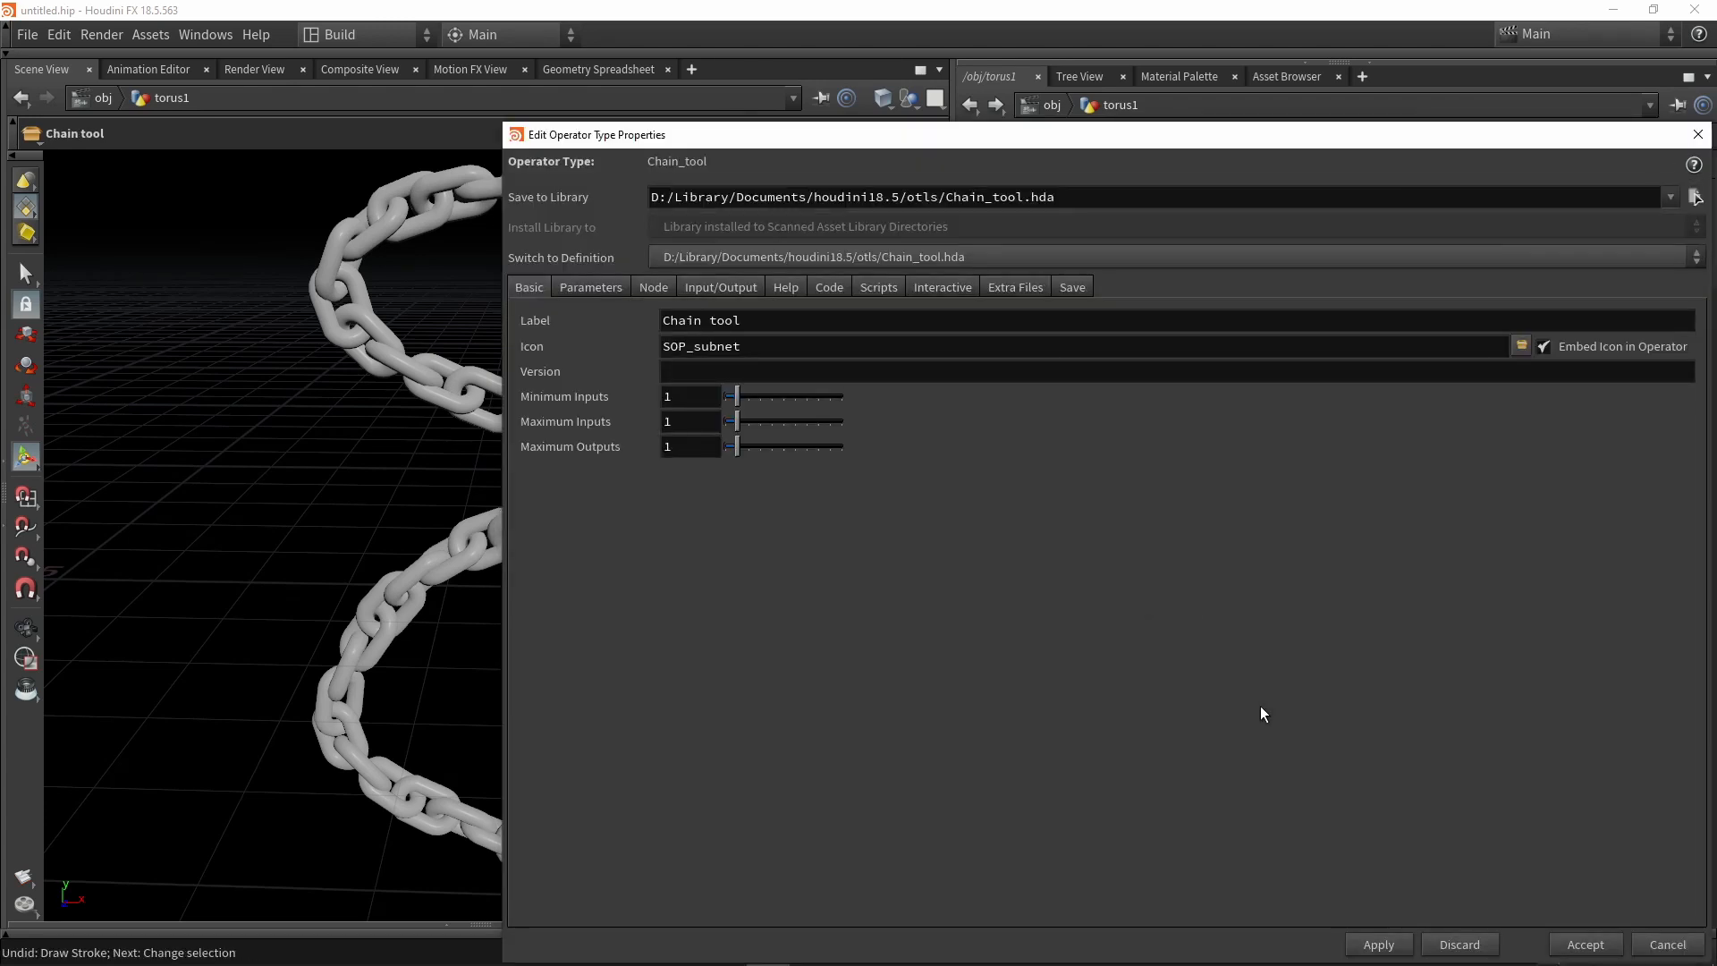
mouse_move(1027, 145)
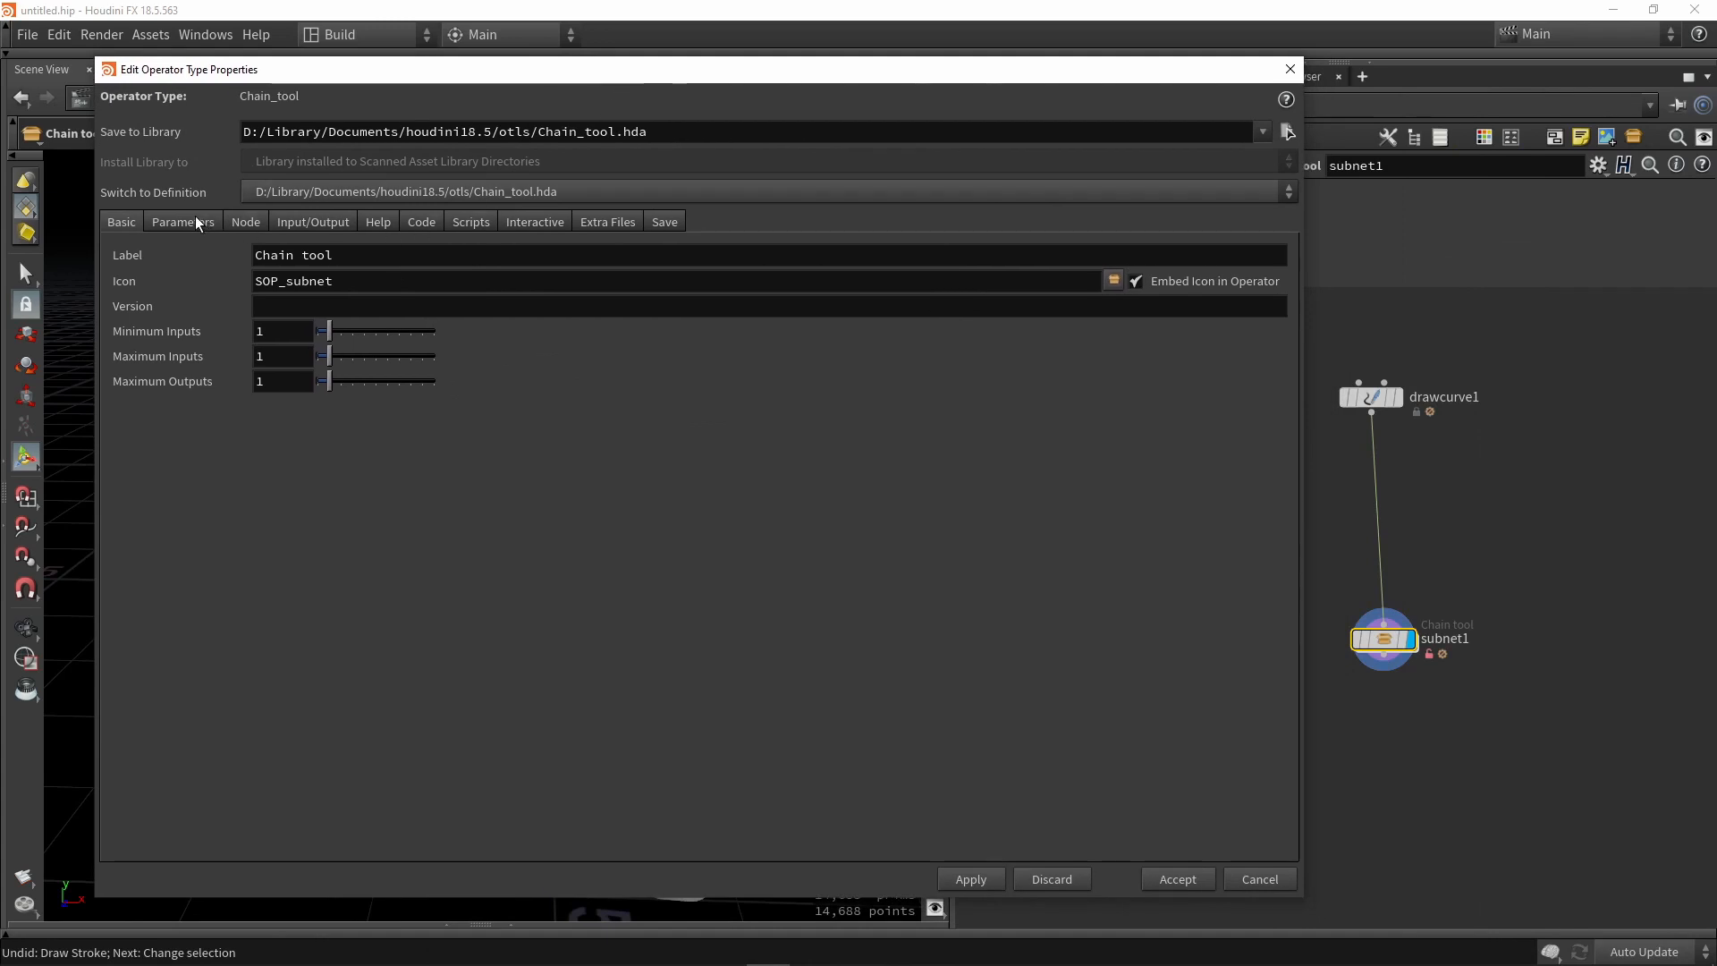
left_click(182, 222)
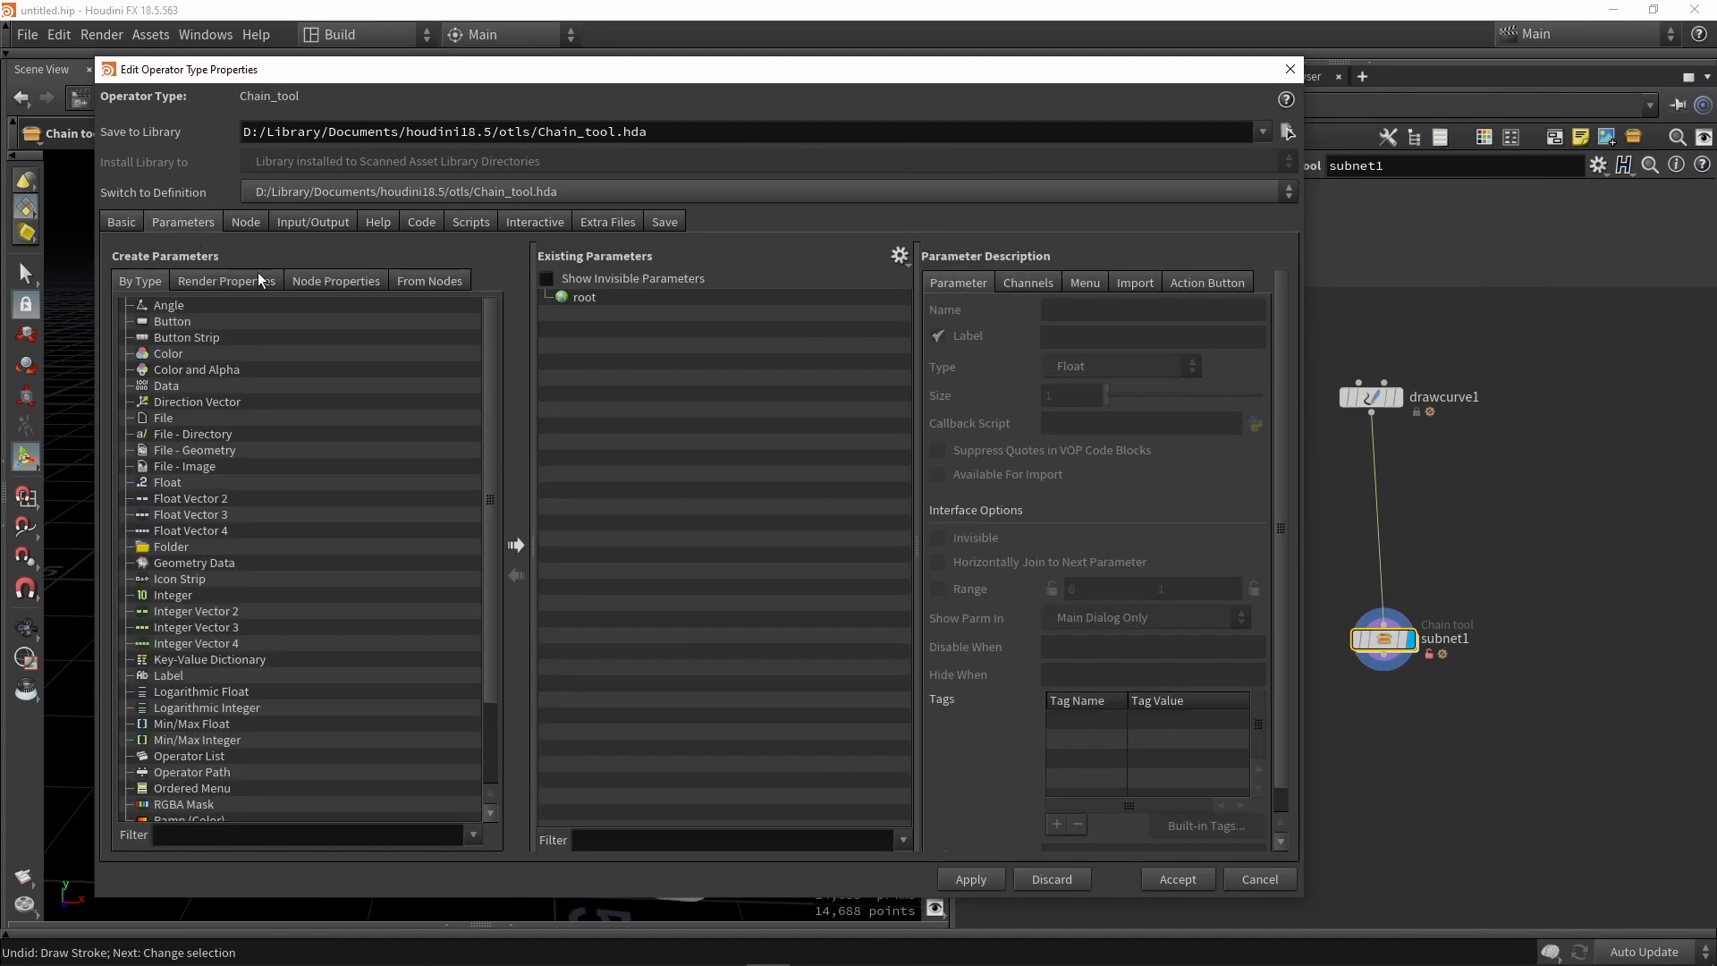
mouse_move(666, 397)
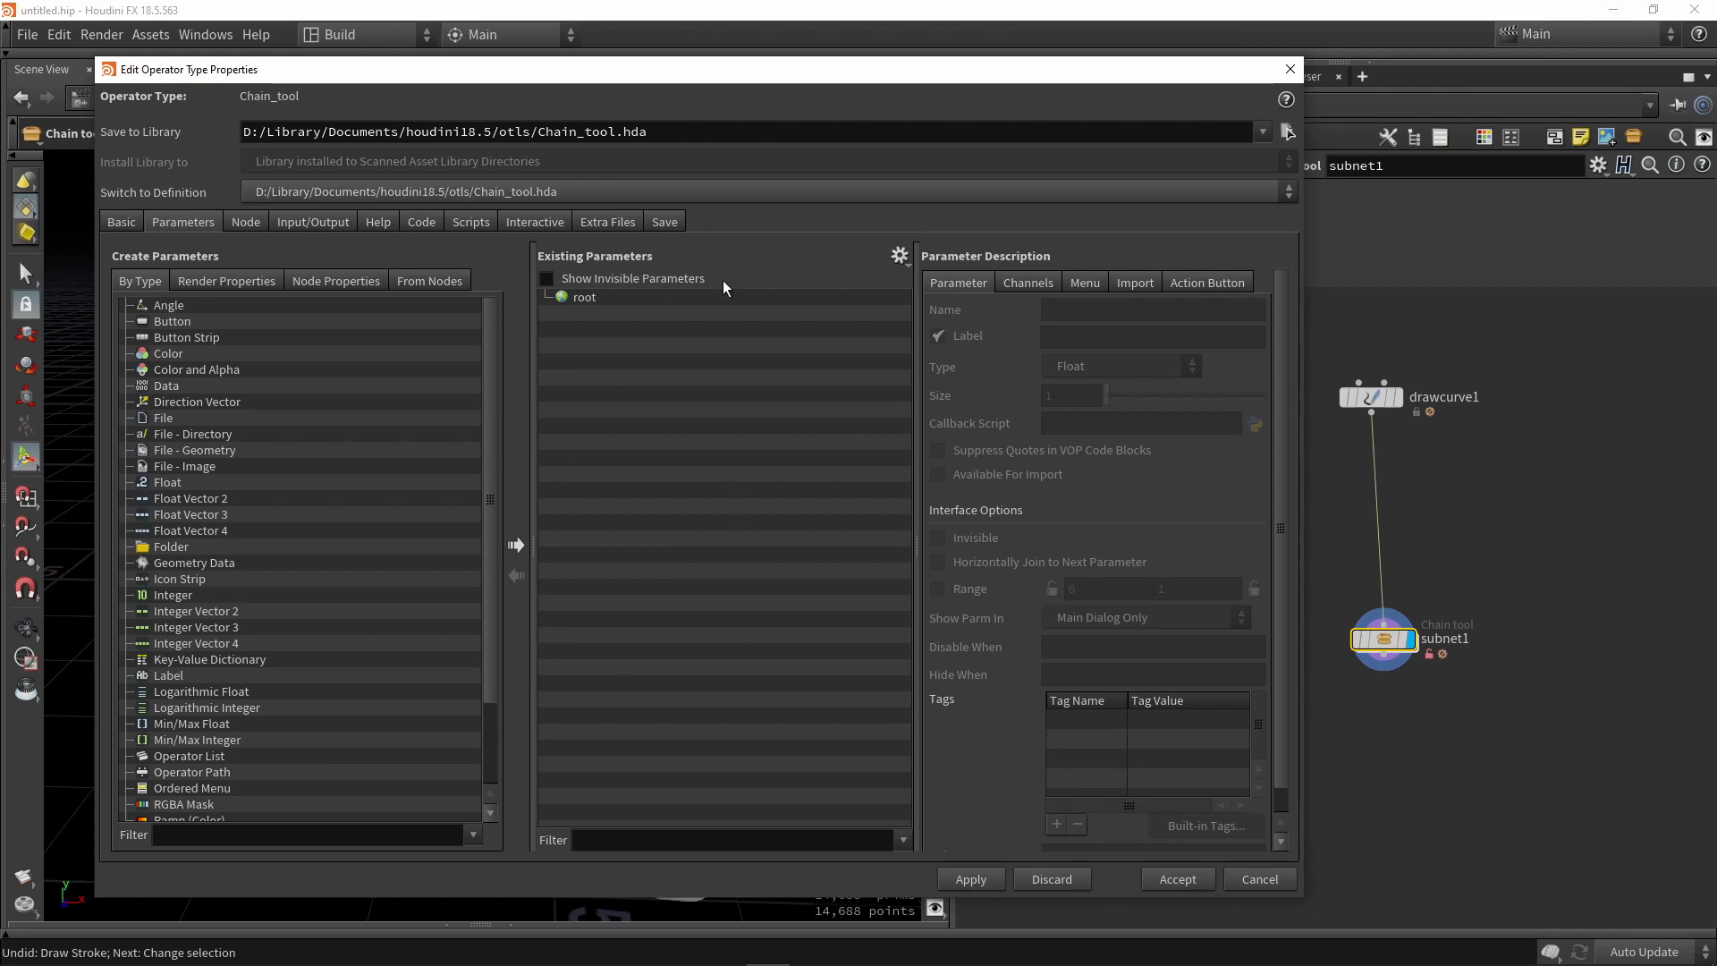
mouse_move(1177, 878)
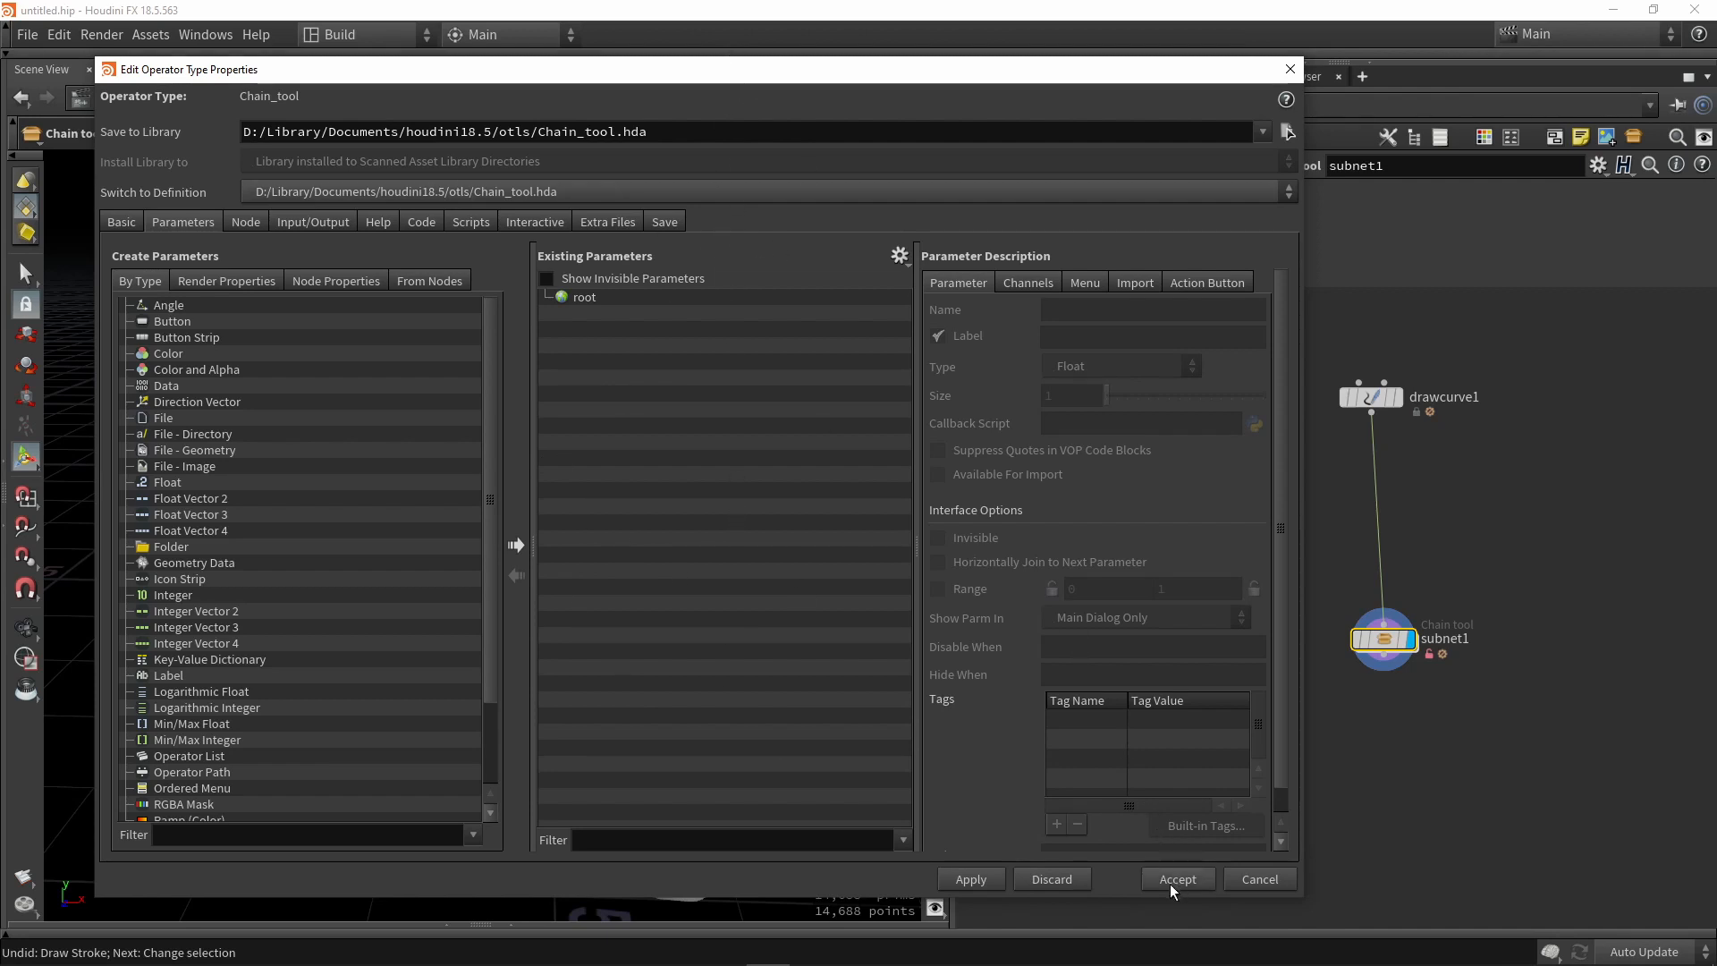
left_click(1177, 878)
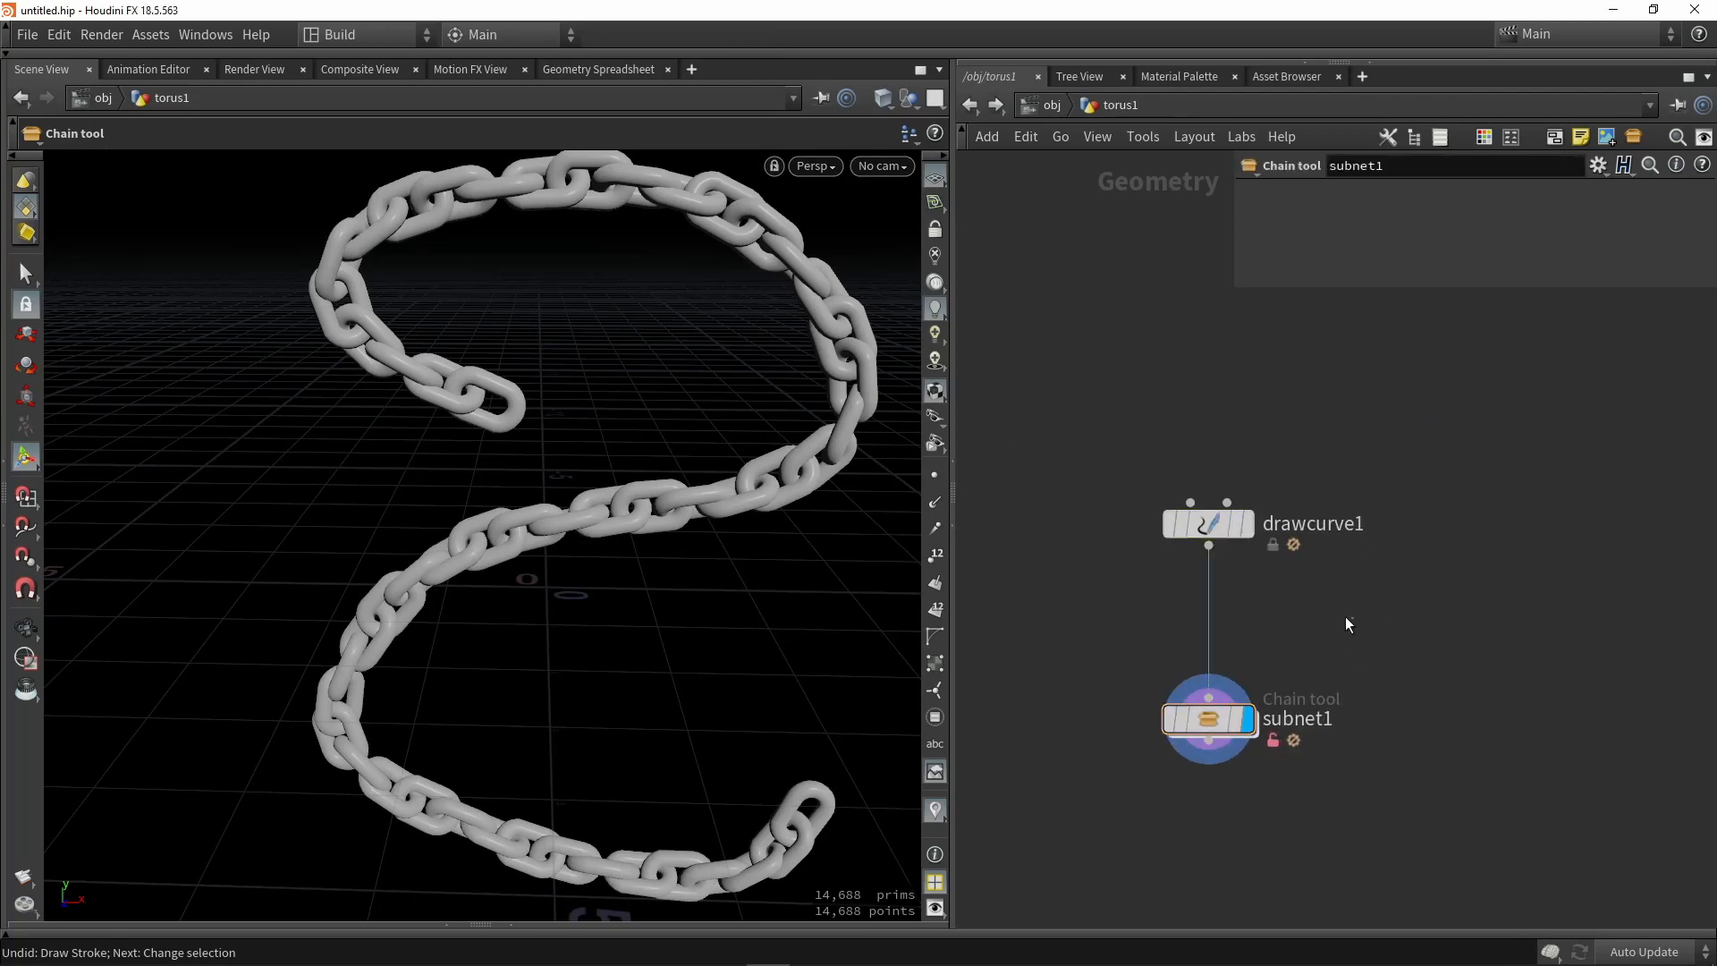
left_click(1207, 522)
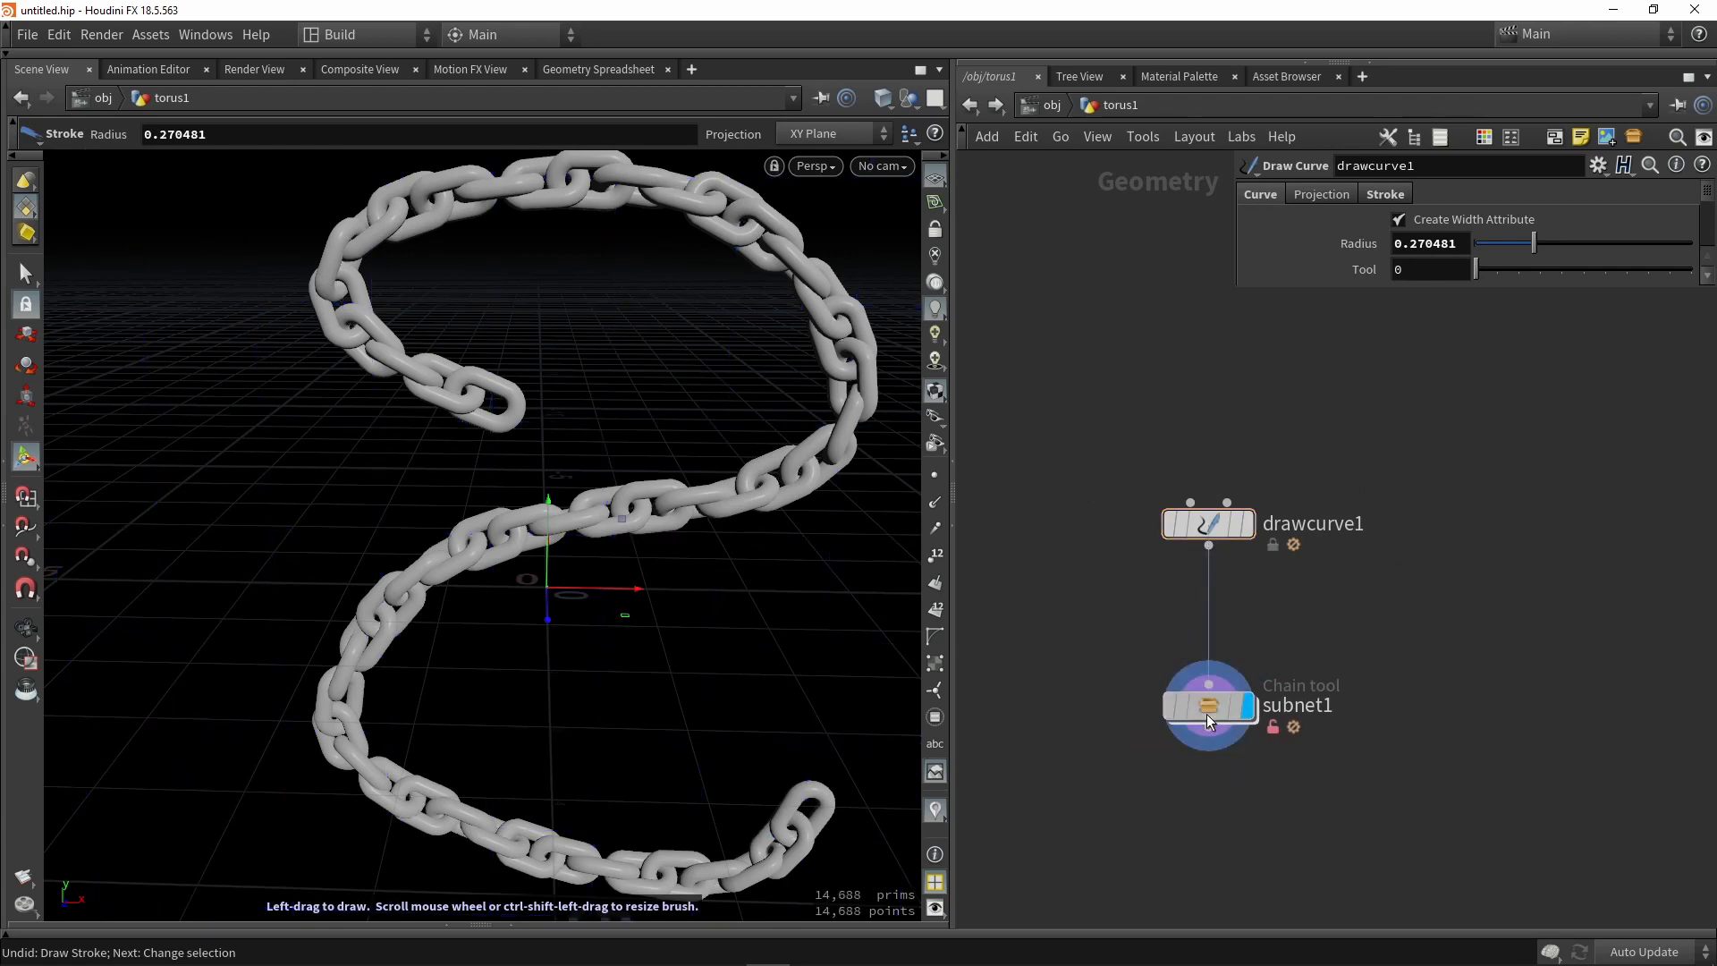
double_click(1205, 705)
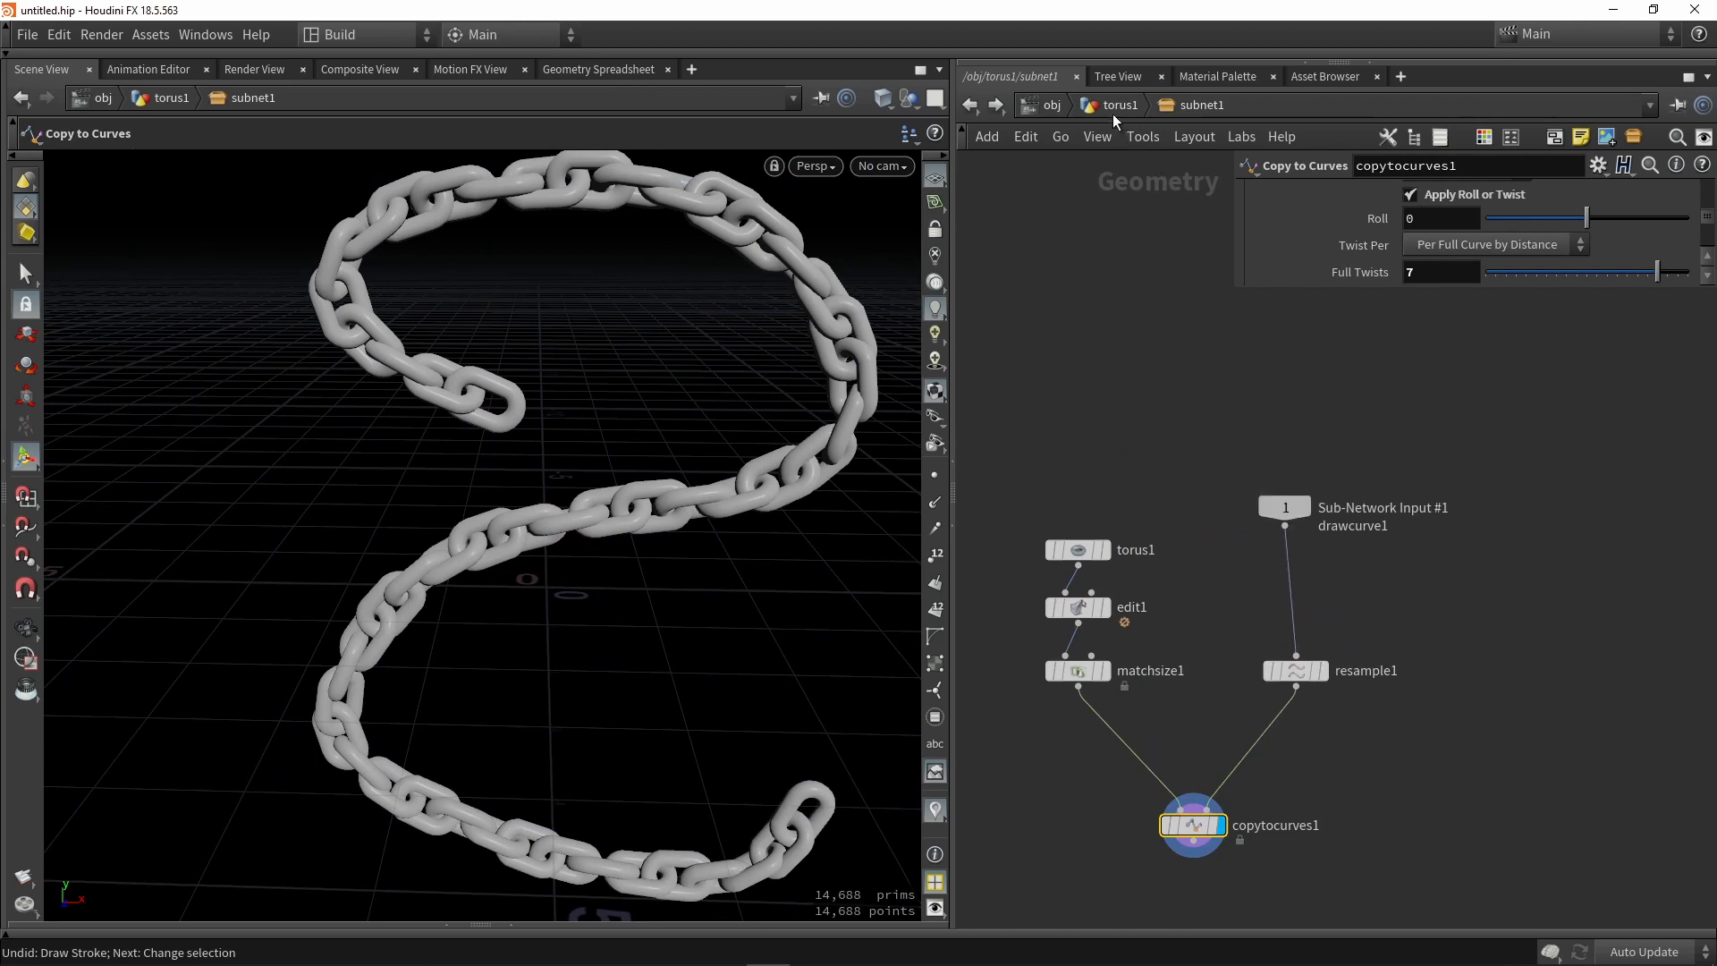
key("tab")
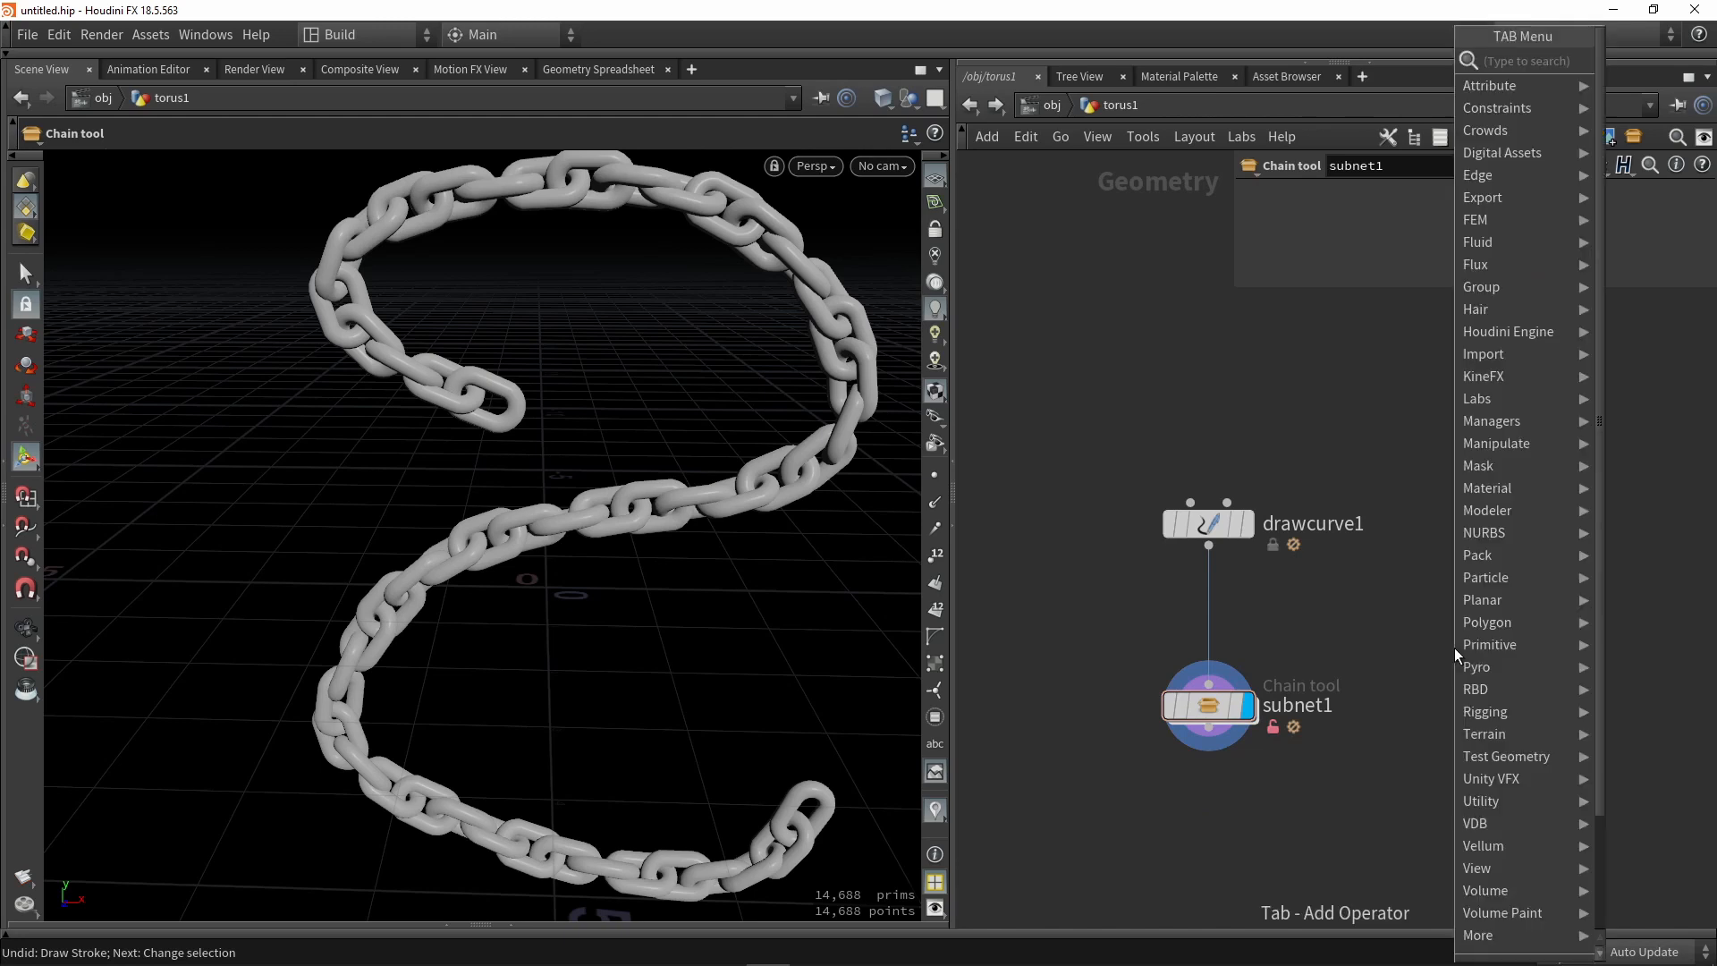
type("chain")
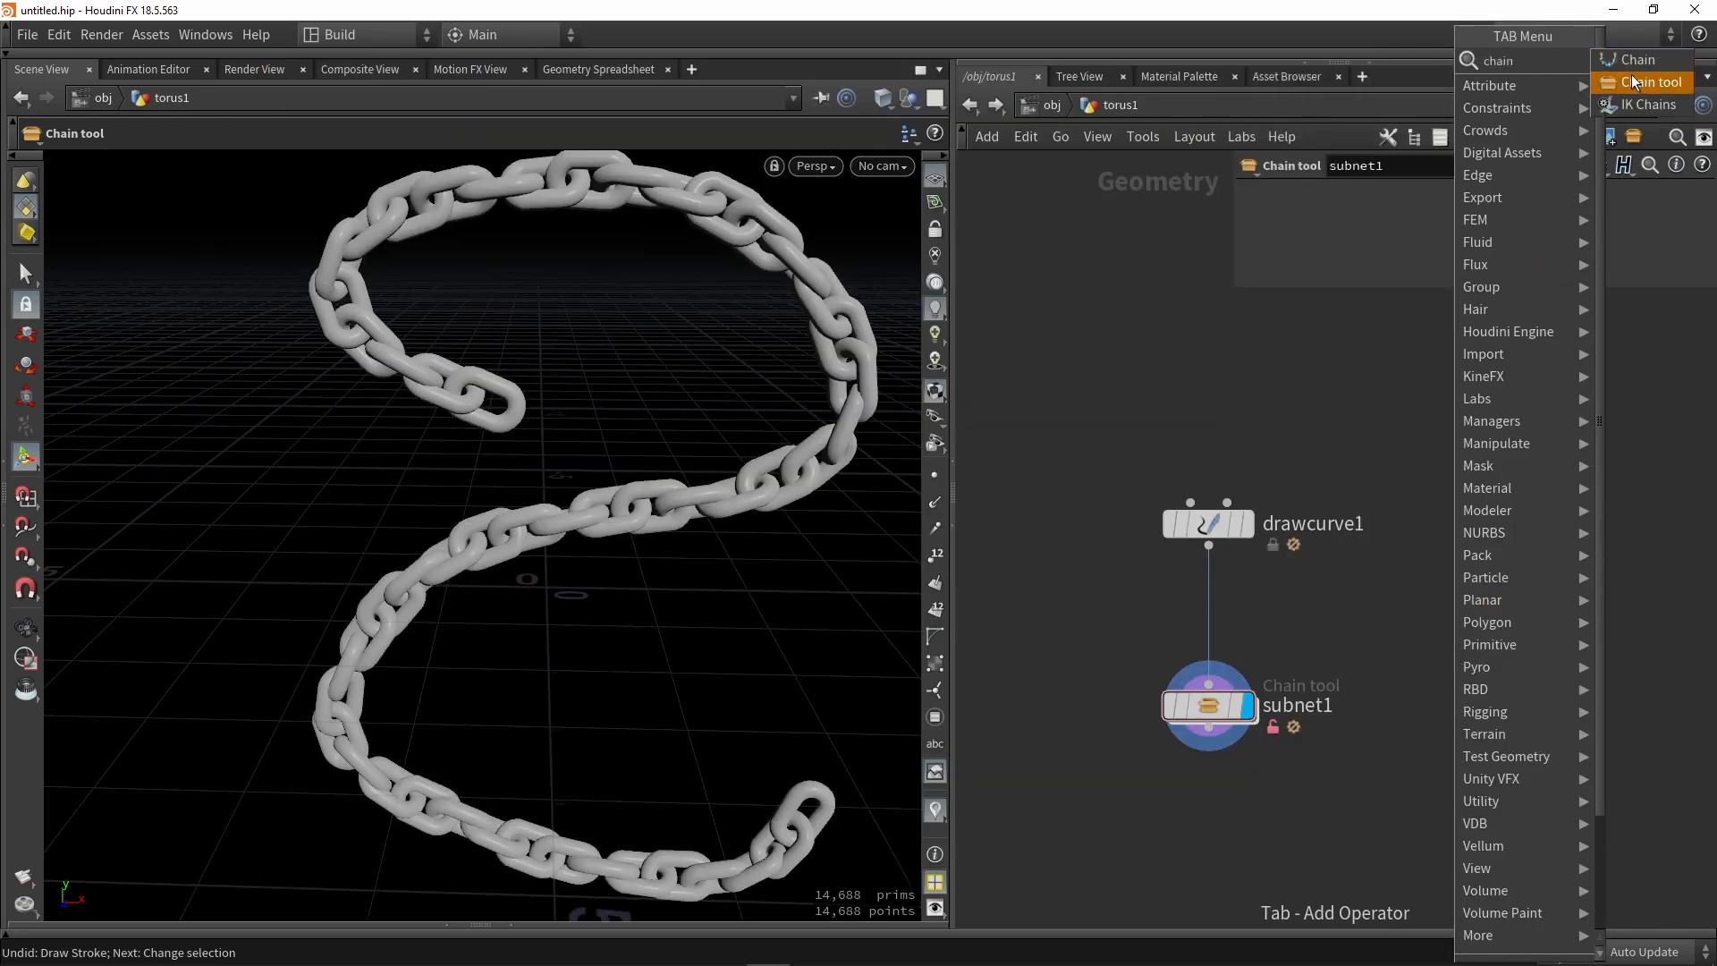
left_click(1650, 82)
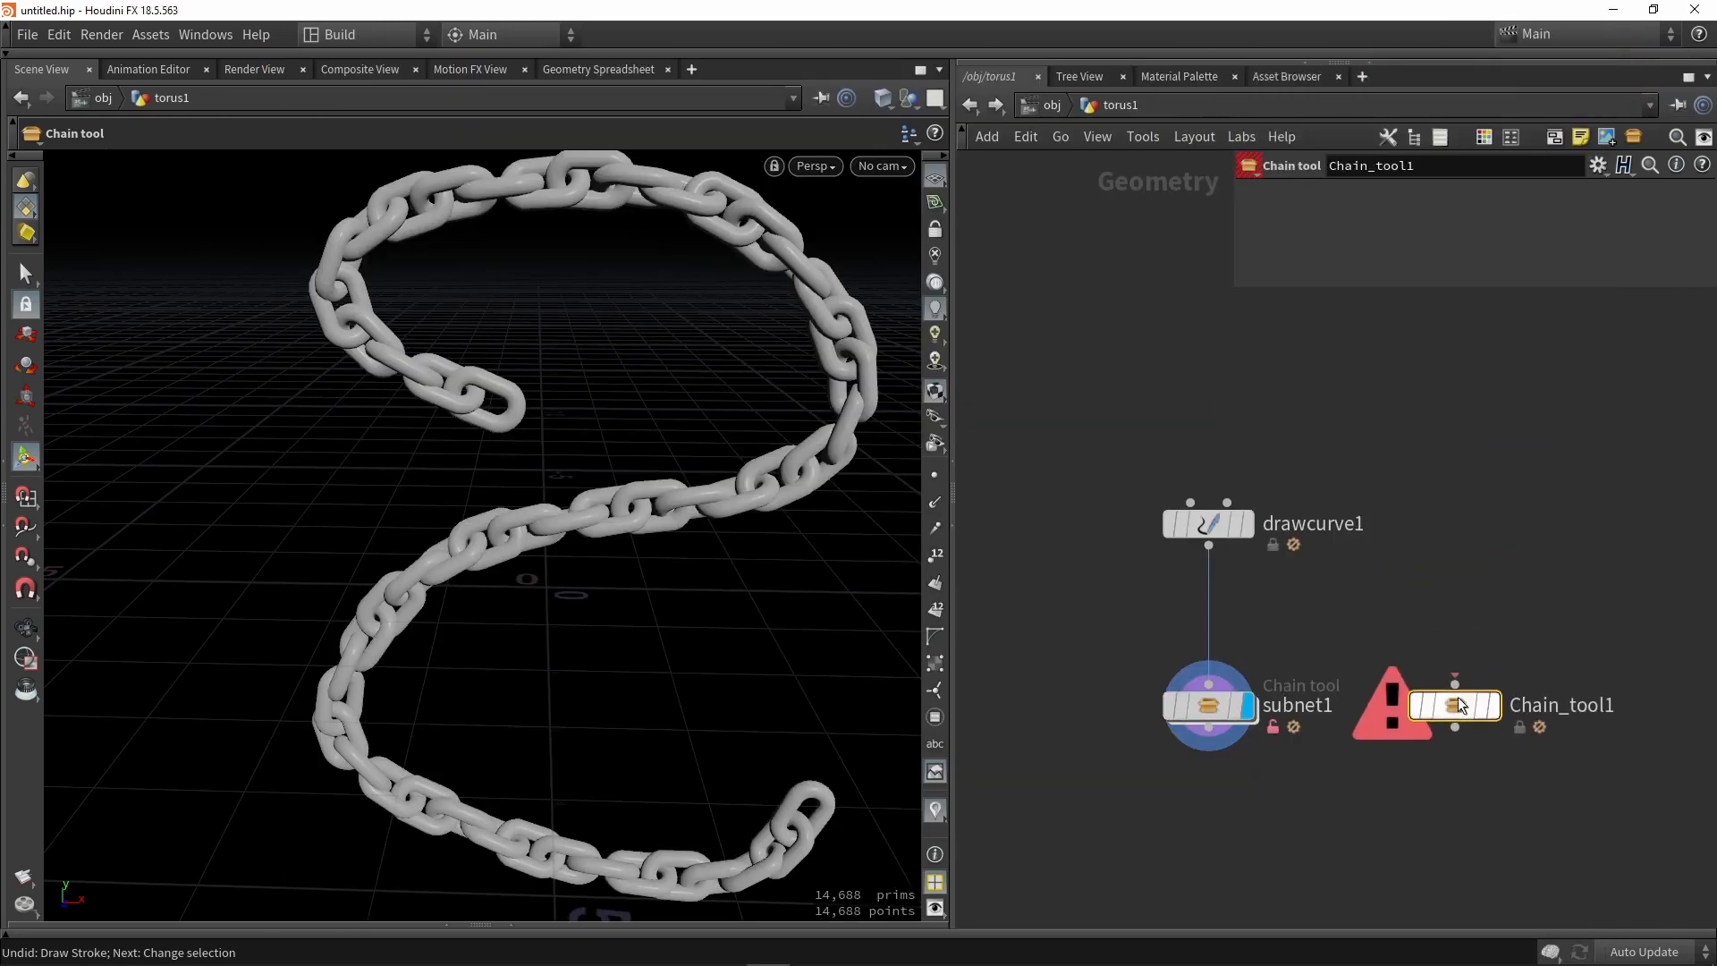
left_click(1454, 704)
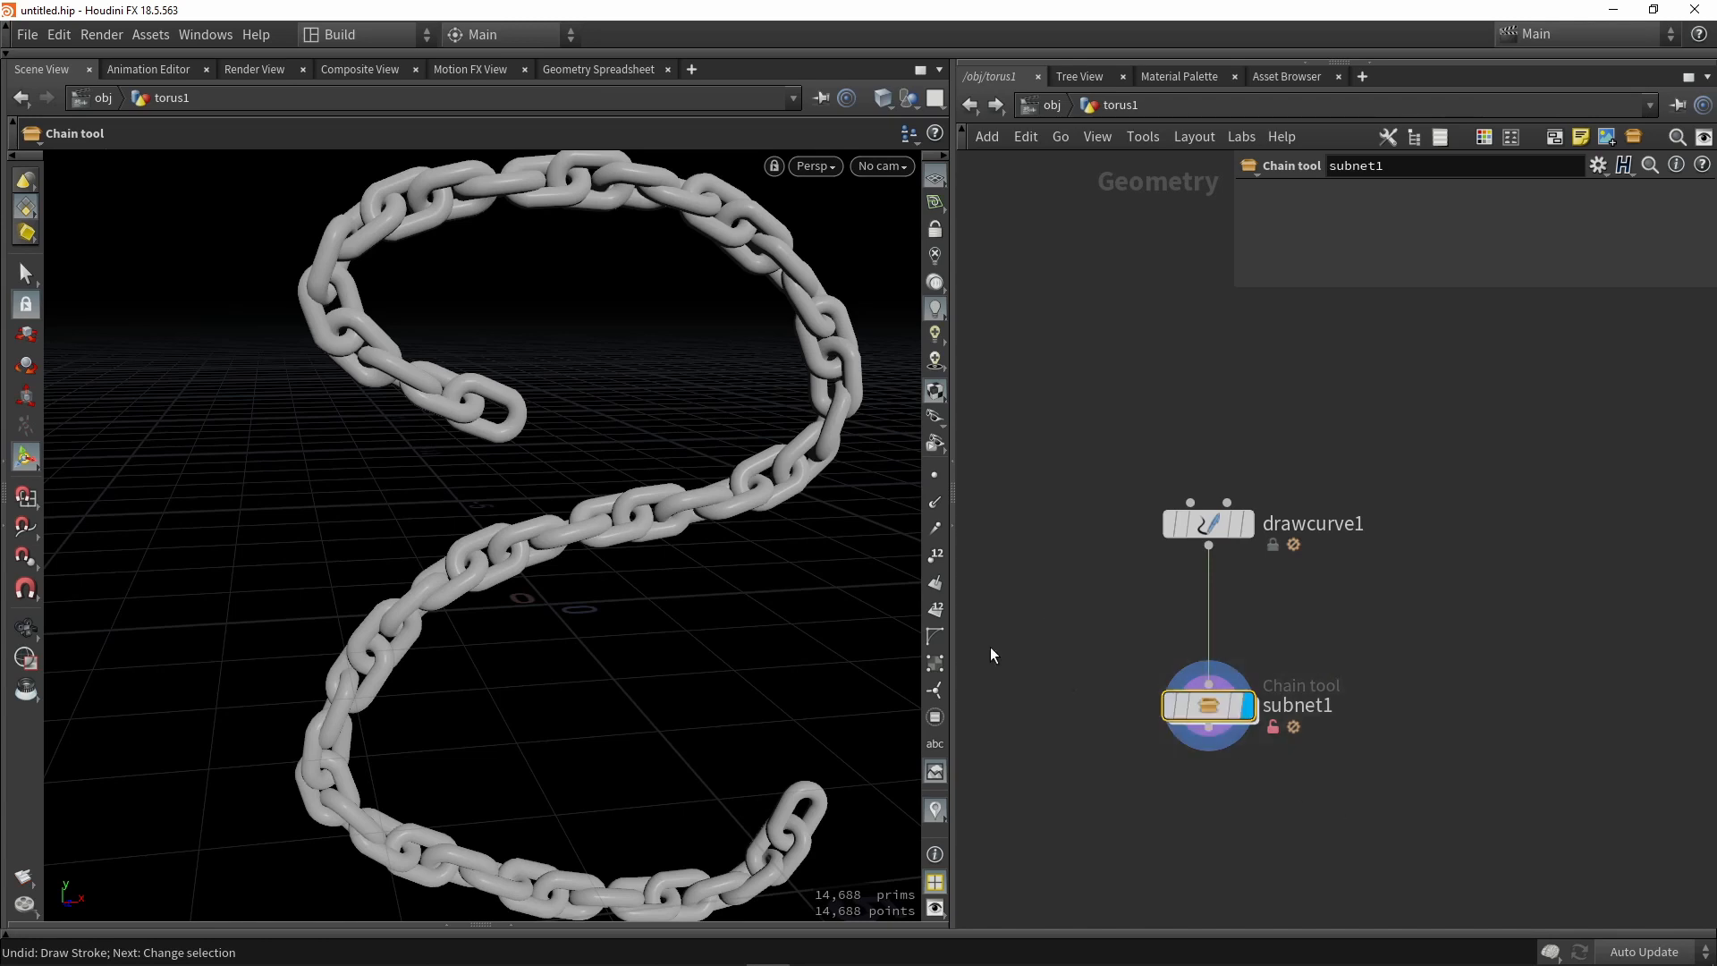
Bring up the Chain tool's type properties editor and dive inside its subnet to copytocurves1.
left_click(151, 34)
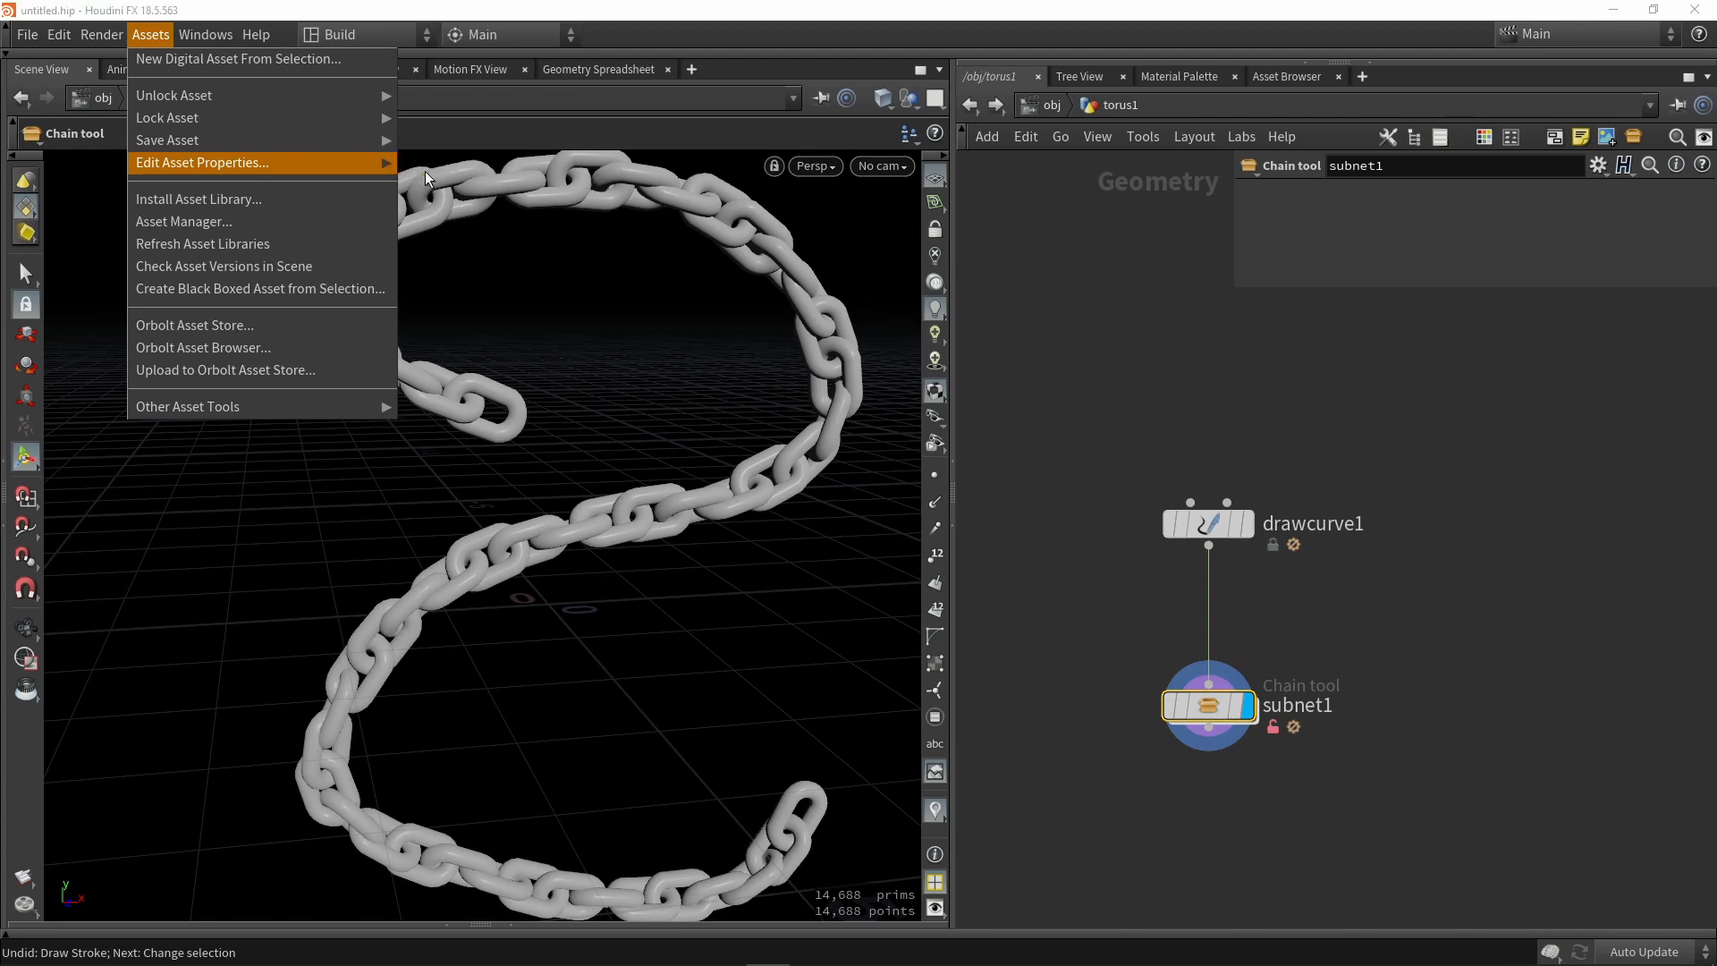
left_click(202, 163)
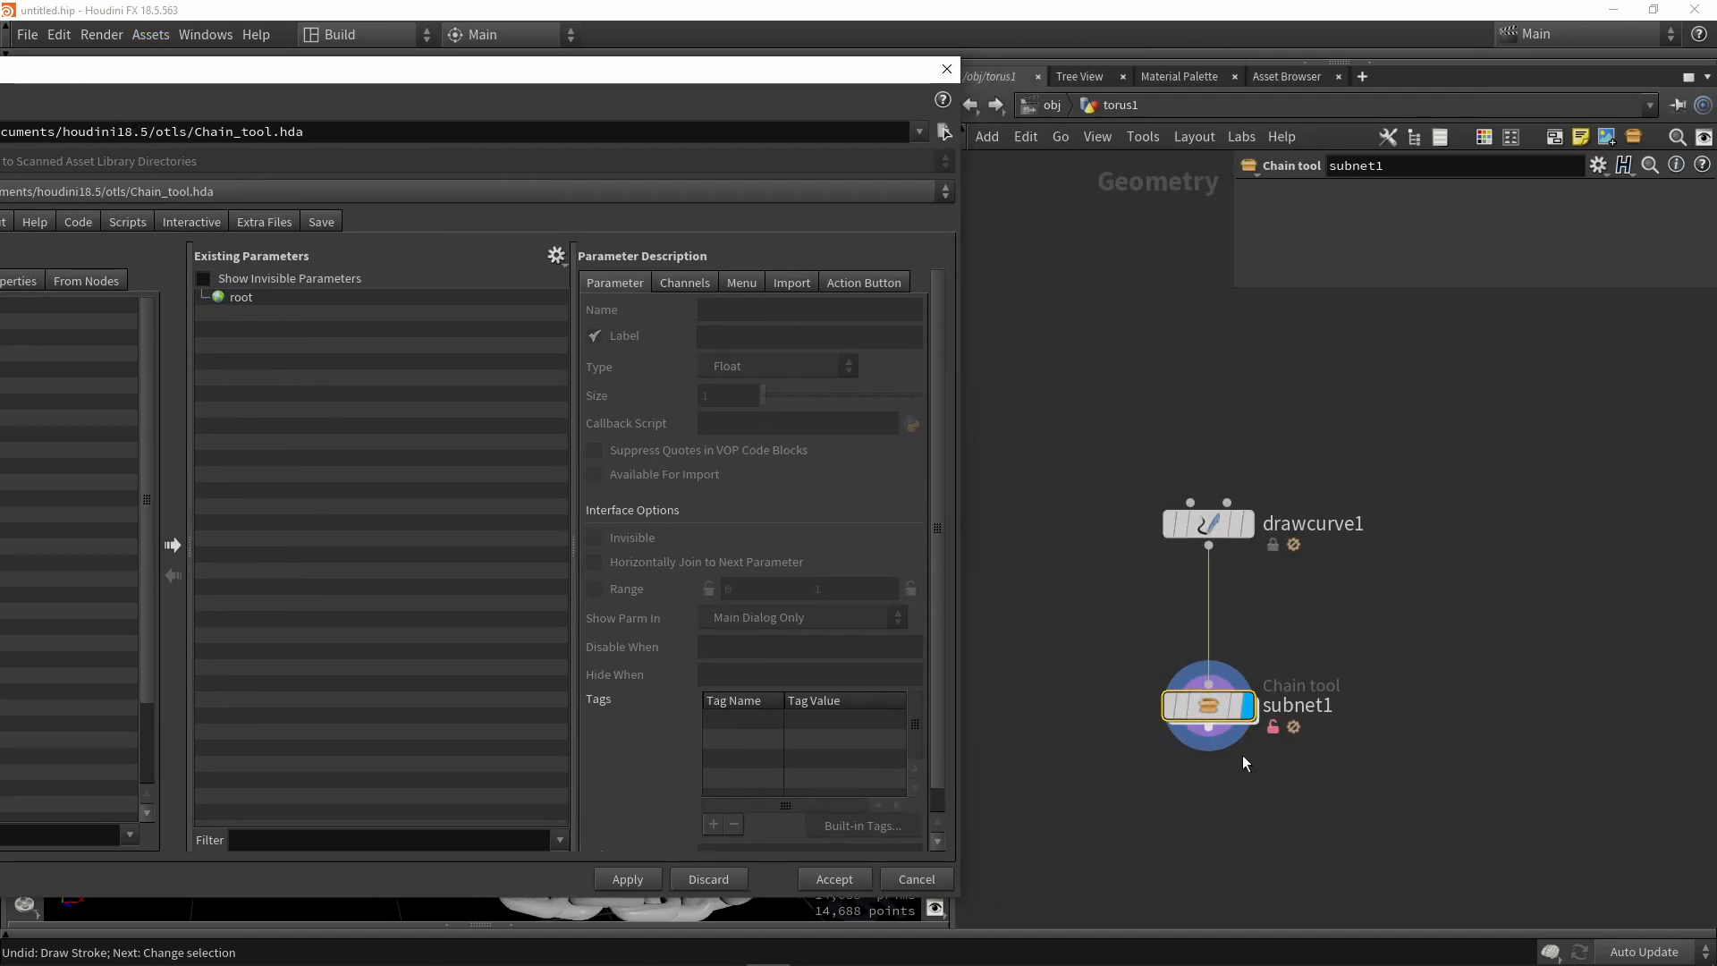
left_click(1205, 704)
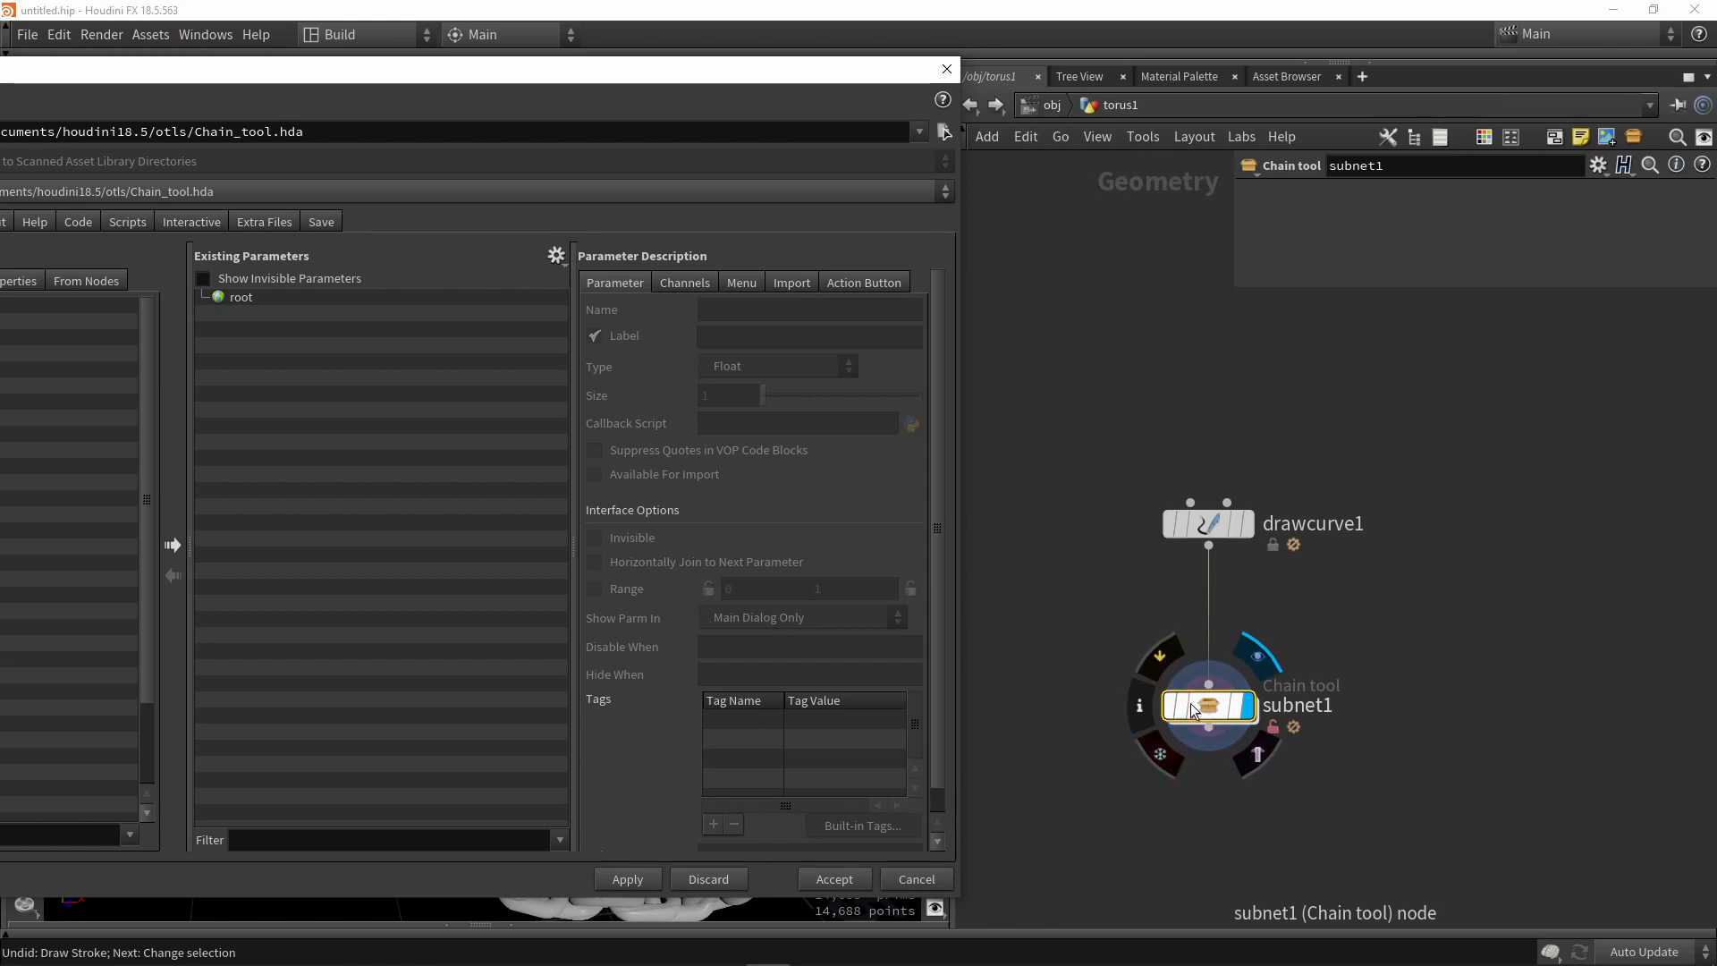
mouse_move(1213, 721)
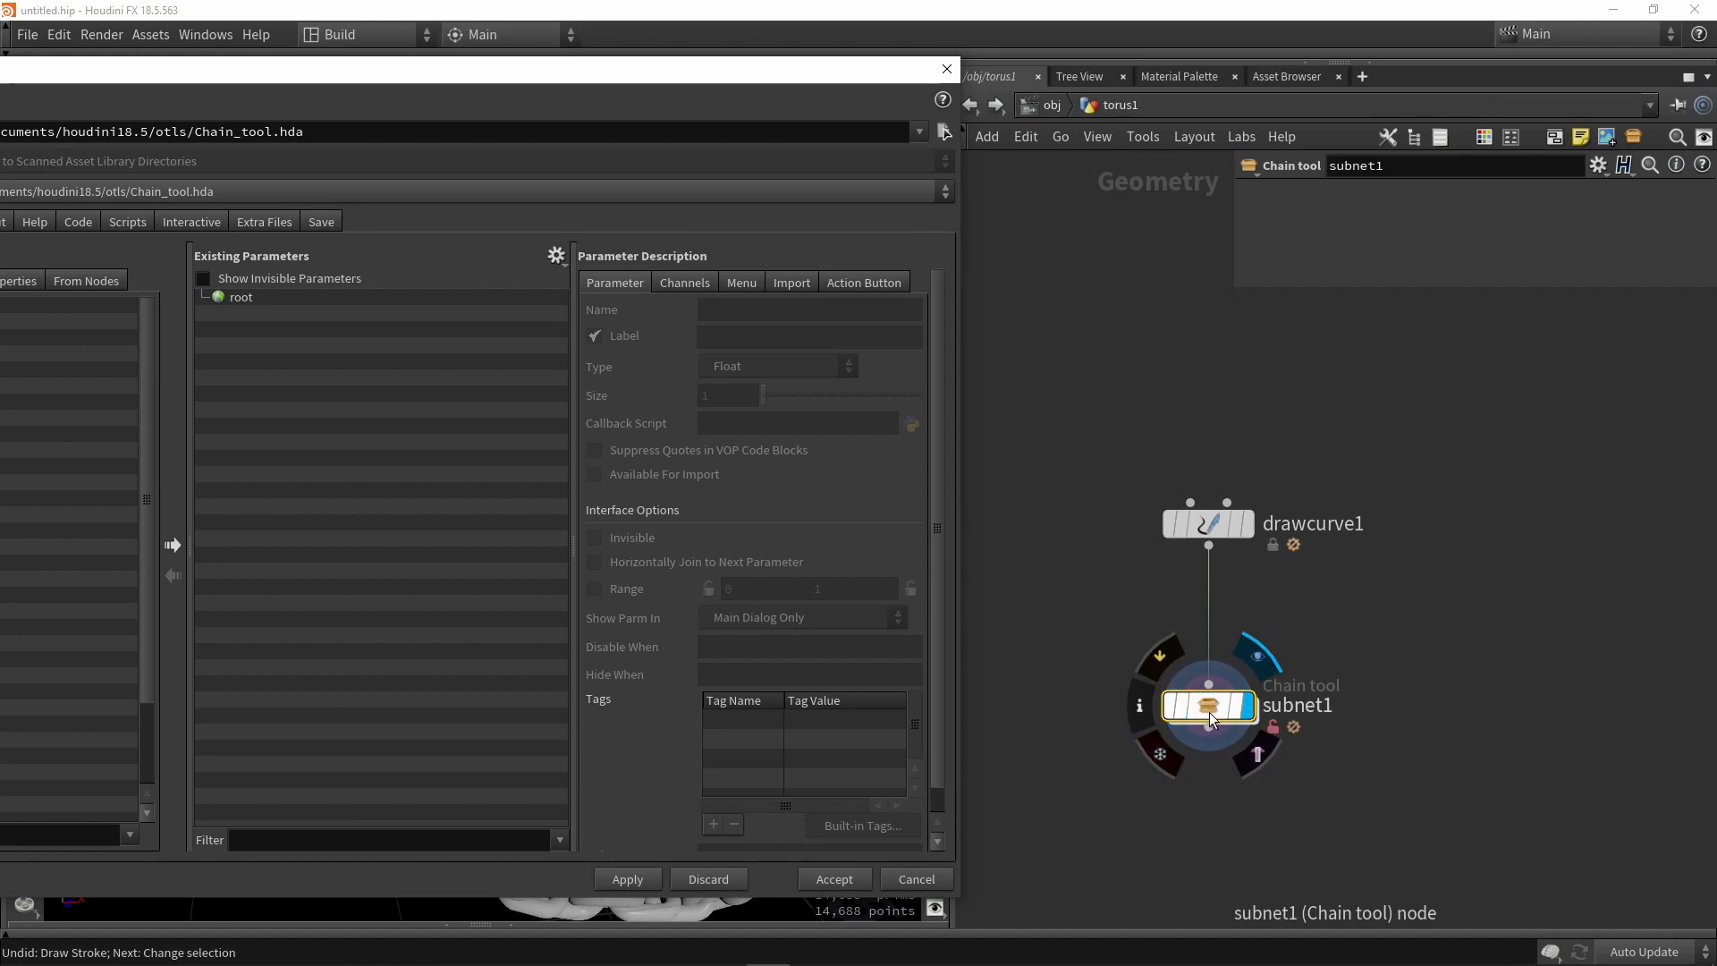
double_click(1207, 706)
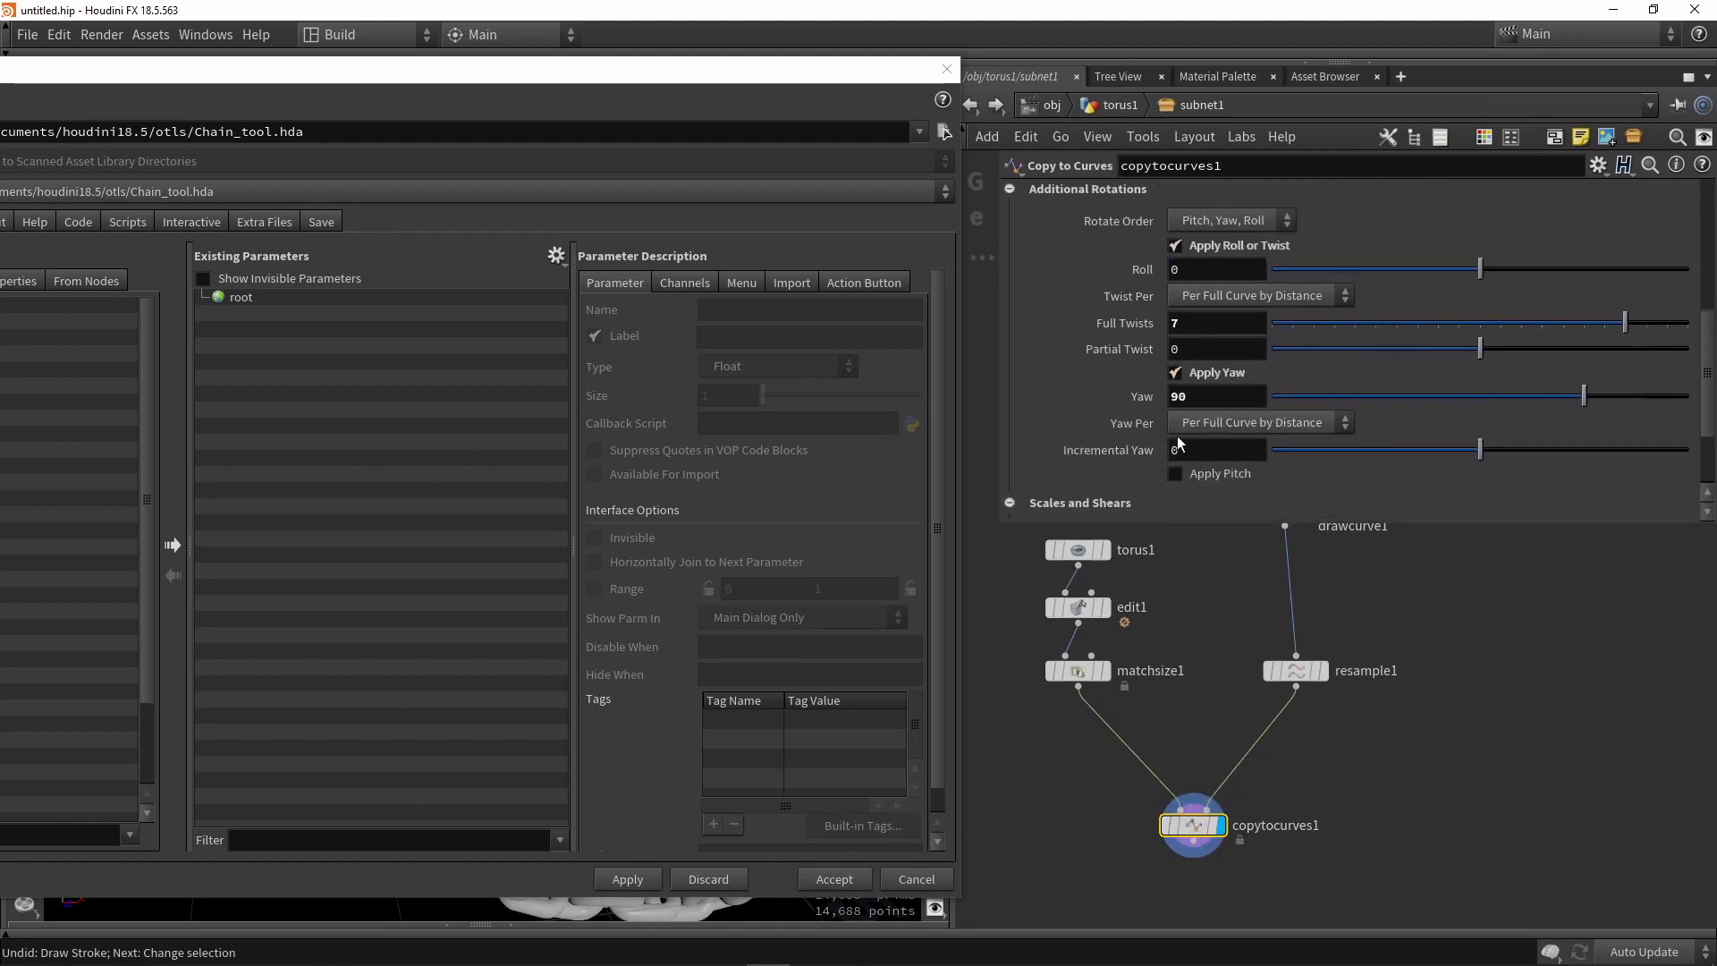
Add copytocurves1's Uniform Scale to the Chain tool's parameters and select resample1.
scroll("down", 3)
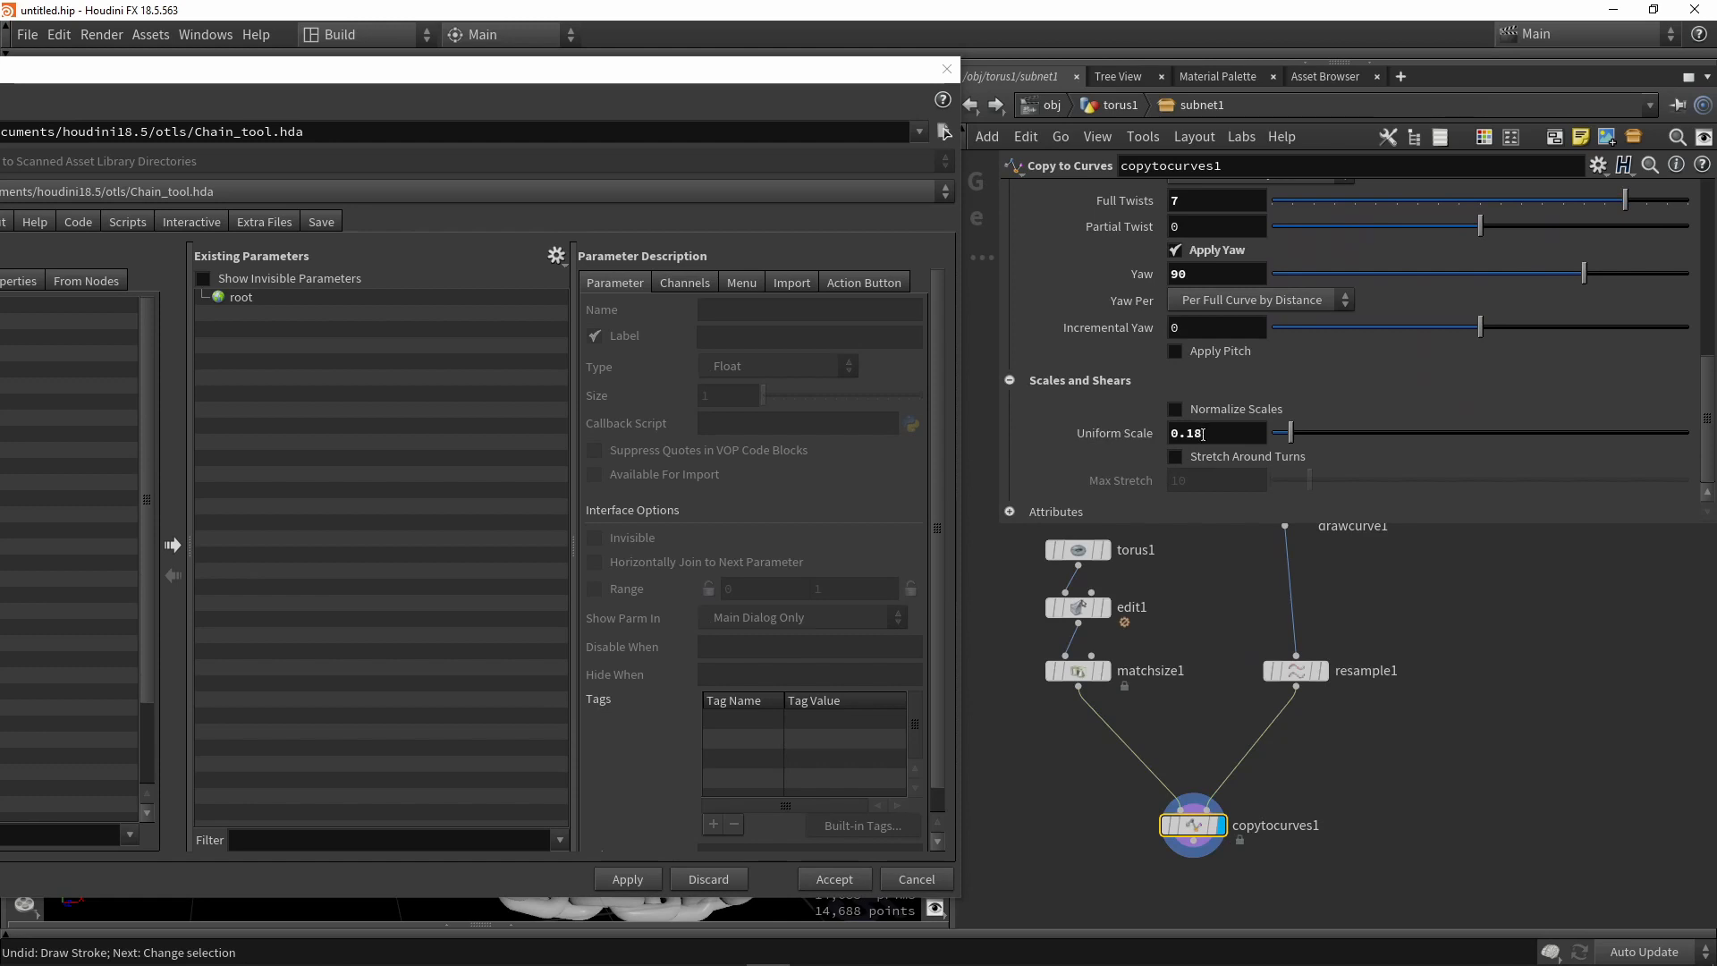
left_click(304, 313)
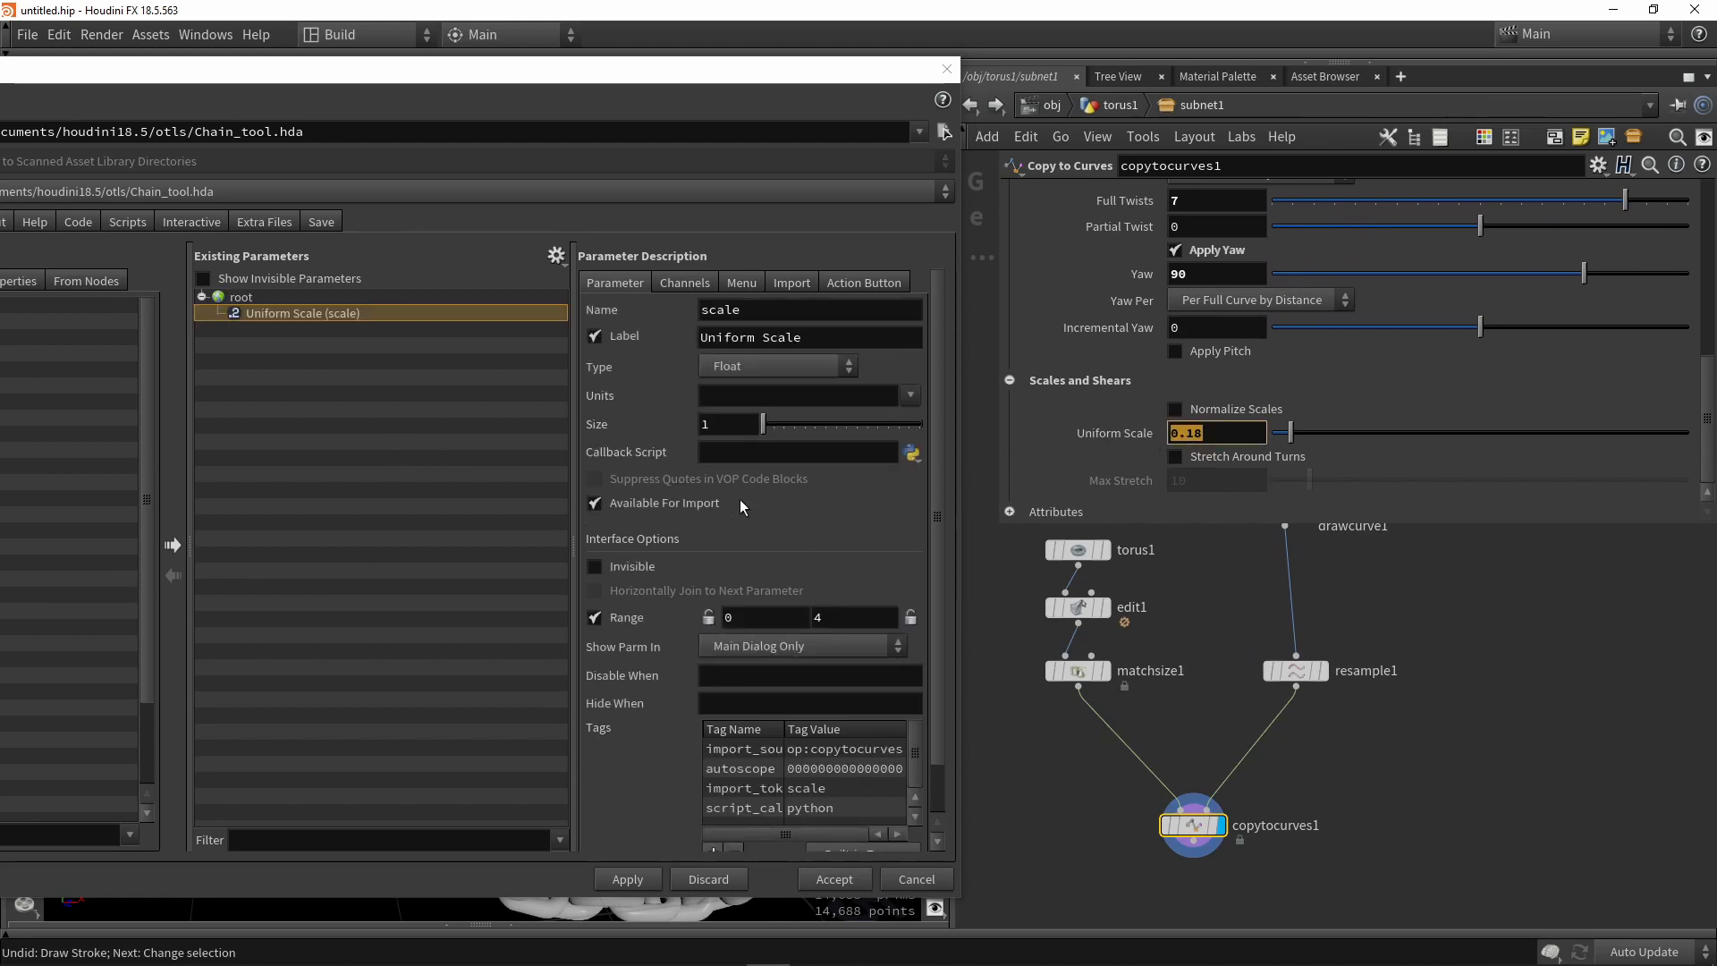
left_click(1295, 671)
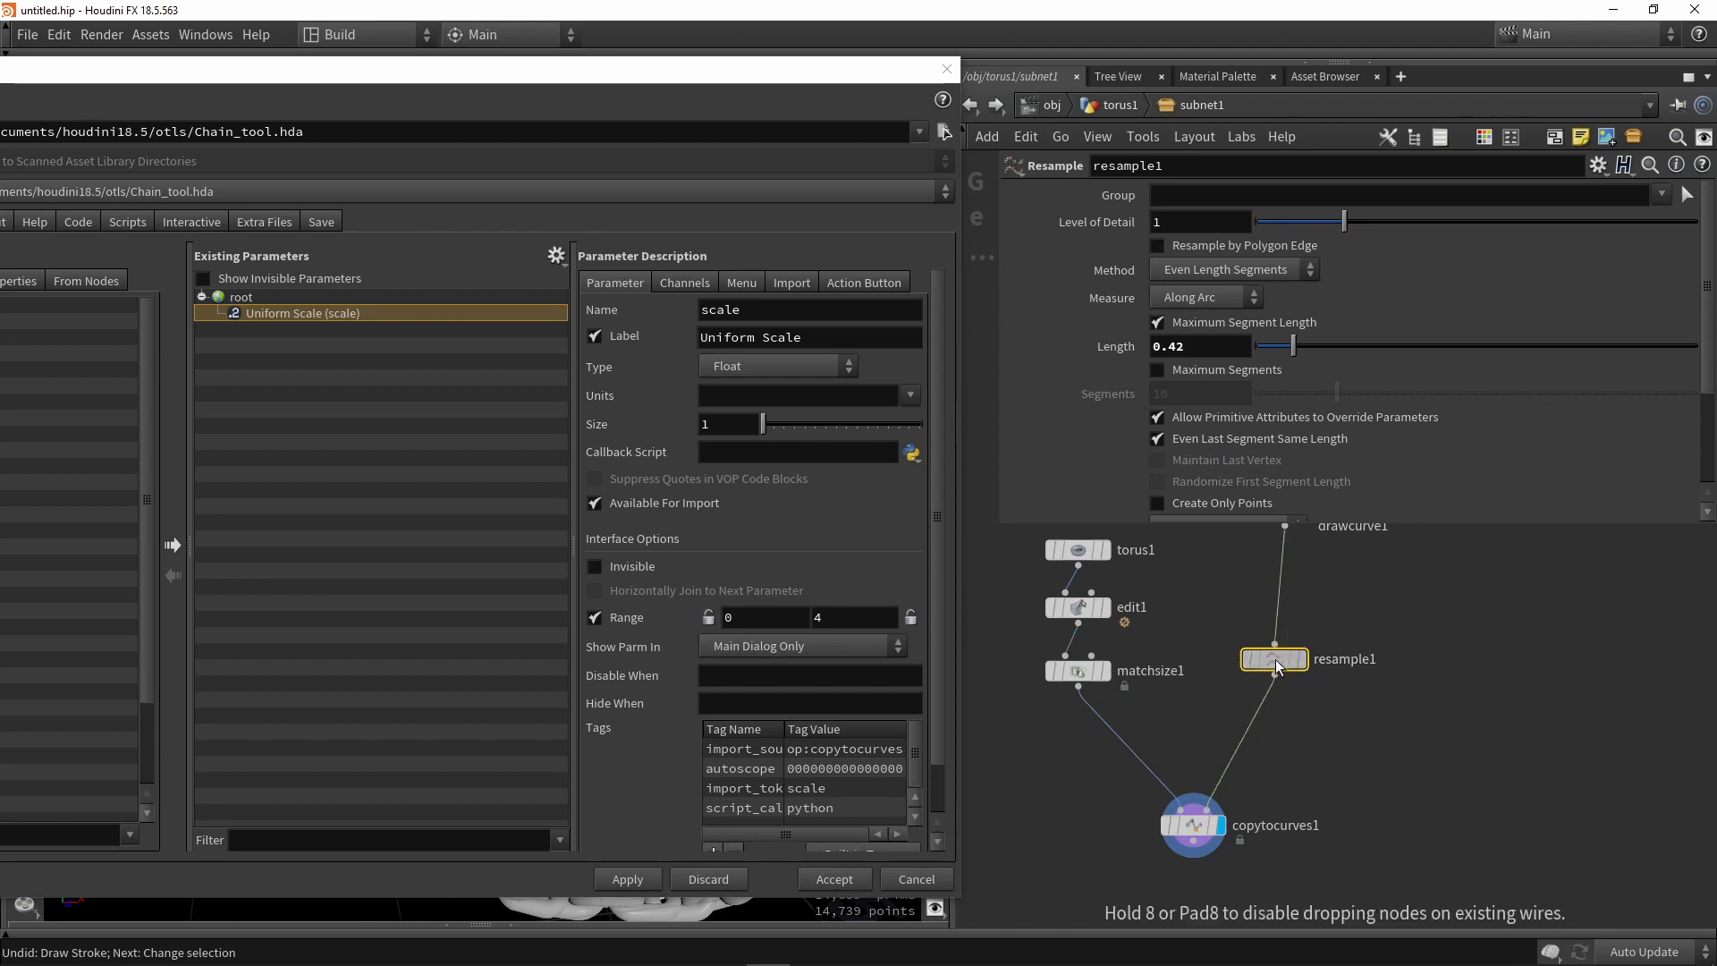
mouse_move(1114, 345)
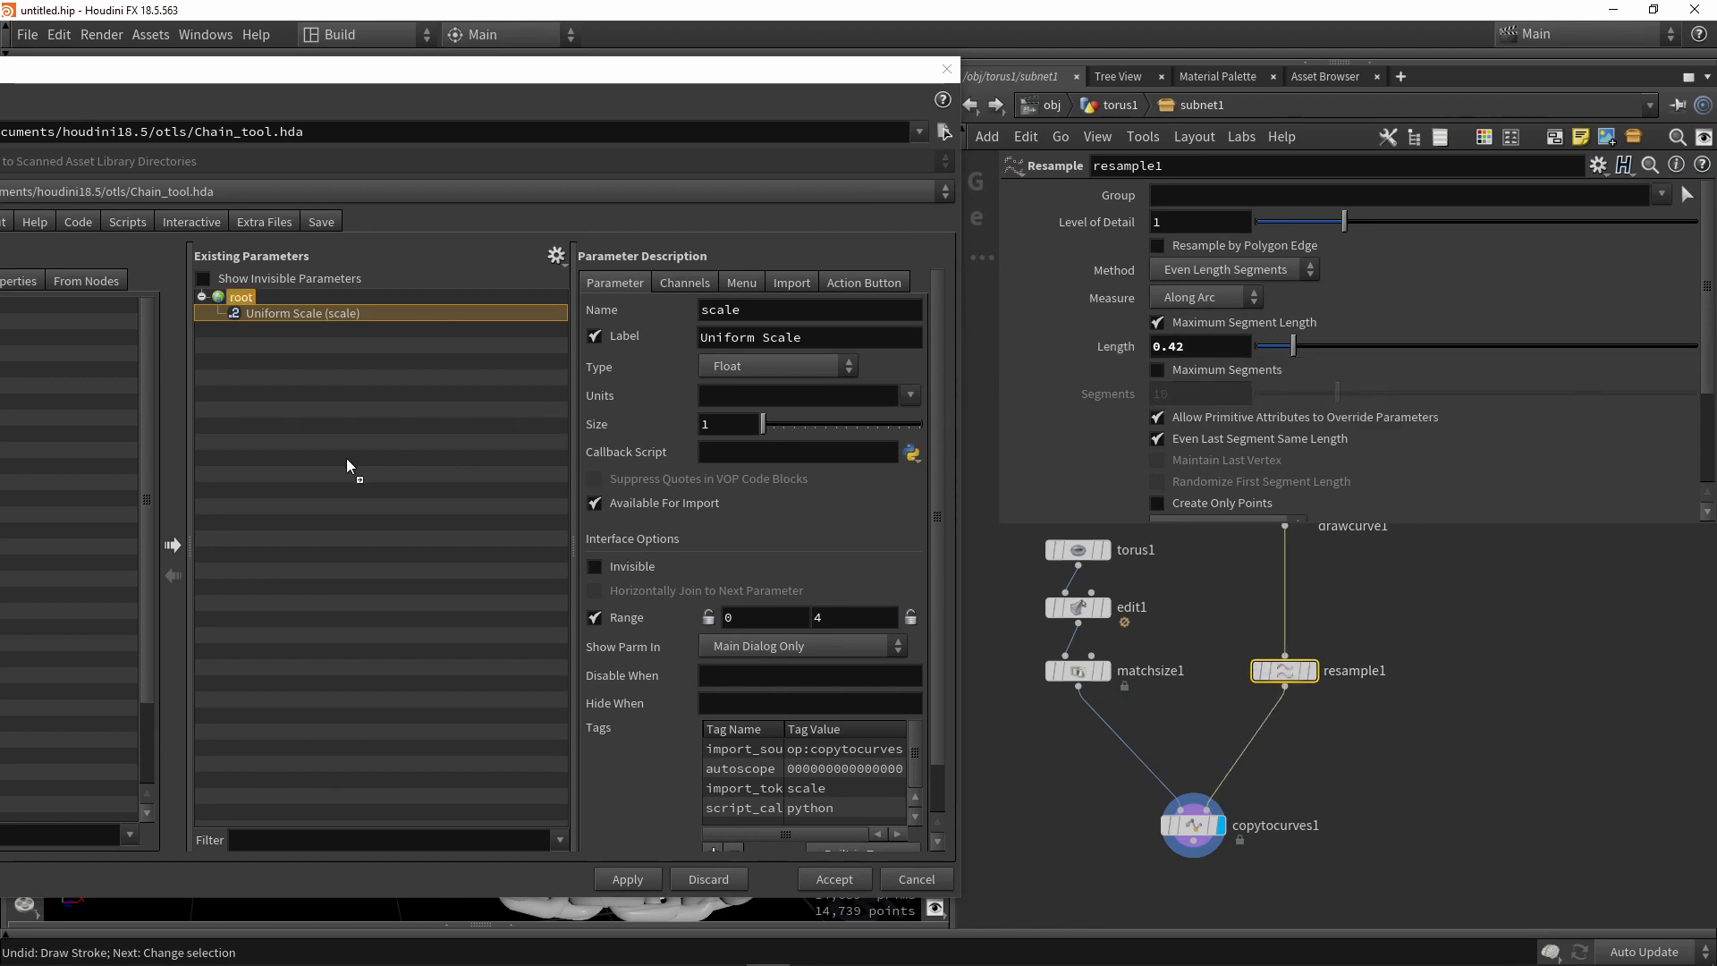
Add resample1's Length to the parameters and relabel it Spacing.
left_click(286, 329)
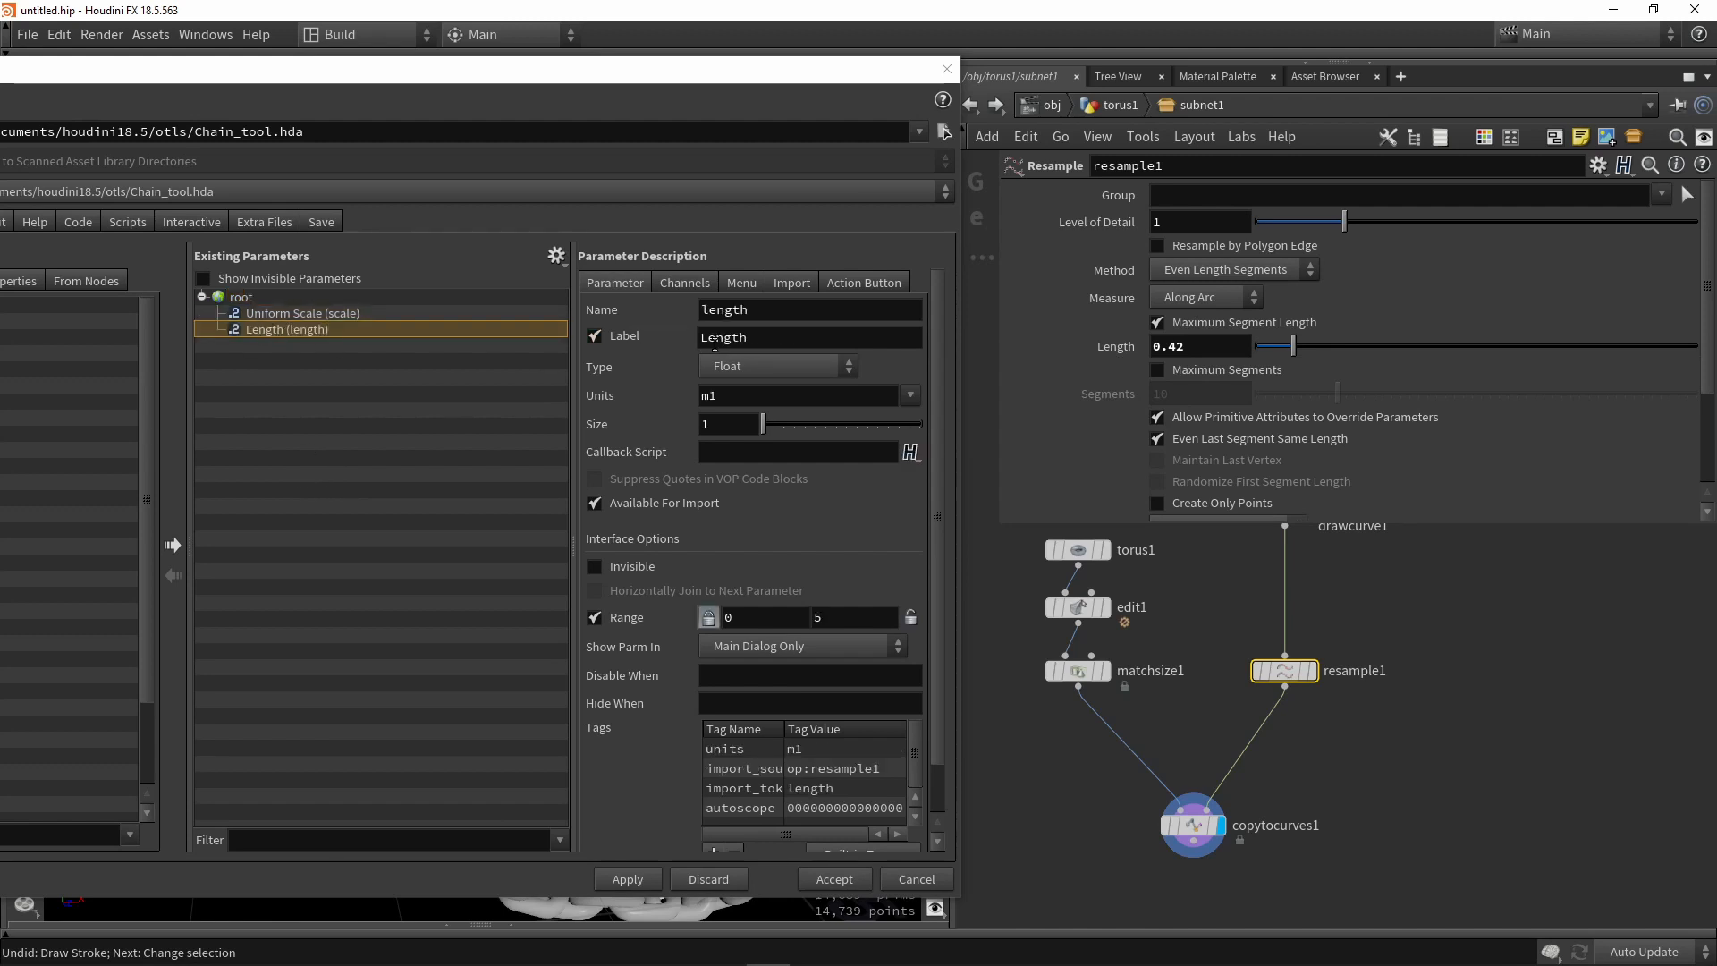
triple_click(808, 337)
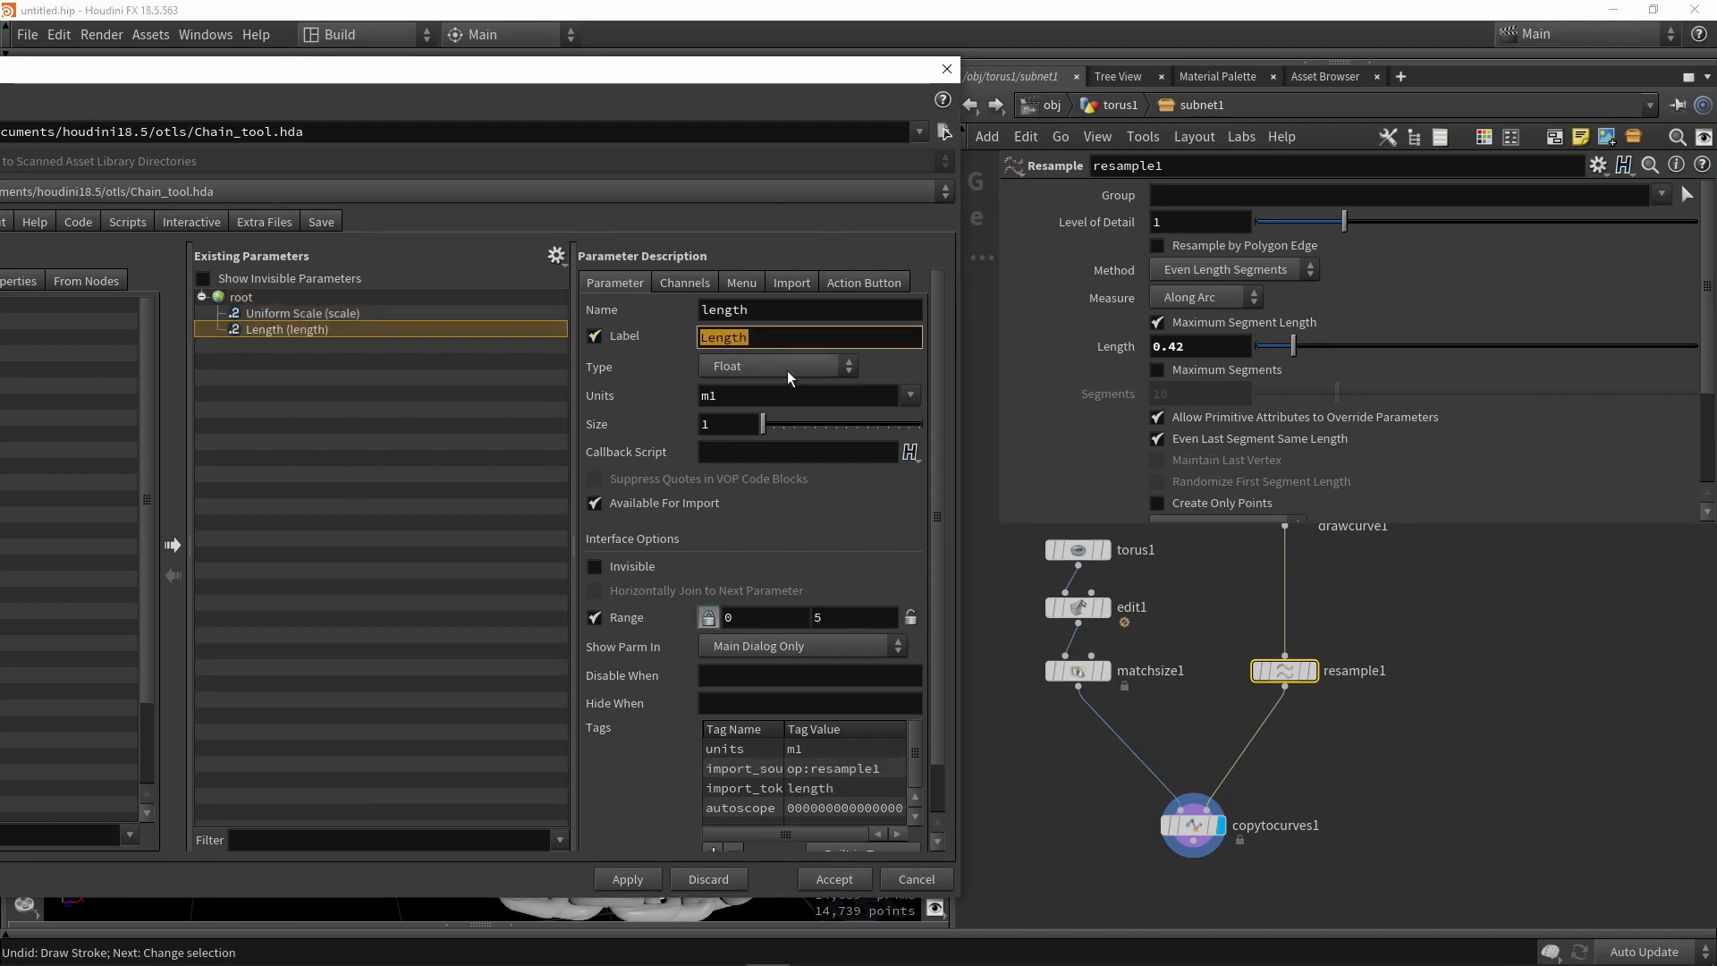
type("Spacing")
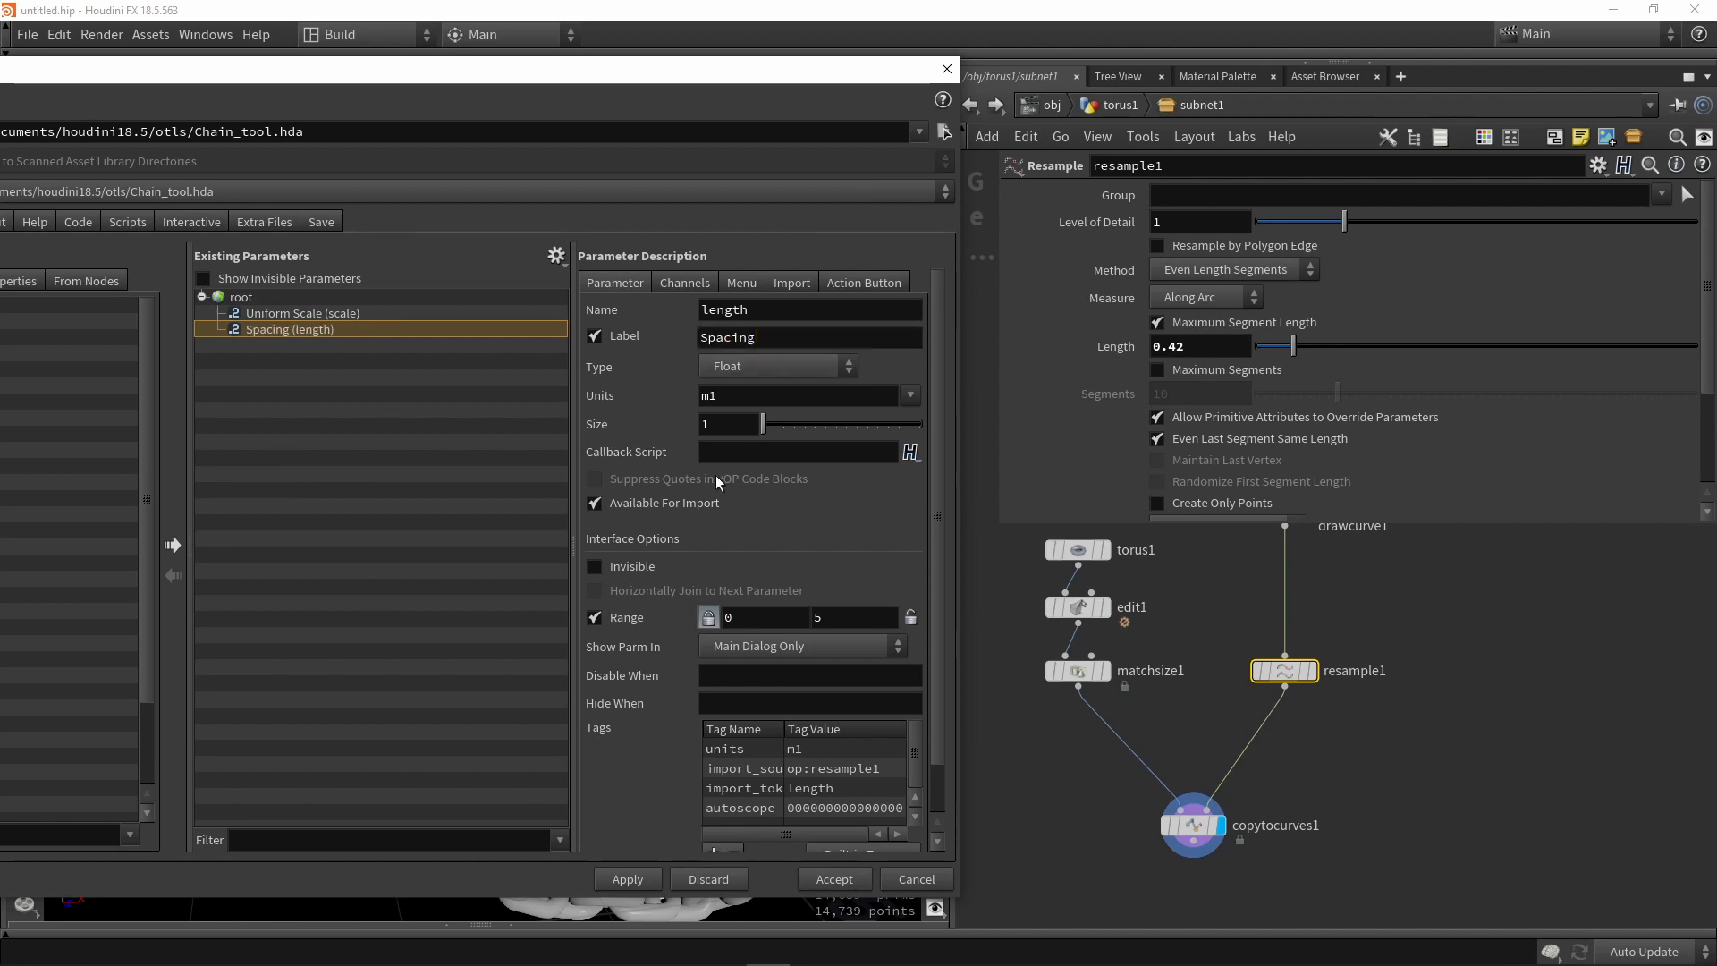
mouse_move(352, 246)
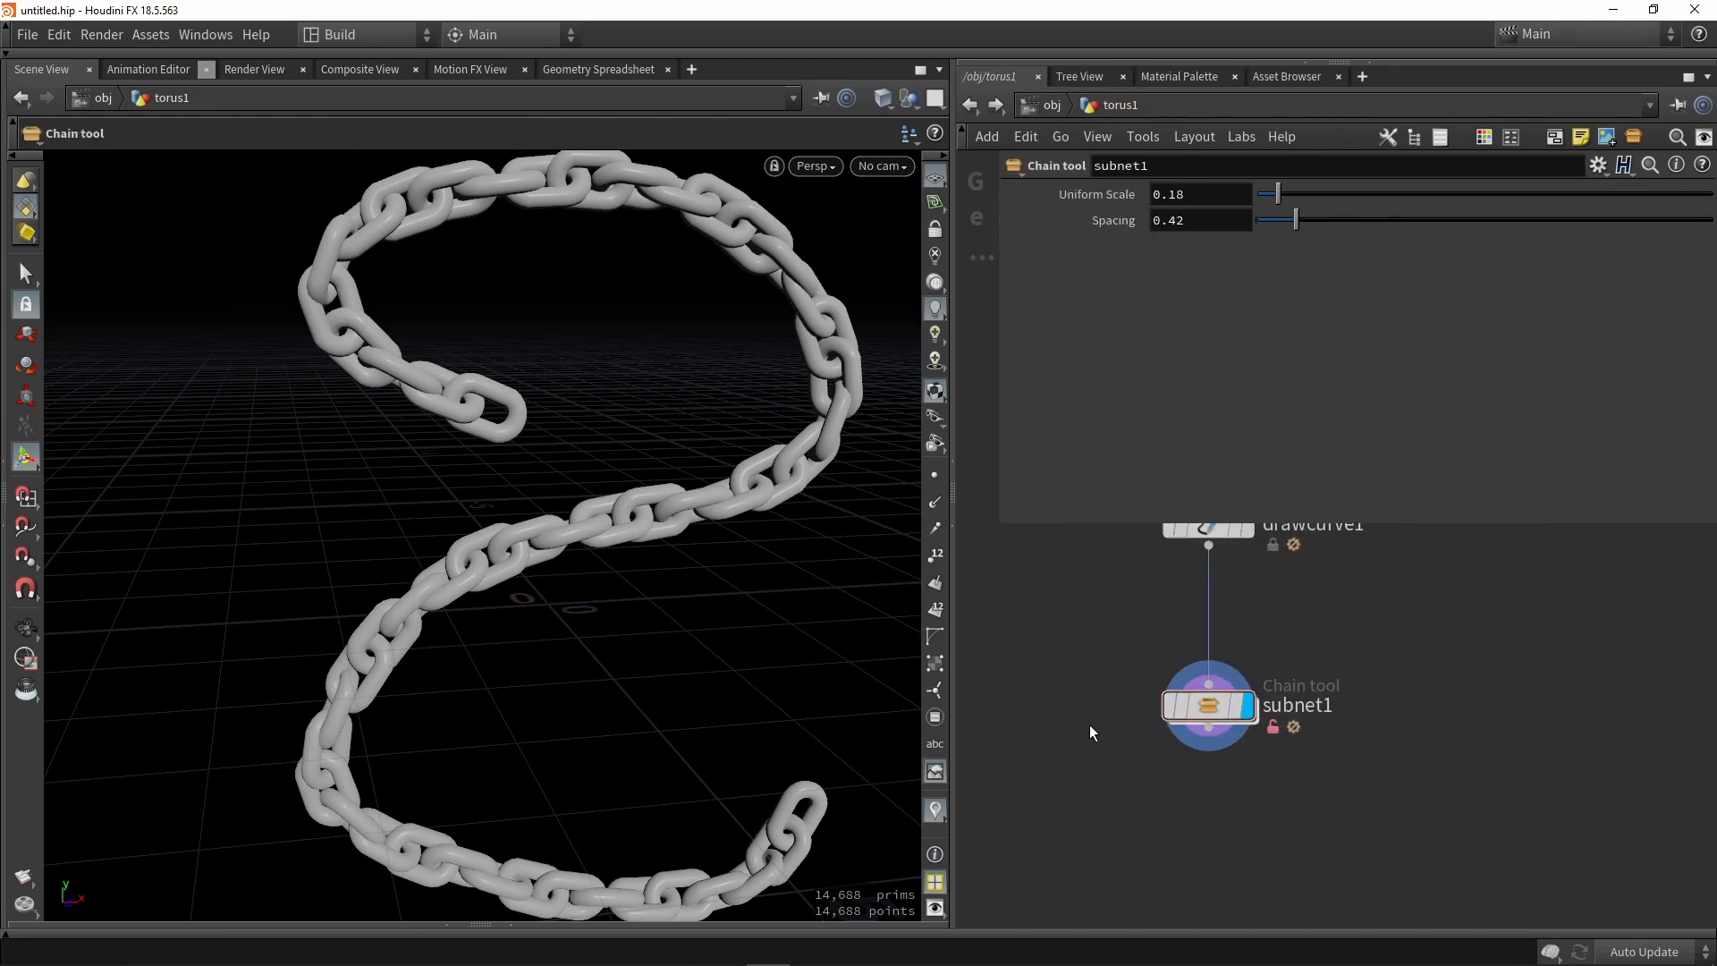
mouse_move(1196, 245)
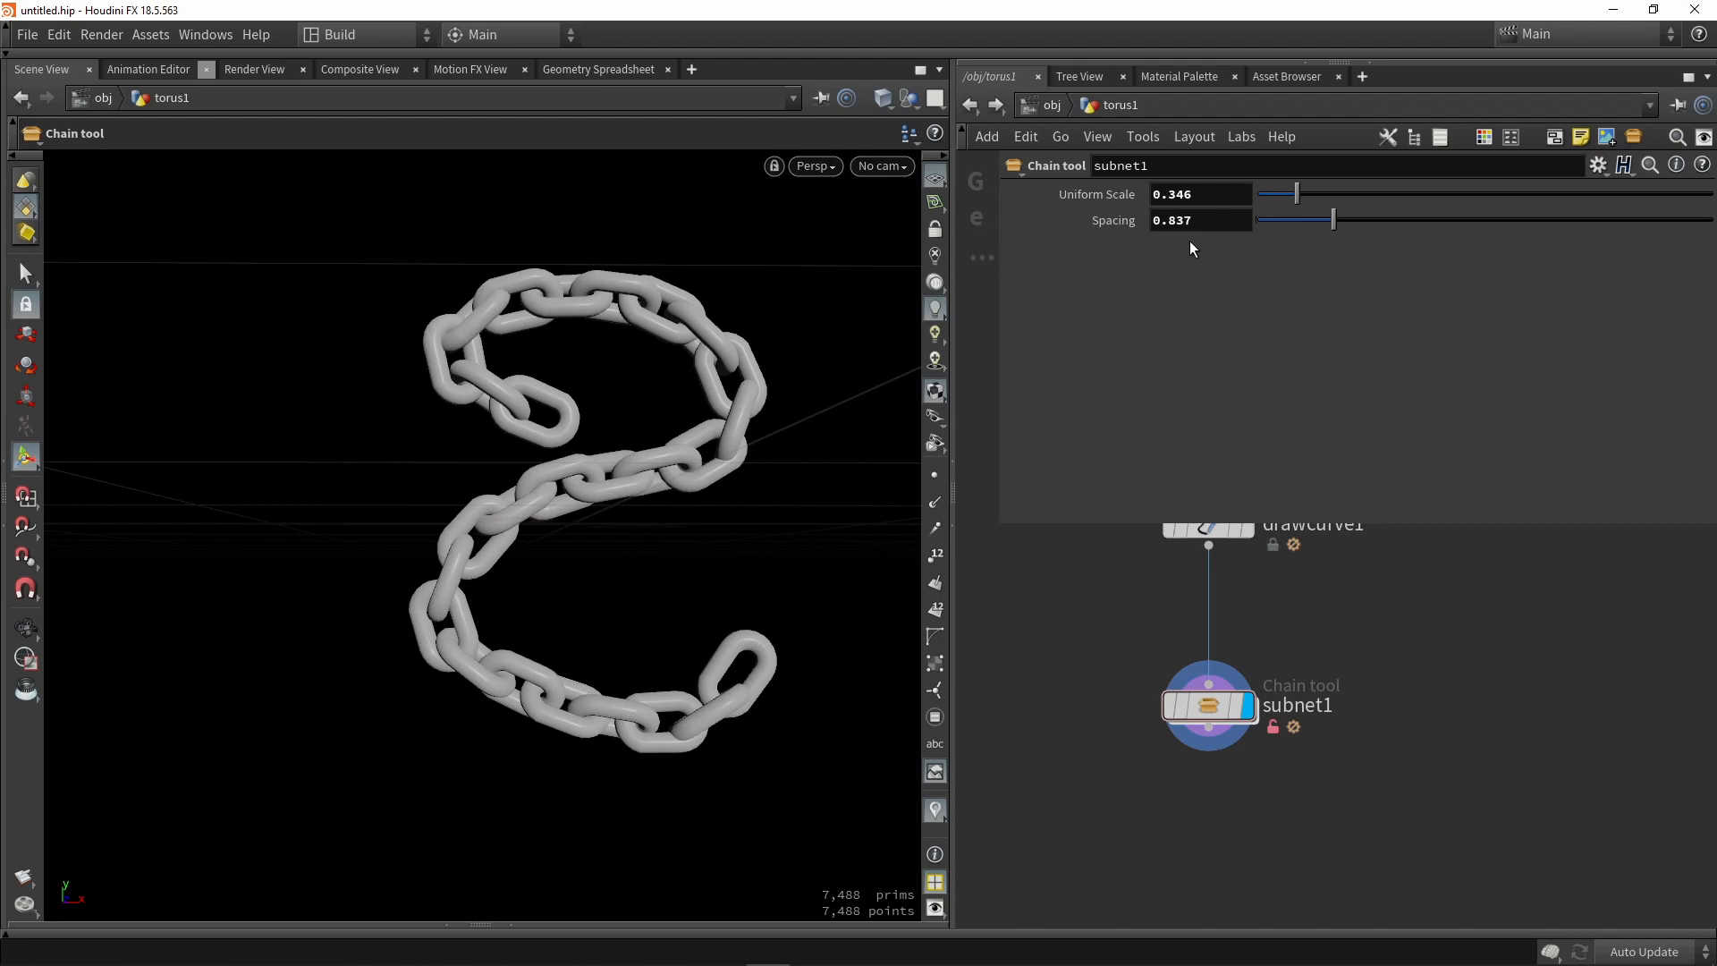
mouse_move(1435, 649)
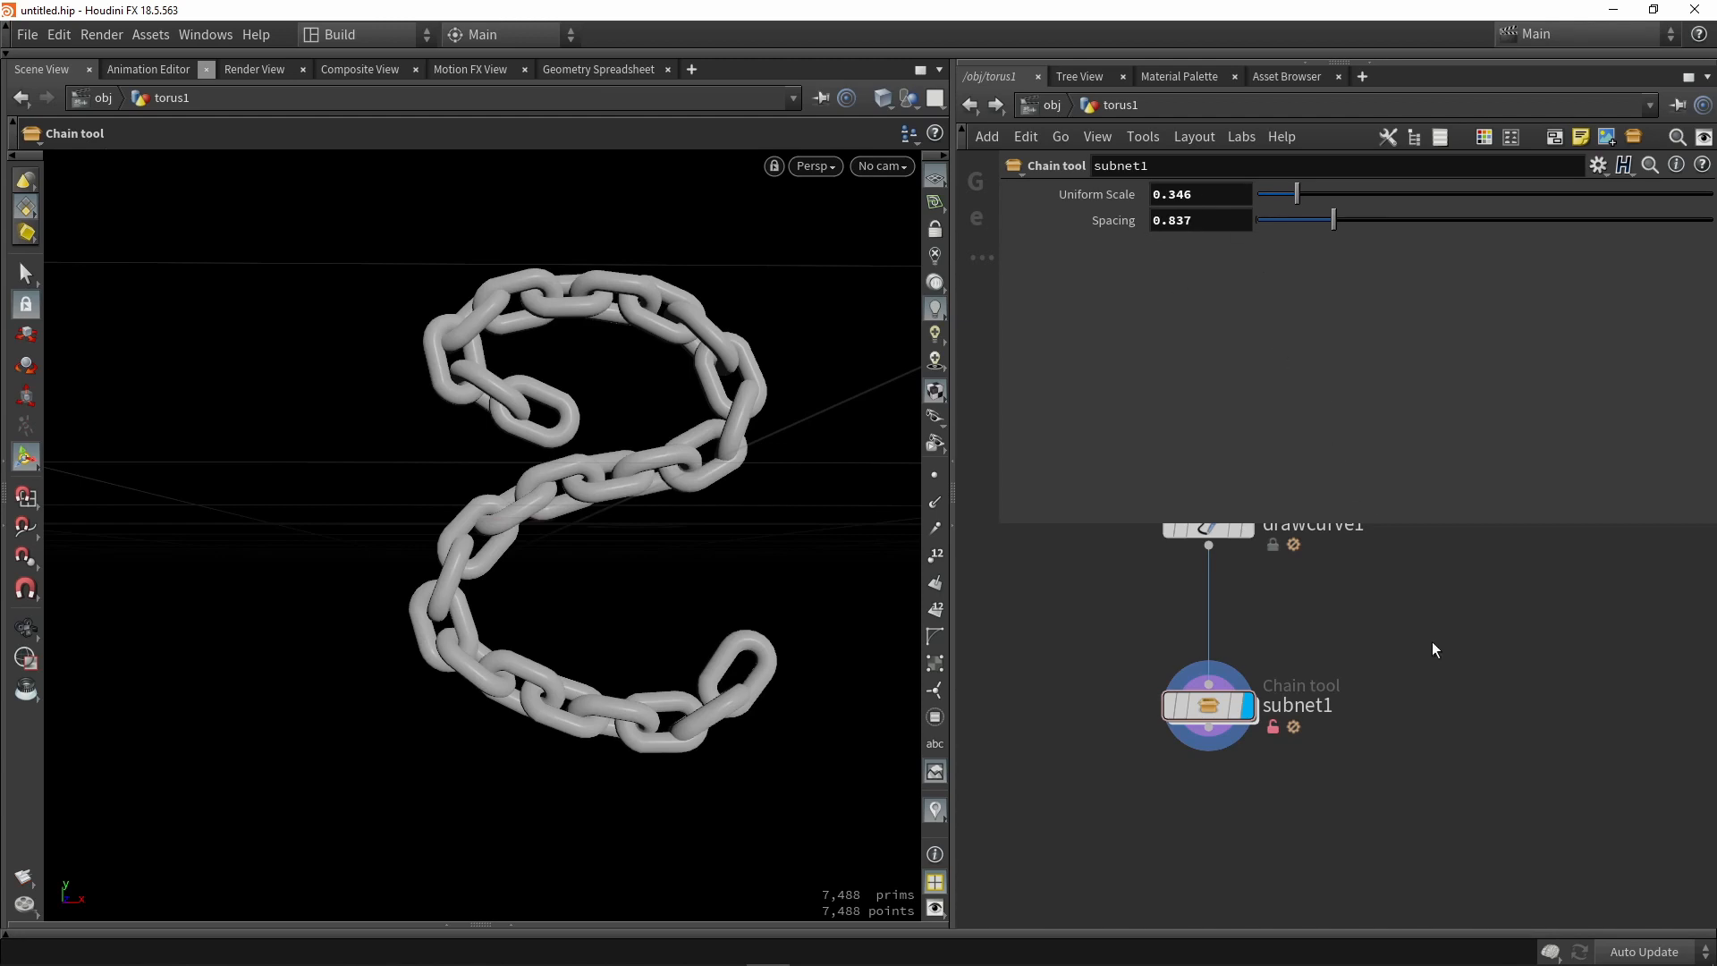